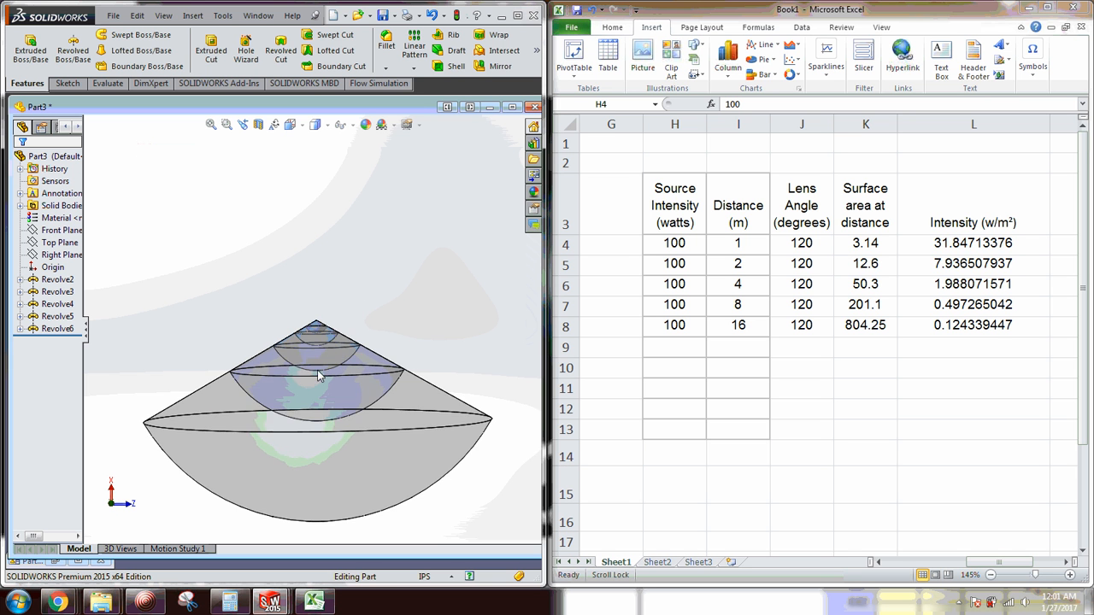
# - Rotate the cone part, then inspect source intensity H4, surface area K4 and intensity formula L4
pyautogui.moveTo(320, 376); pyautogui.dragTo(295, 354)
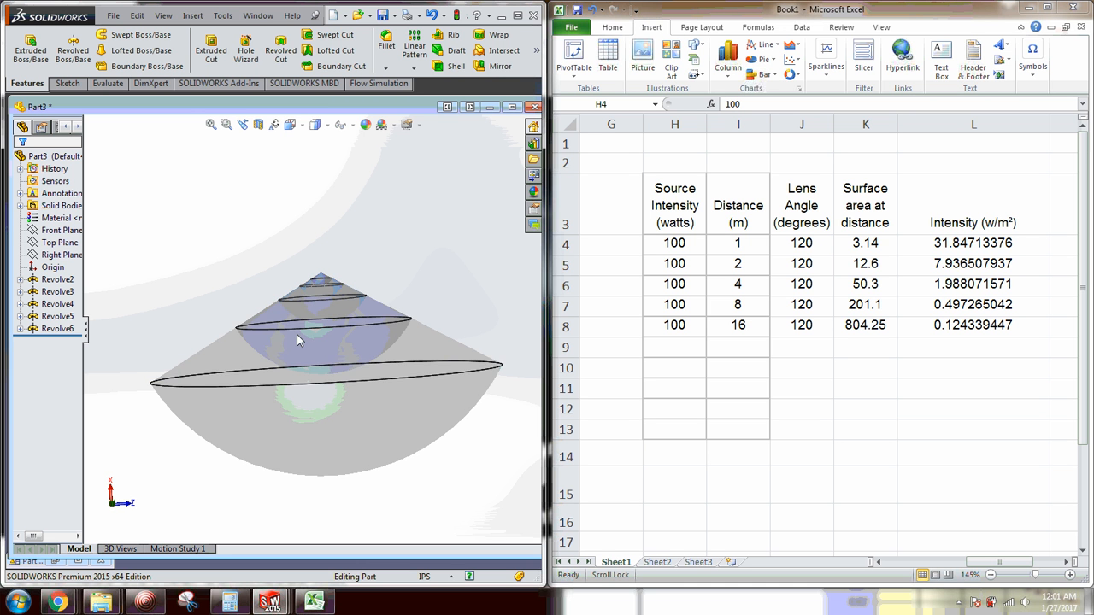
pyautogui.click(301, 341)
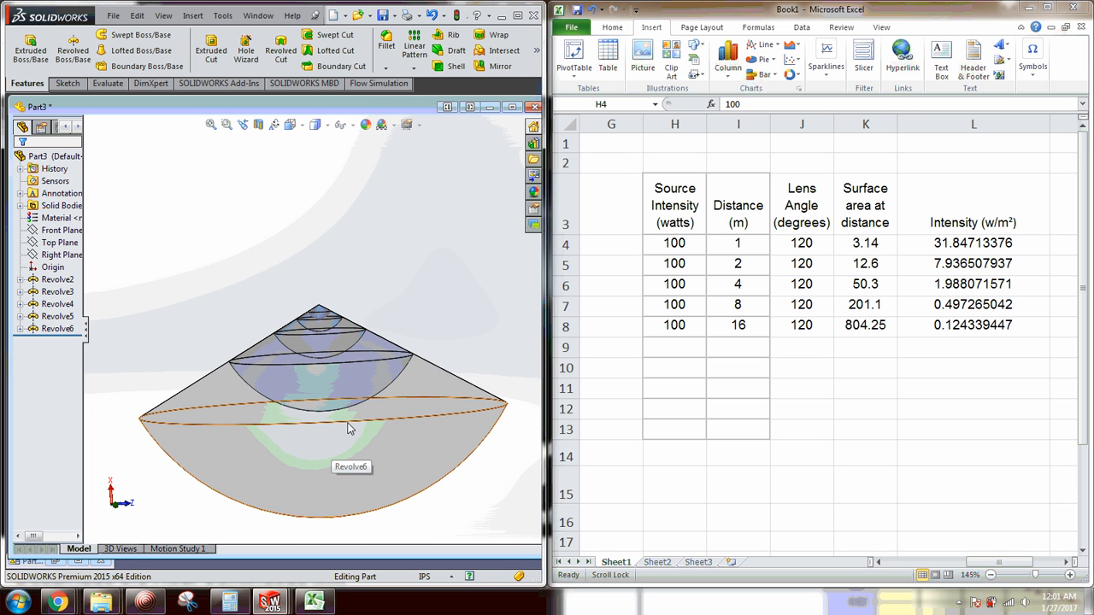
pyautogui.moveTo(418, 459)
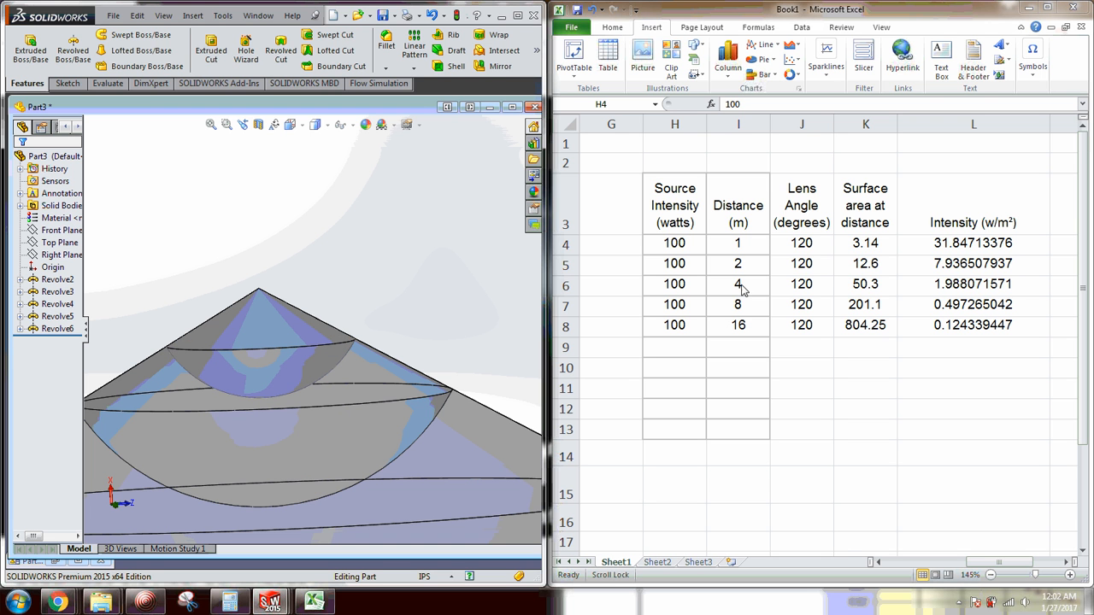
pyautogui.click(674, 243)
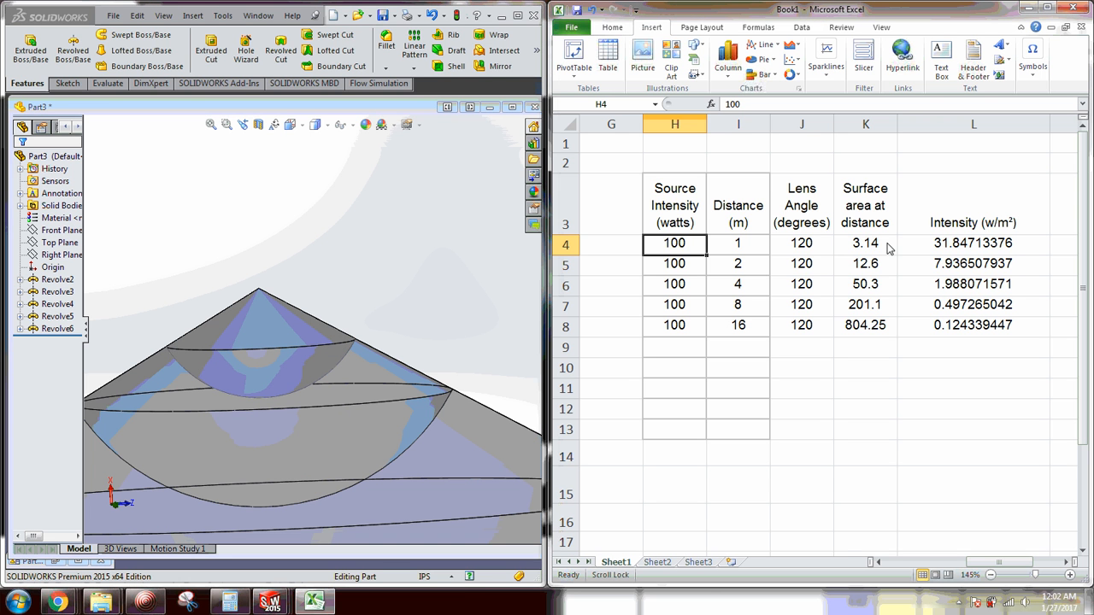
pyautogui.click(865, 244)
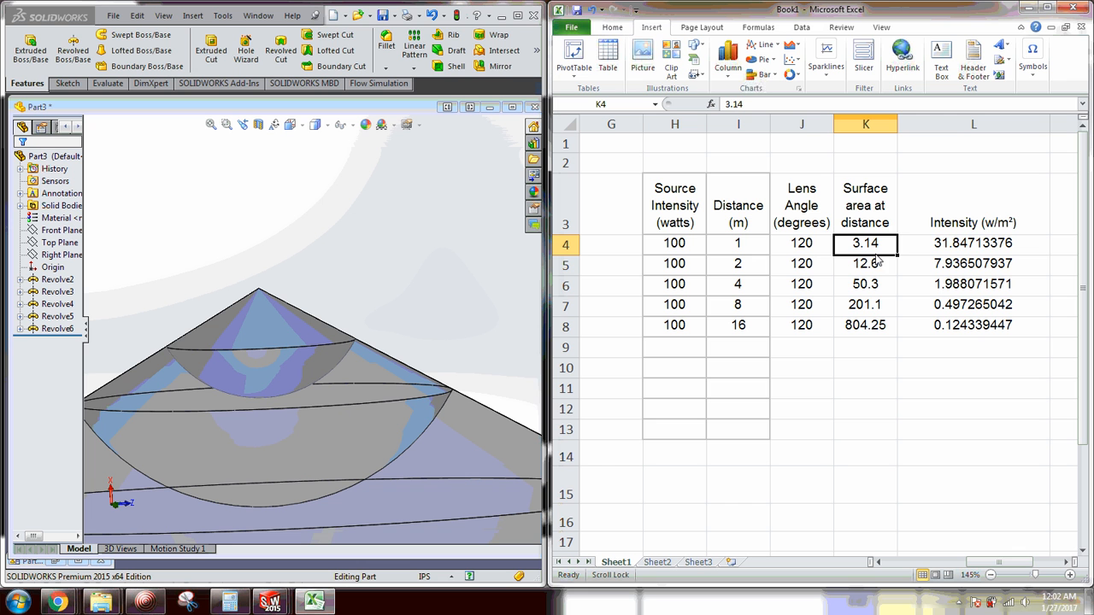
pyautogui.moveTo(917, 249)
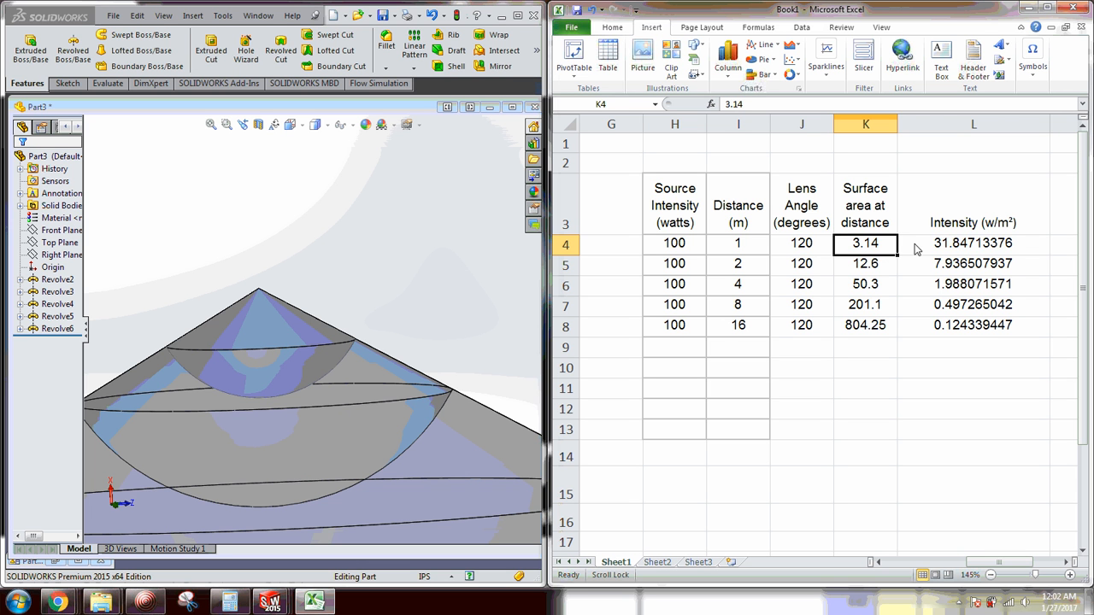
pyautogui.click(973, 243)
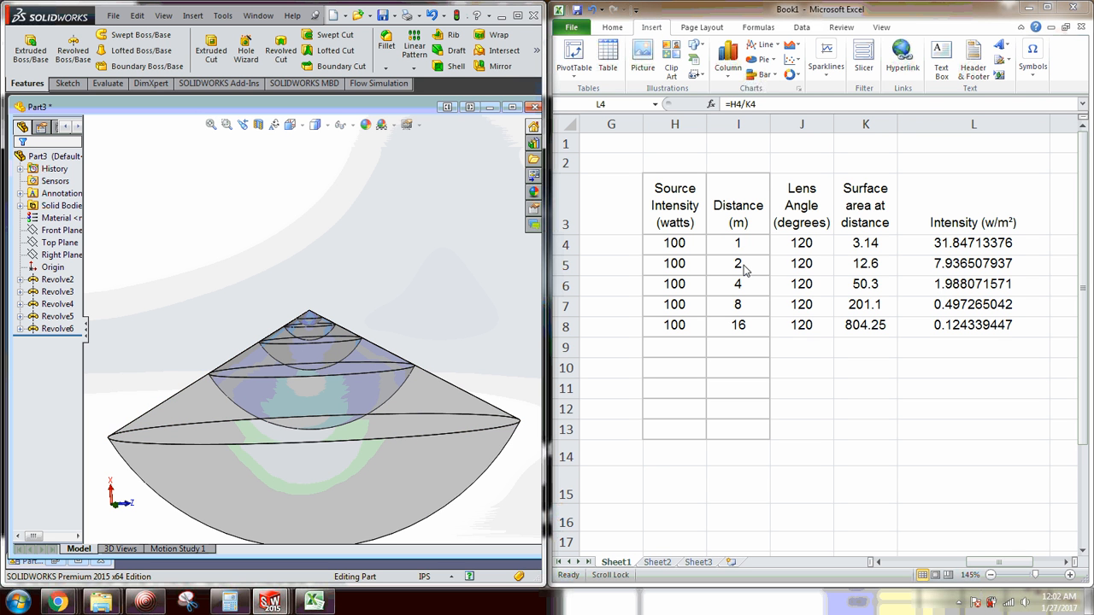
pyautogui.moveTo(740, 251)
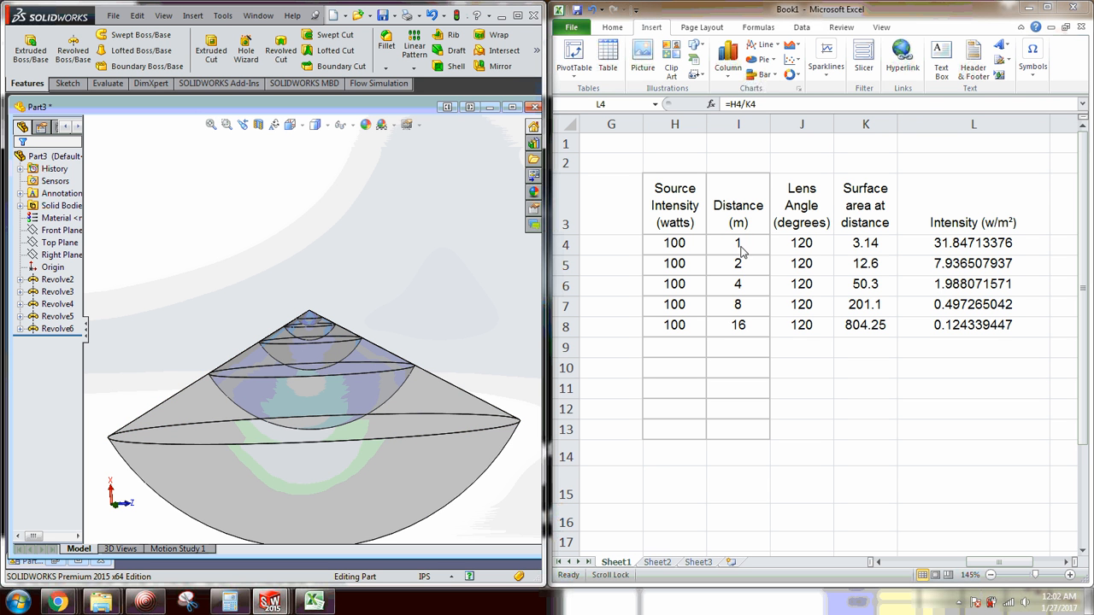
pyautogui.moveTo(886, 257)
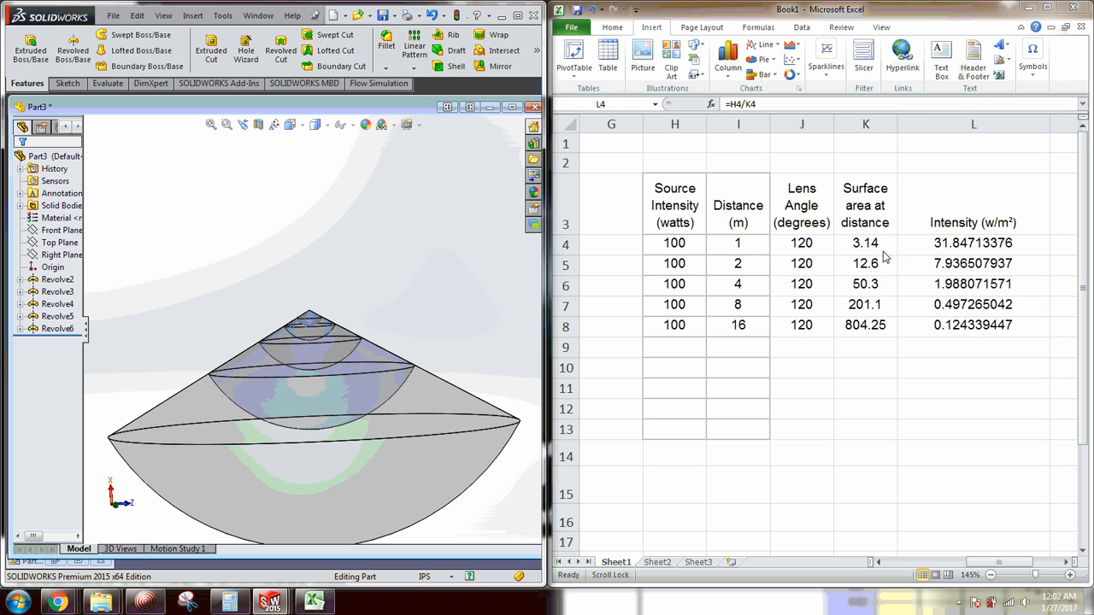
pyautogui.moveTo(875, 249)
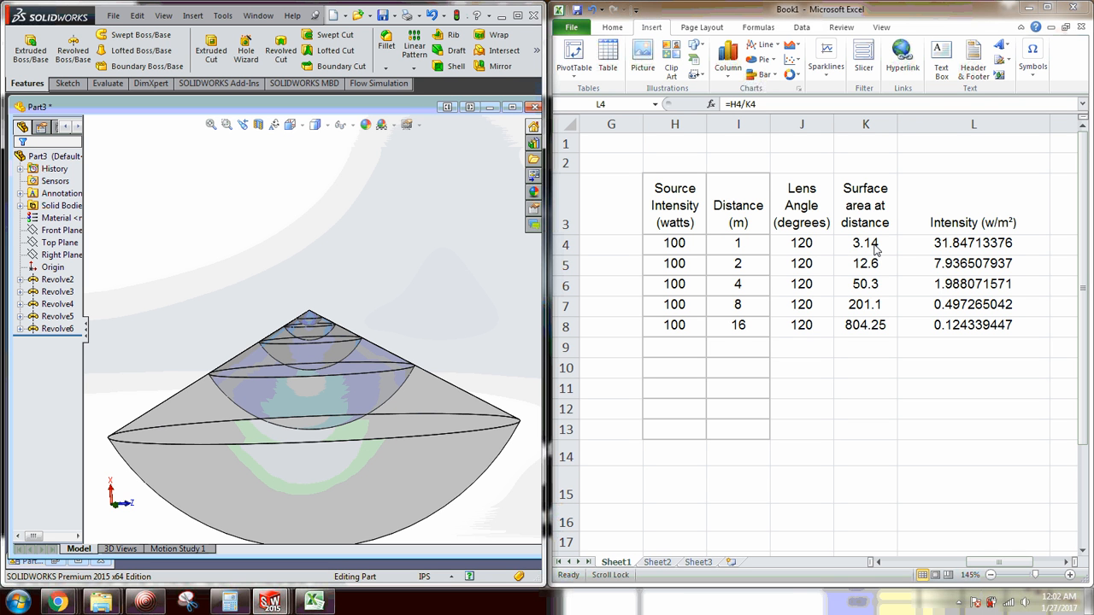
pyautogui.moveTo(920, 263)
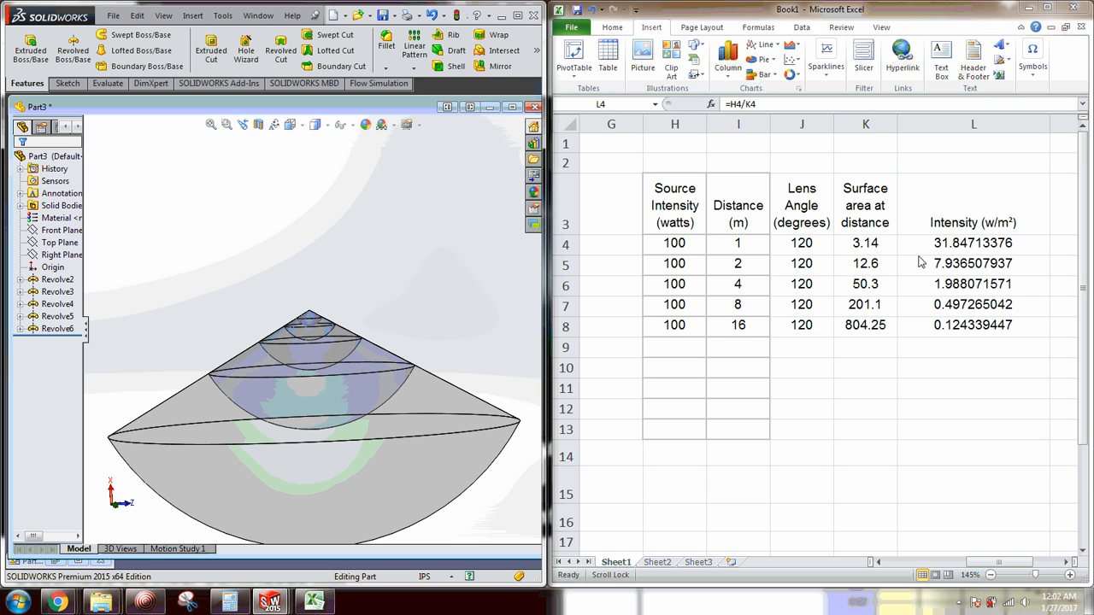
pyautogui.moveTo(951, 267)
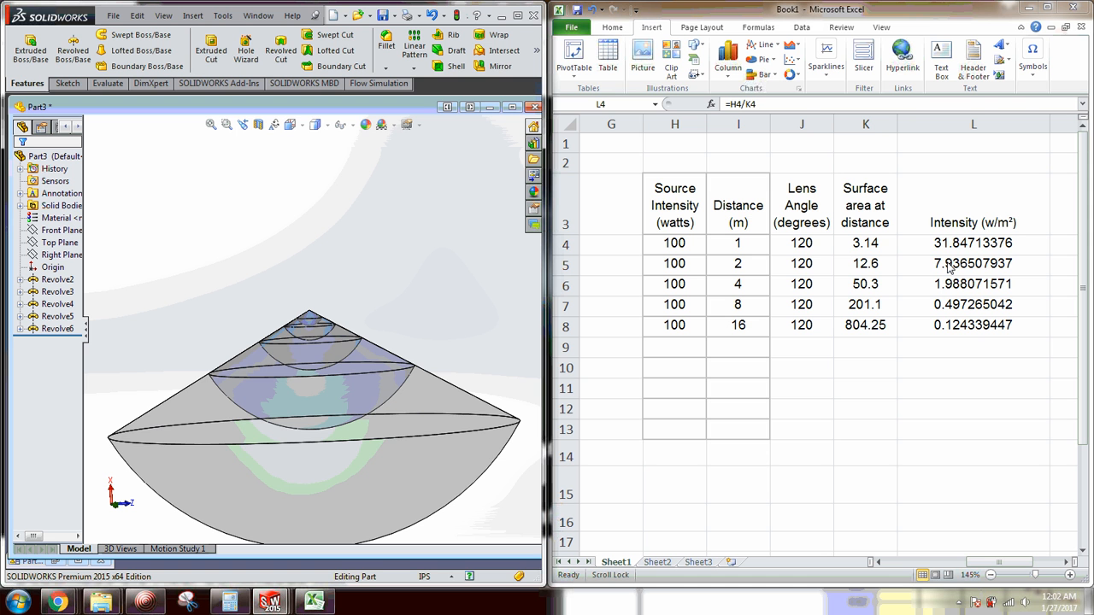
pyautogui.click(57, 328)
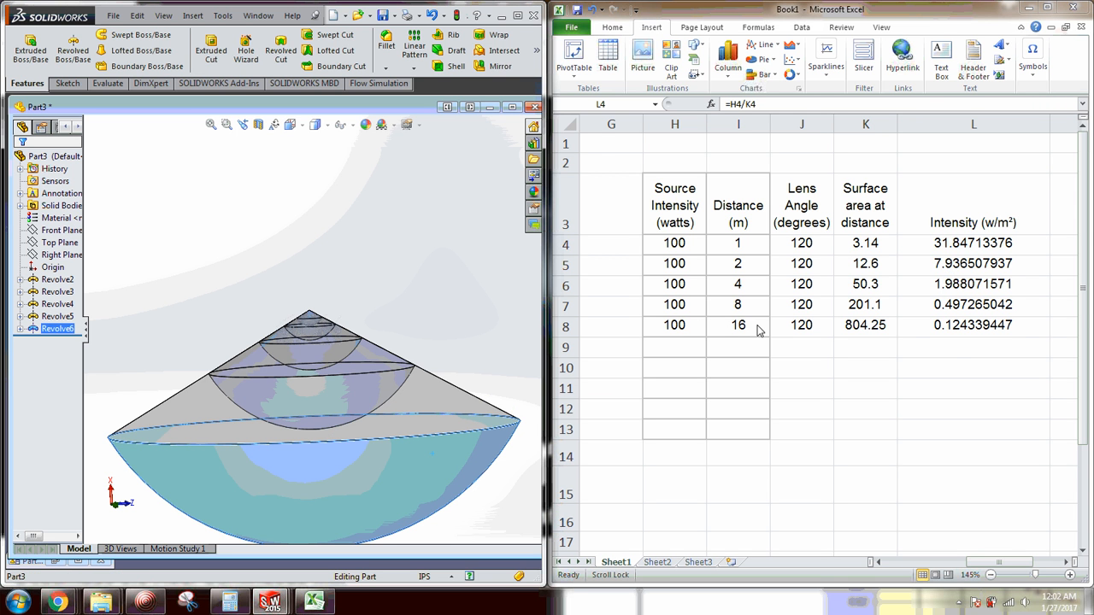
pyautogui.moveTo(957, 333)
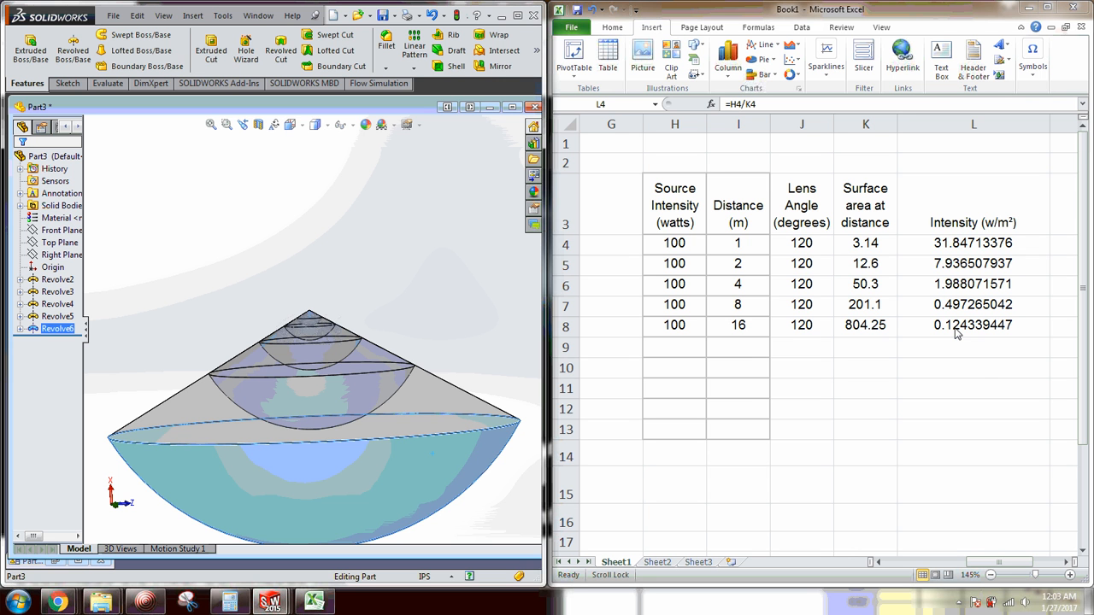
# - Enter the ratio formulas =L4/L5, =L5/L6, =L6/L7 and =L7/L8 in column M
pyautogui.click(973, 244)
pyautogui.write('=L5/L6')
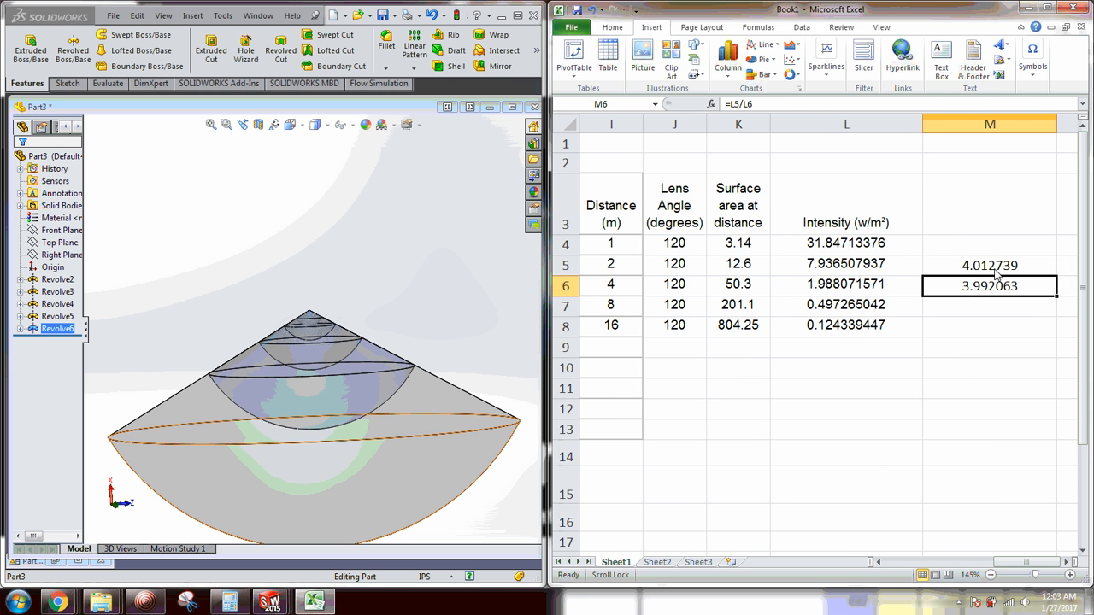
pyautogui.click(989, 304)
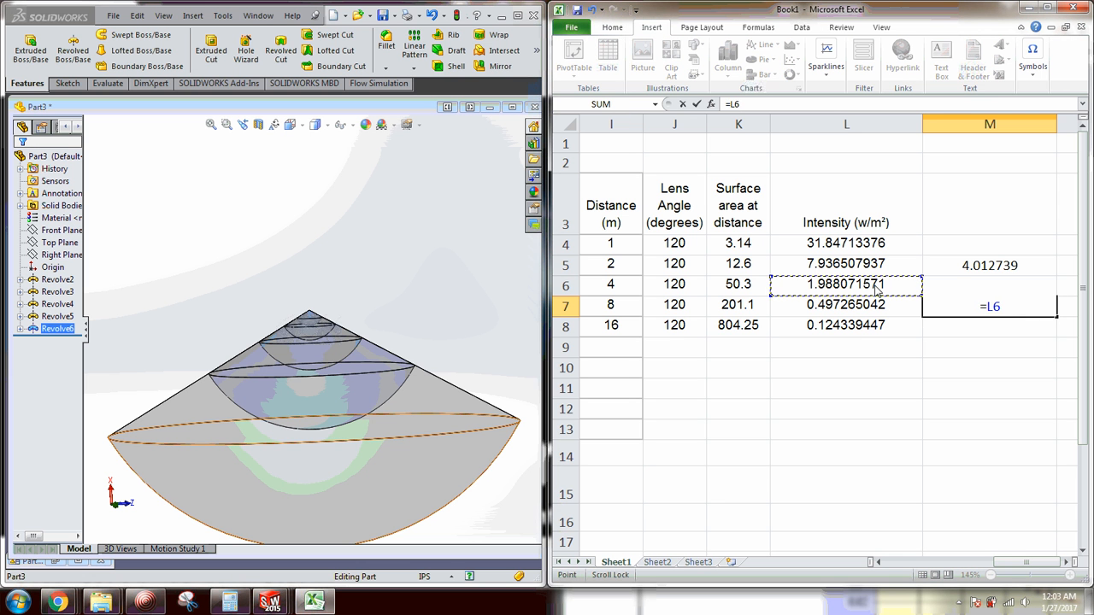
pyautogui.click(845, 304)
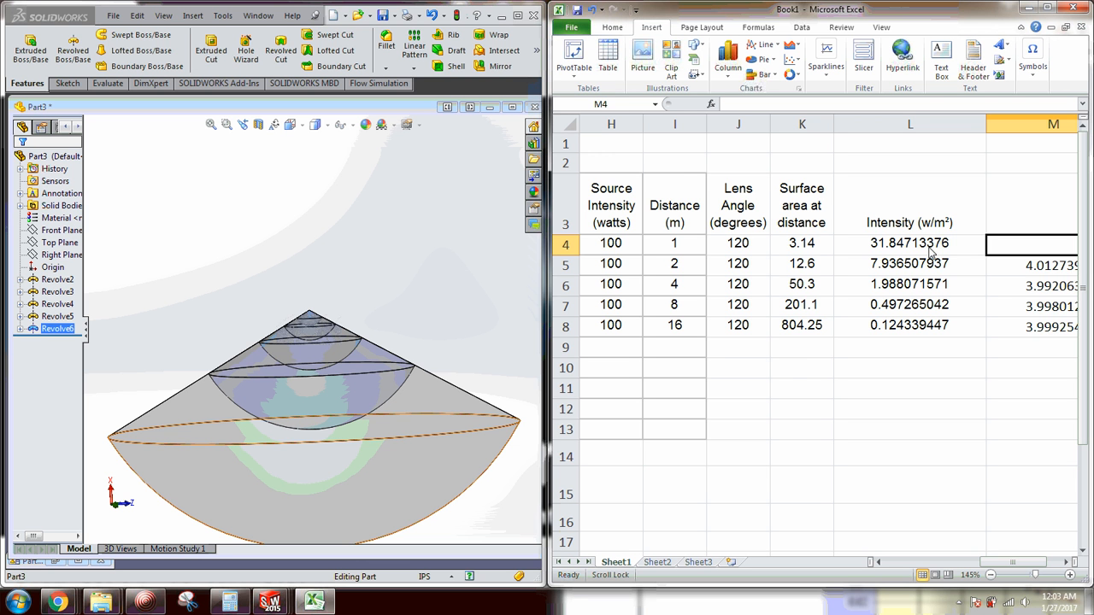
pyautogui.click(801, 347)
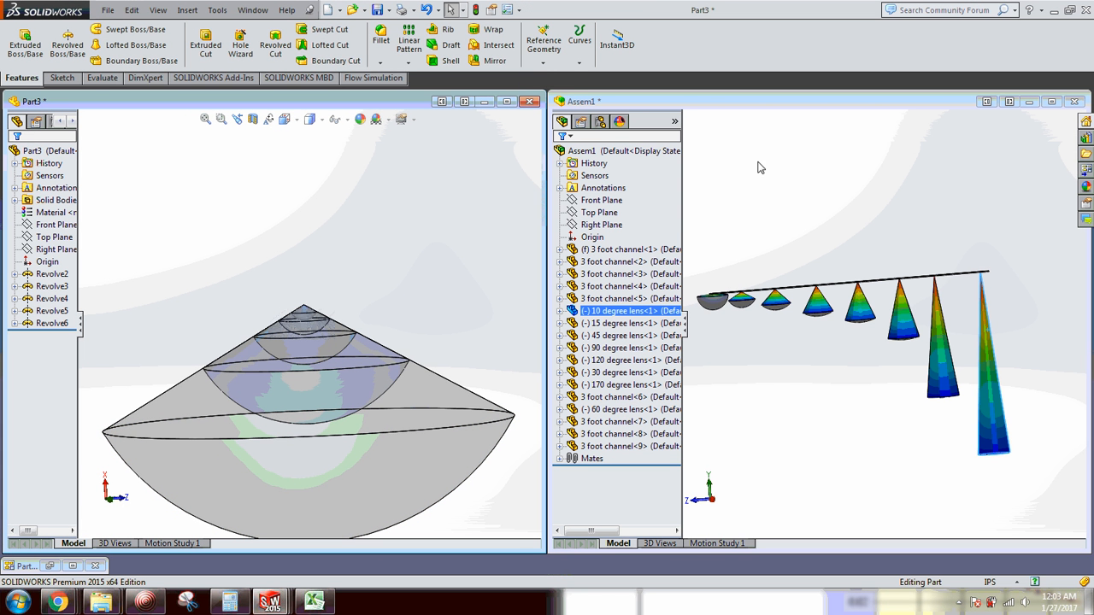
pyautogui.moveTo(1075, 101)
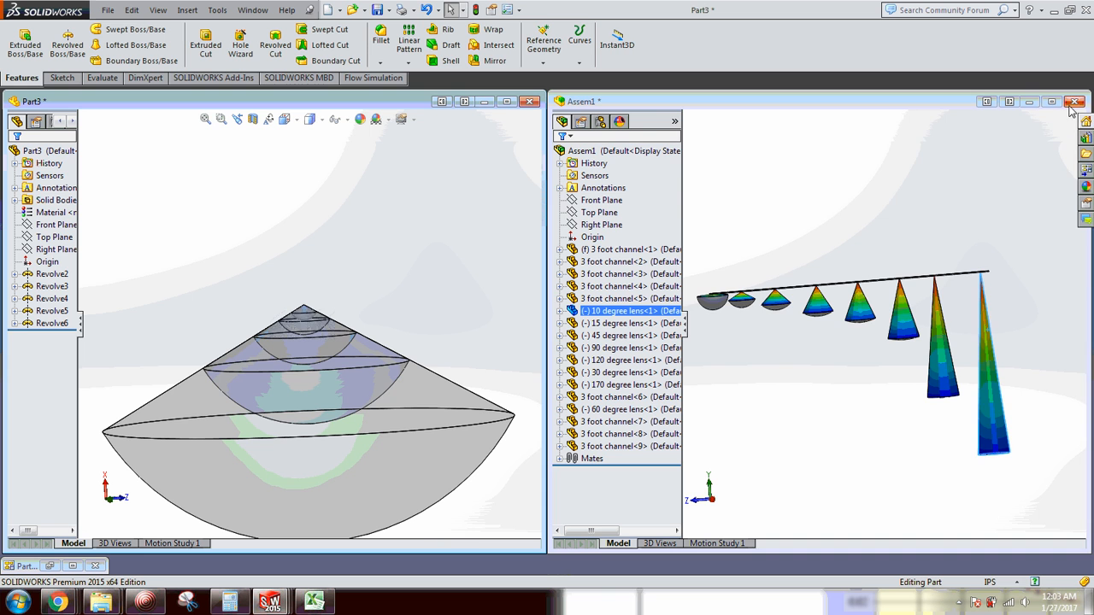
# - Maximize the Assem1 window so the 170 and 120 degree lens cones fill the screen
pyautogui.click(1076, 101)
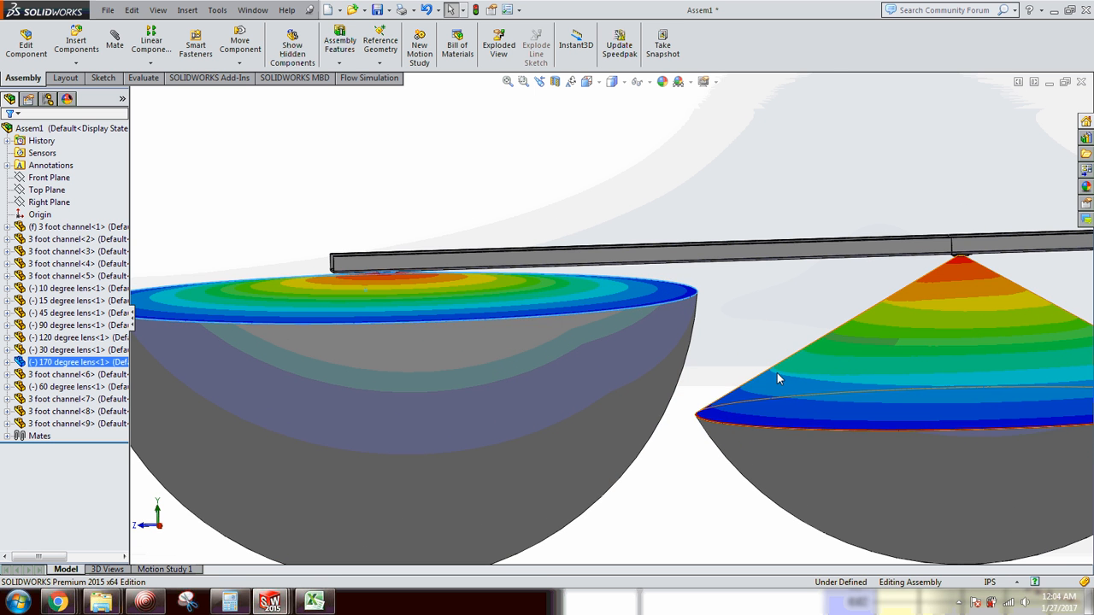
pyautogui.moveTo(779, 386)
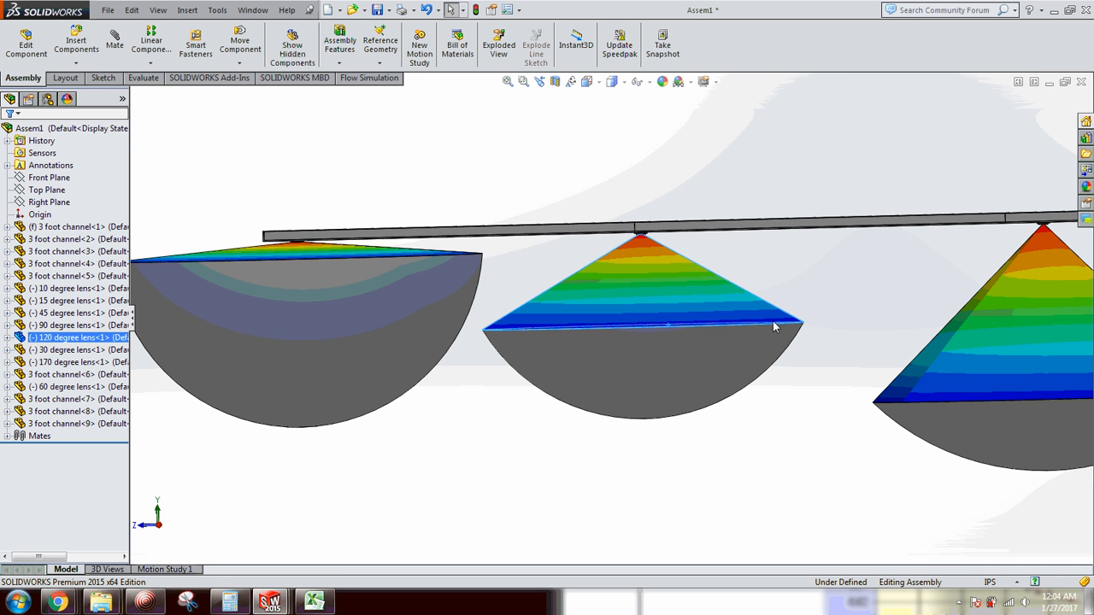
pyautogui.moveTo(737, 307)
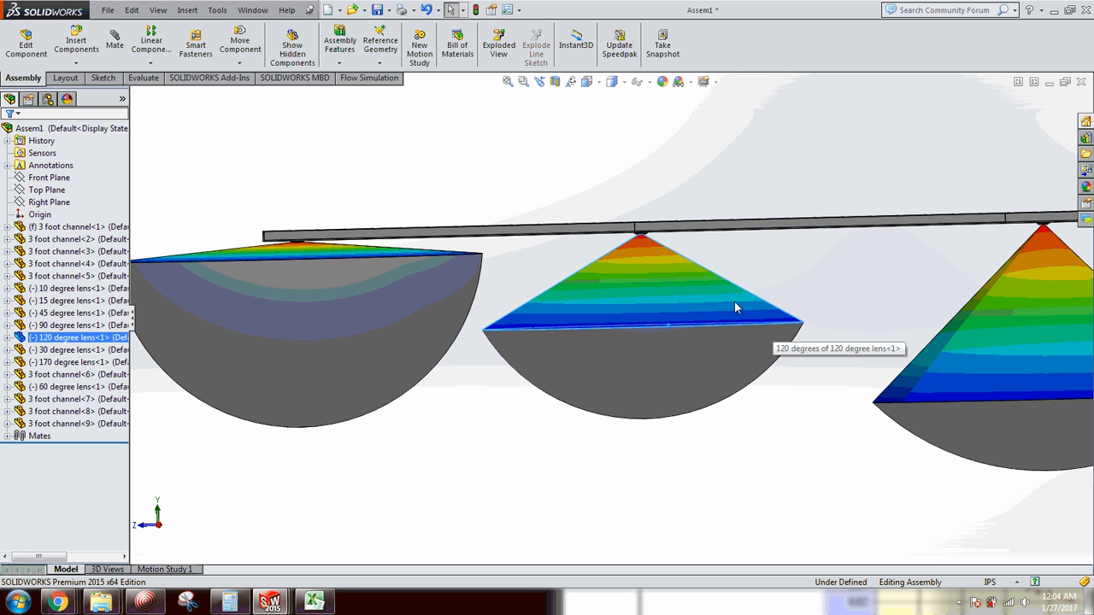
pyautogui.moveTo(654, 308)
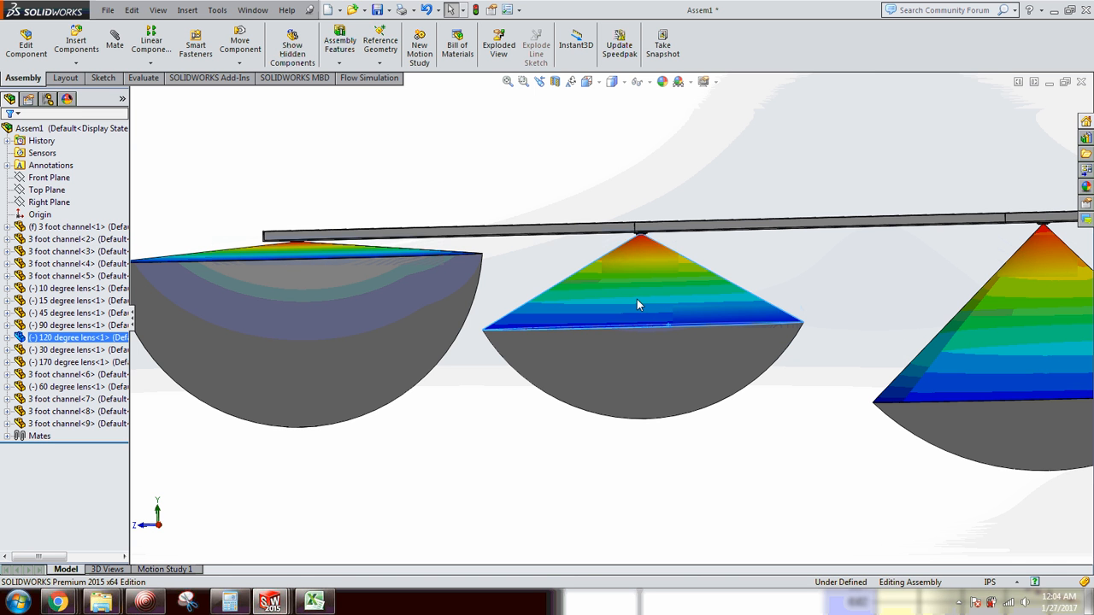
pyautogui.moveTo(651, 306)
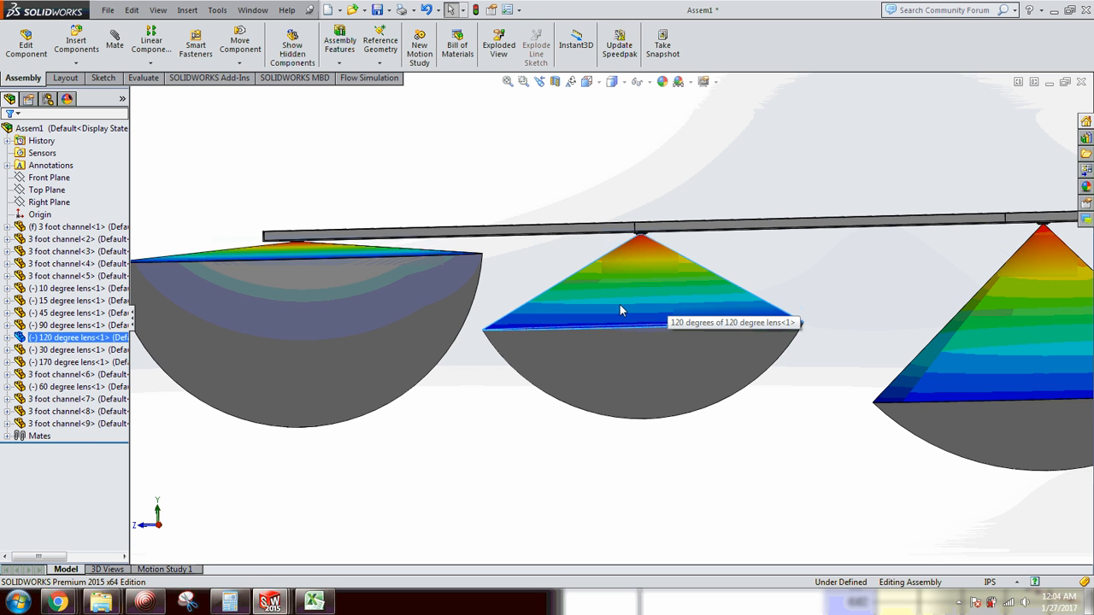
pyautogui.moveTo(505, 320)
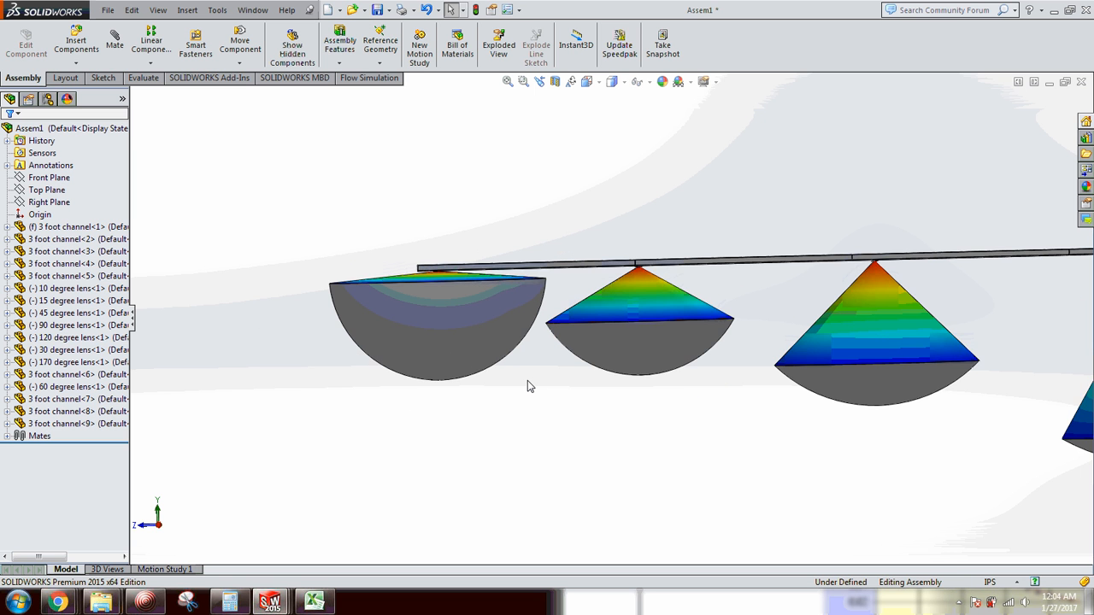
pyautogui.moveTo(669, 350)
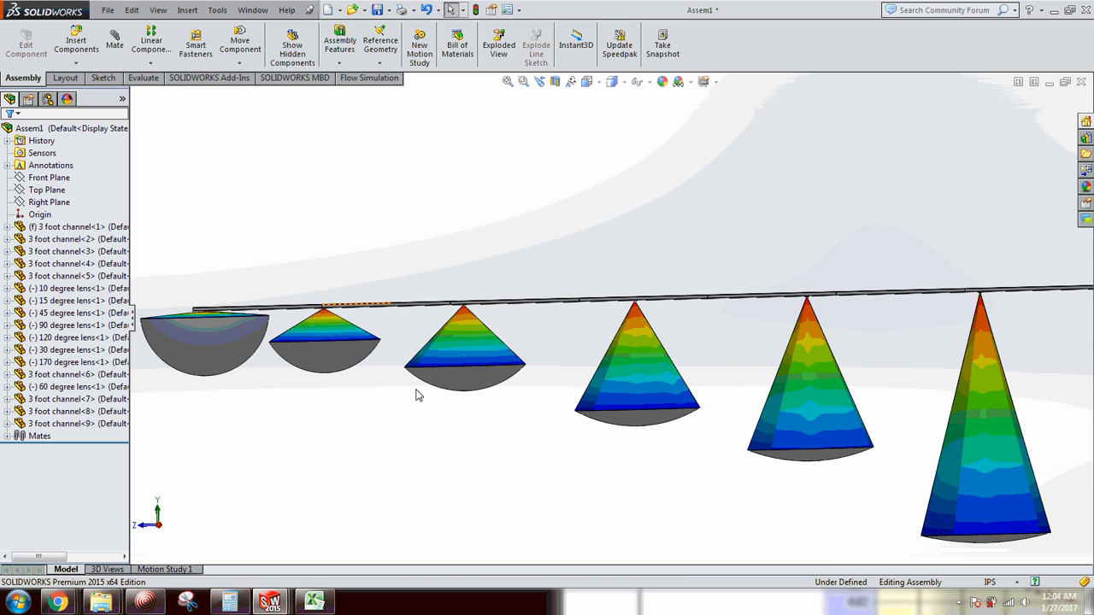
pyautogui.moveTo(402, 289)
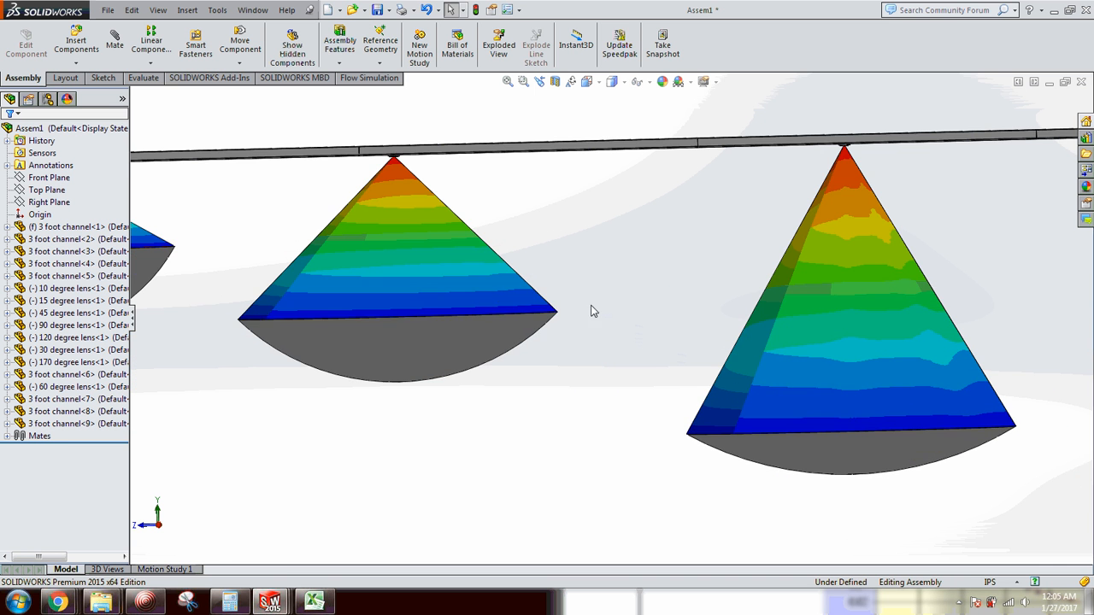
pyautogui.click(444, 315)
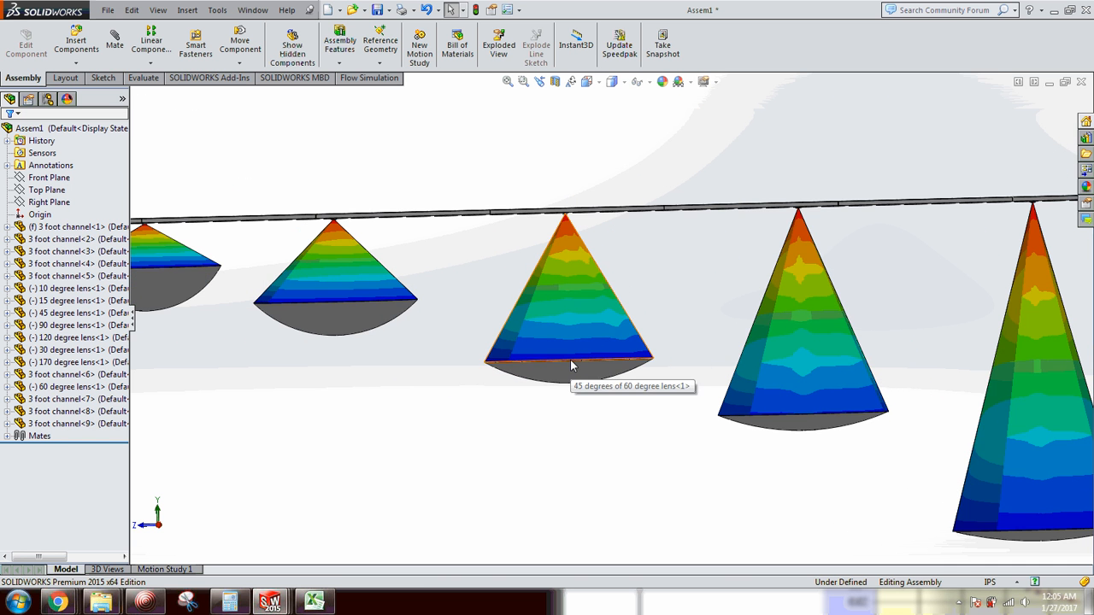
pyautogui.moveTo(563, 291)
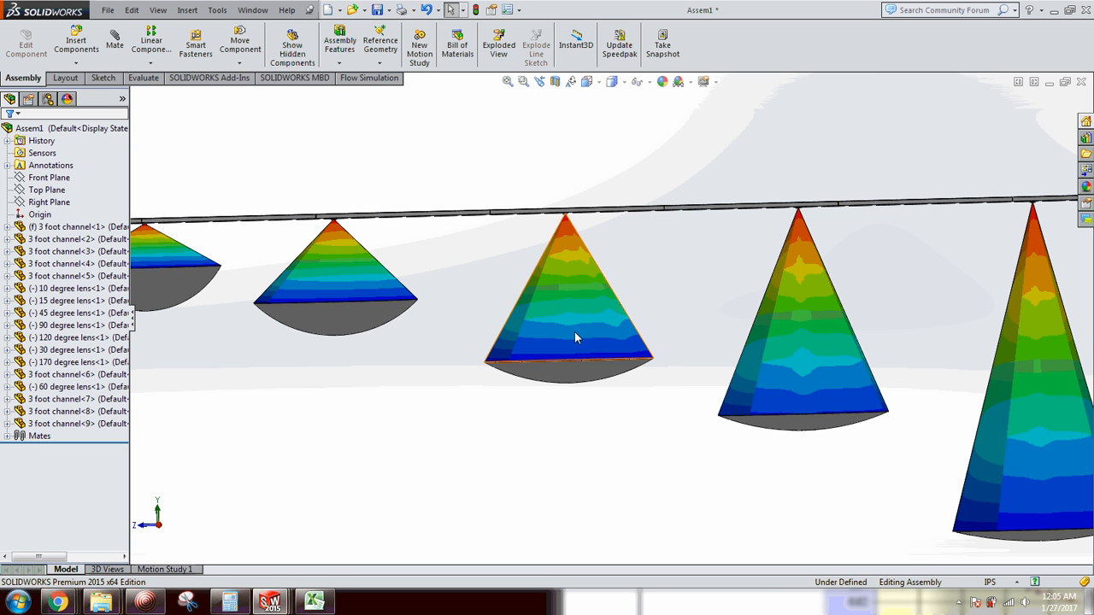
pyautogui.moveTo(566, 341)
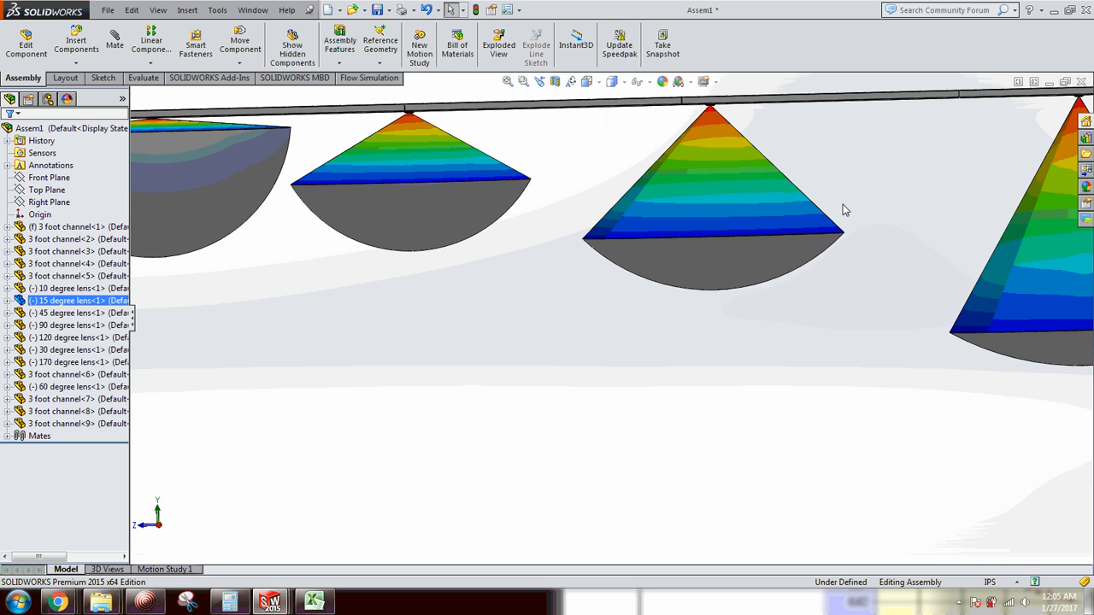
pyautogui.moveTo(655, 205)
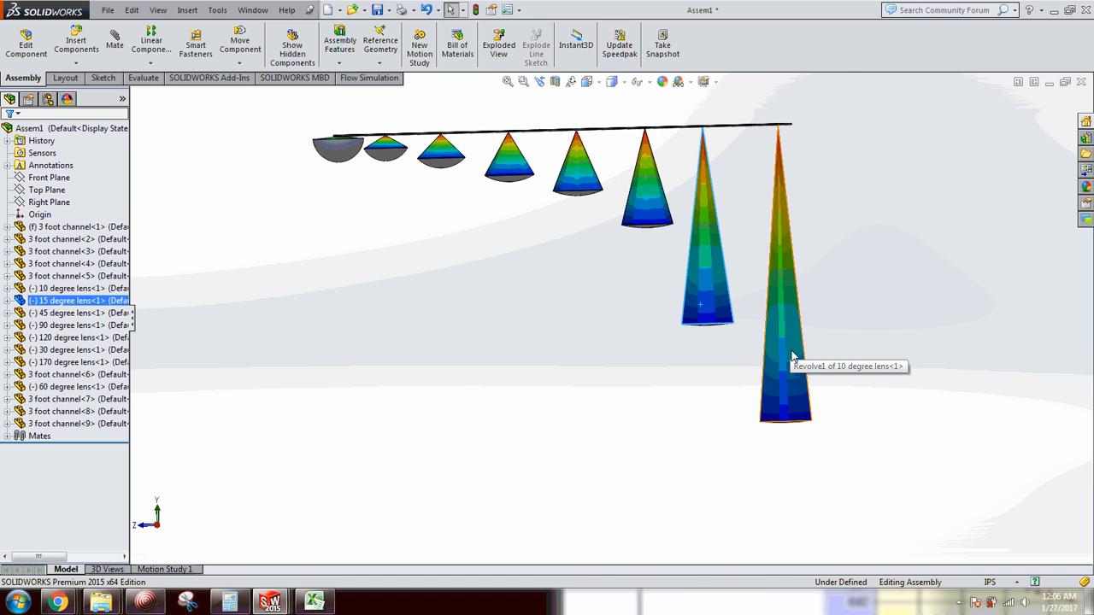
pyautogui.moveTo(833, 394)
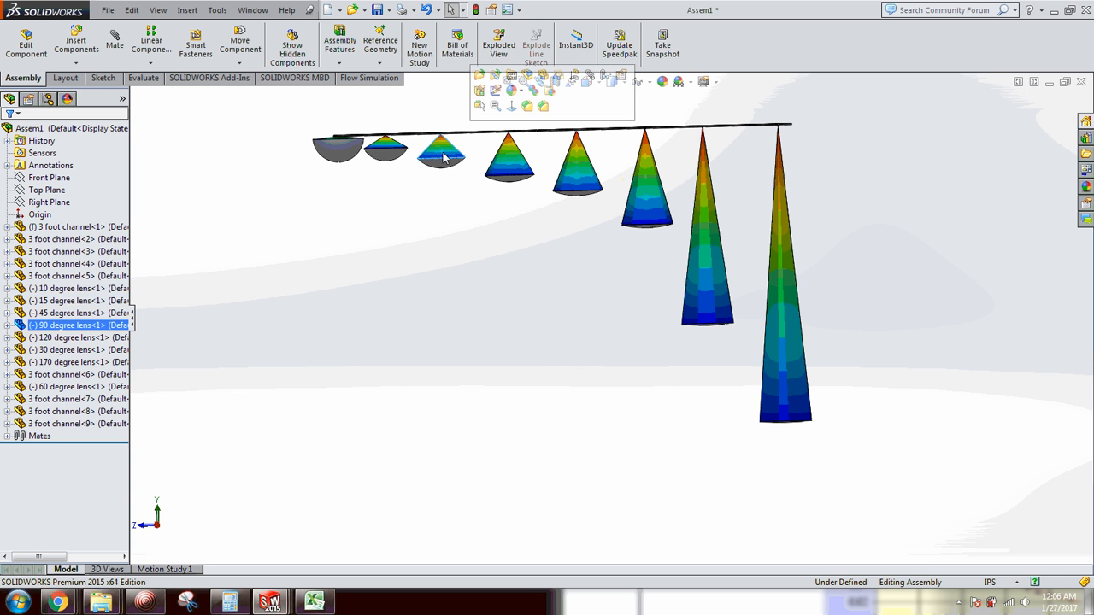
pyautogui.click(784, 350)
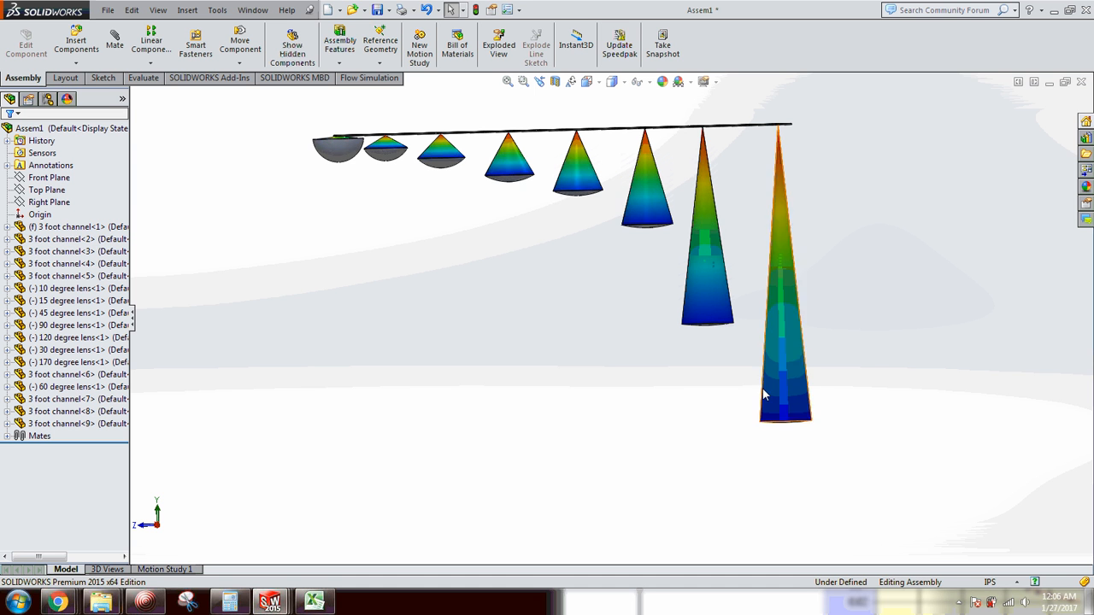
pyautogui.moveTo(788, 399)
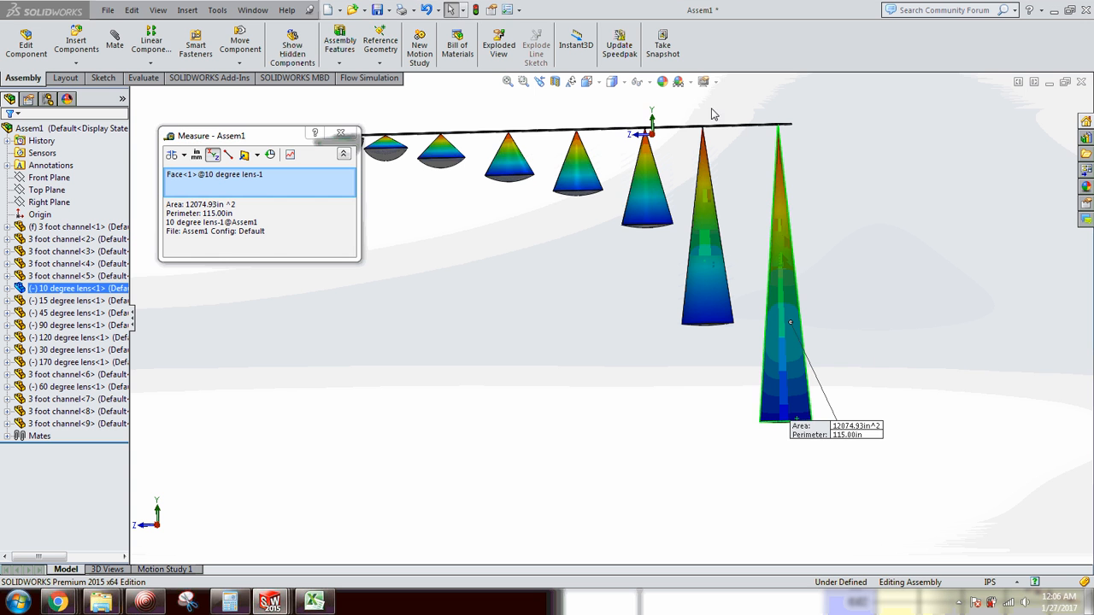
pyautogui.moveTo(785, 136)
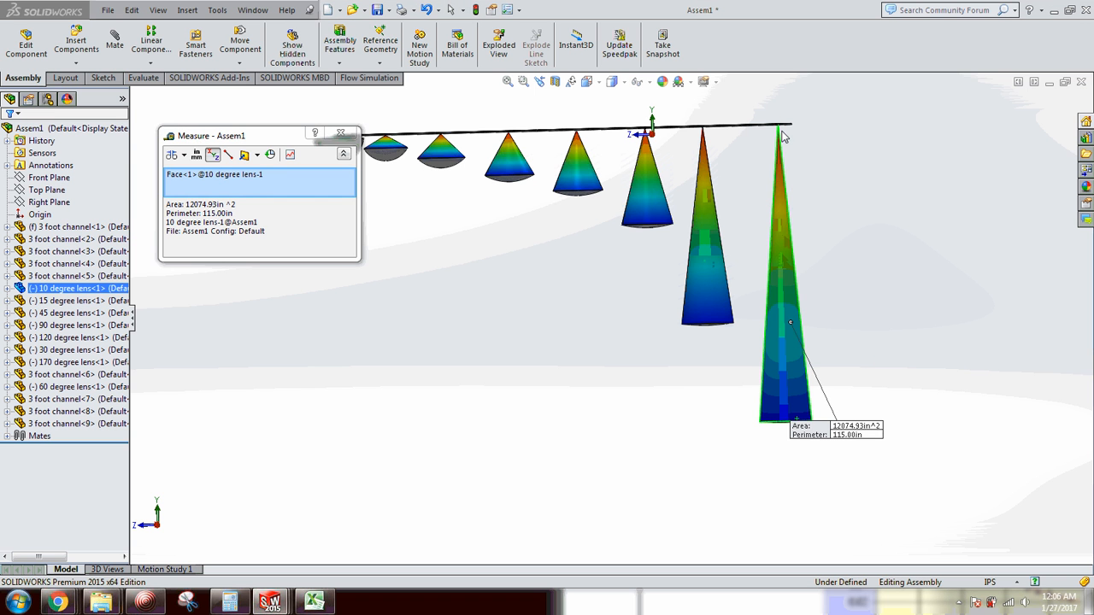
pyautogui.click(341, 134)
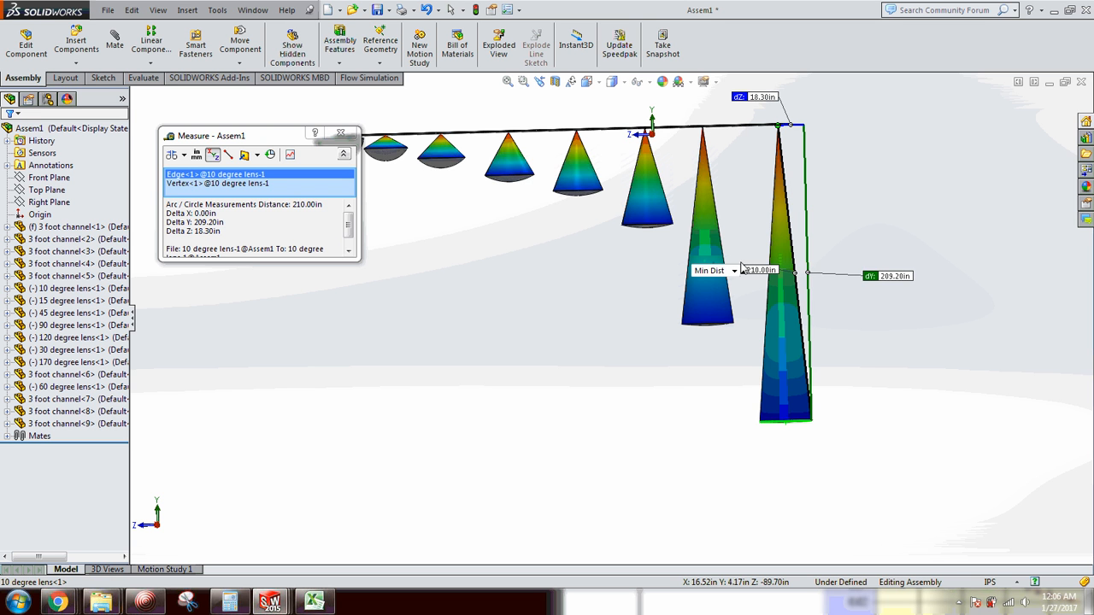
pyautogui.moveTo(547, 181)
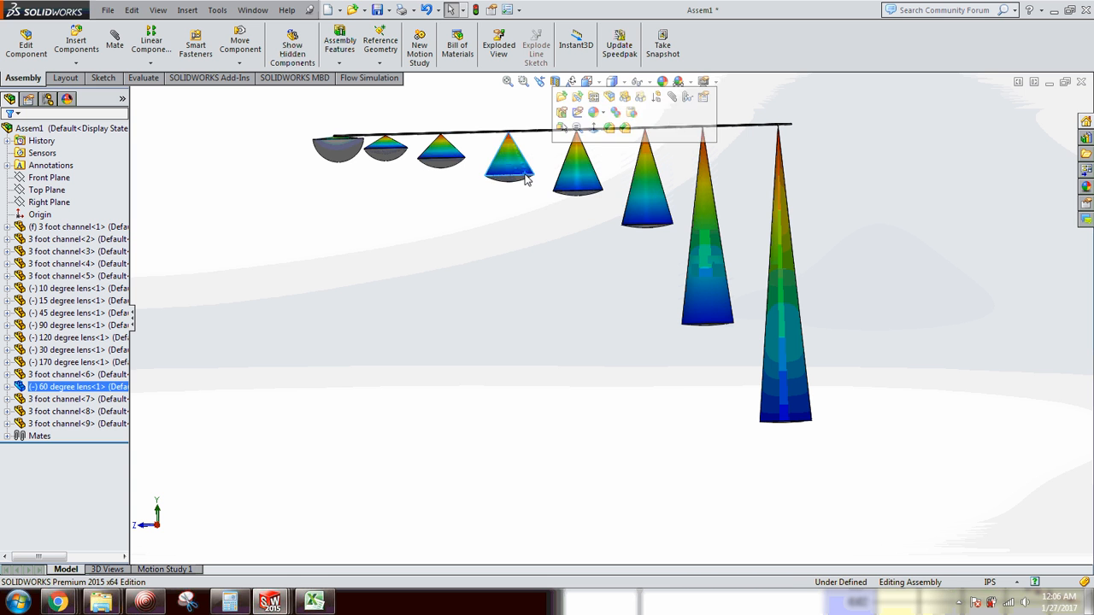
pyautogui.click(509, 162)
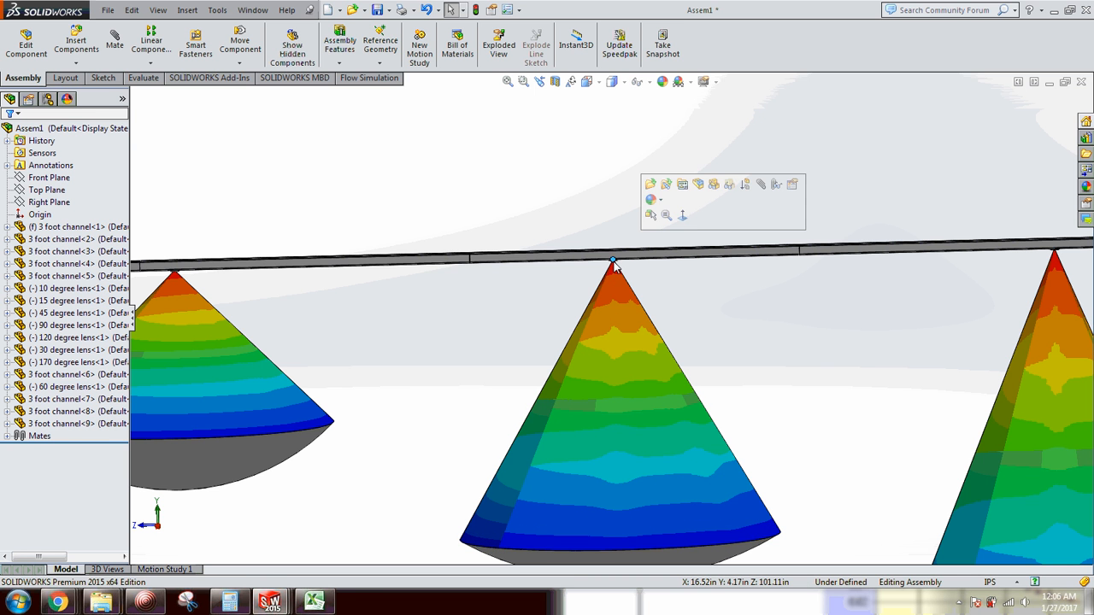
pyautogui.click(613, 261)
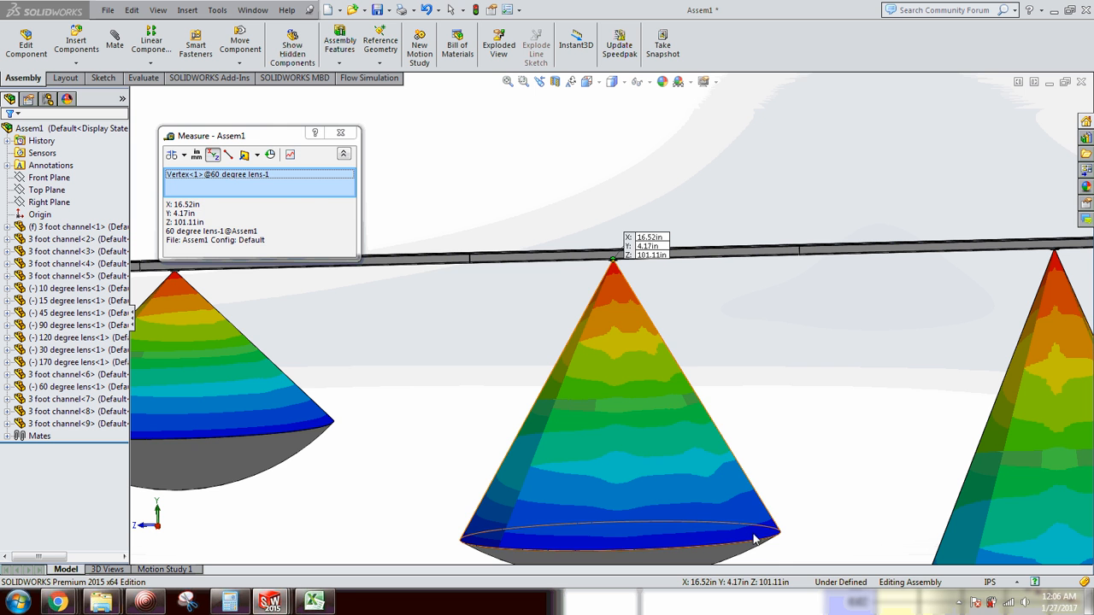
pyautogui.click(757, 541)
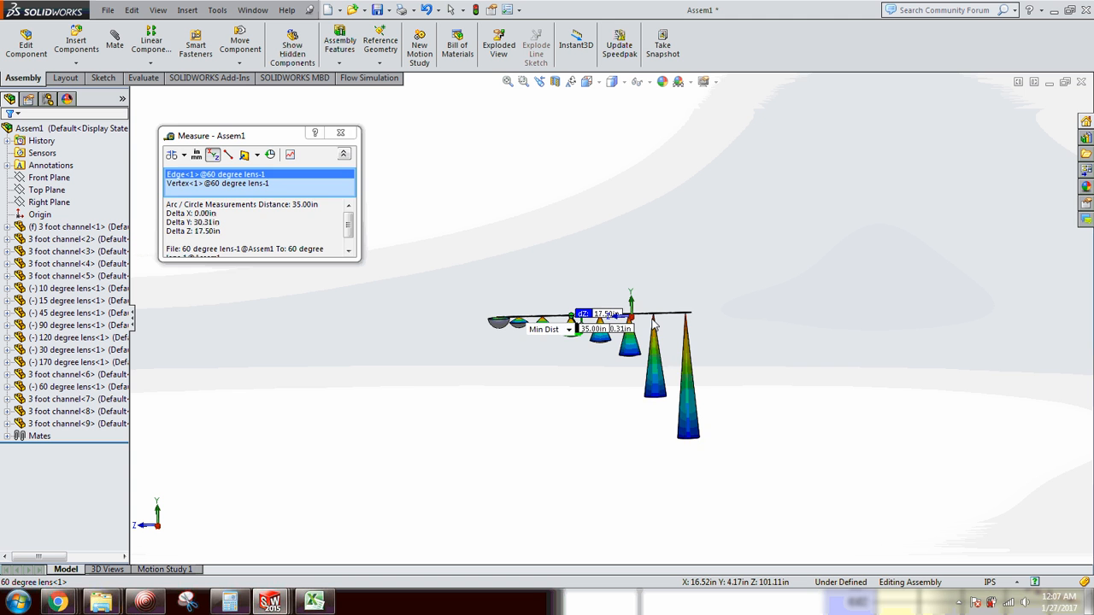
pyautogui.click(340, 132)
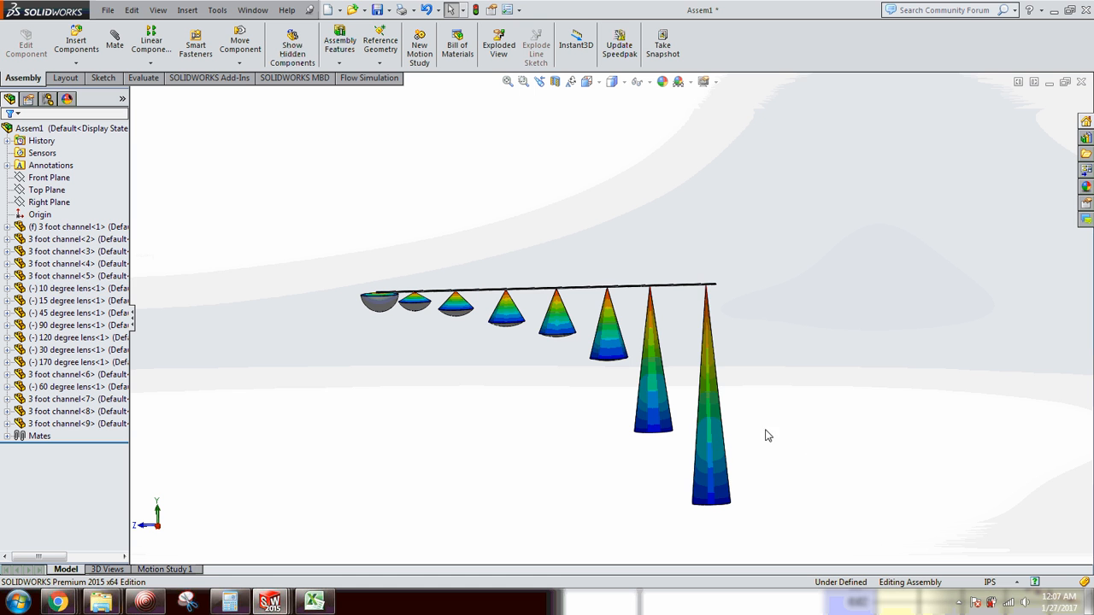
pyautogui.moveTo(740, 452)
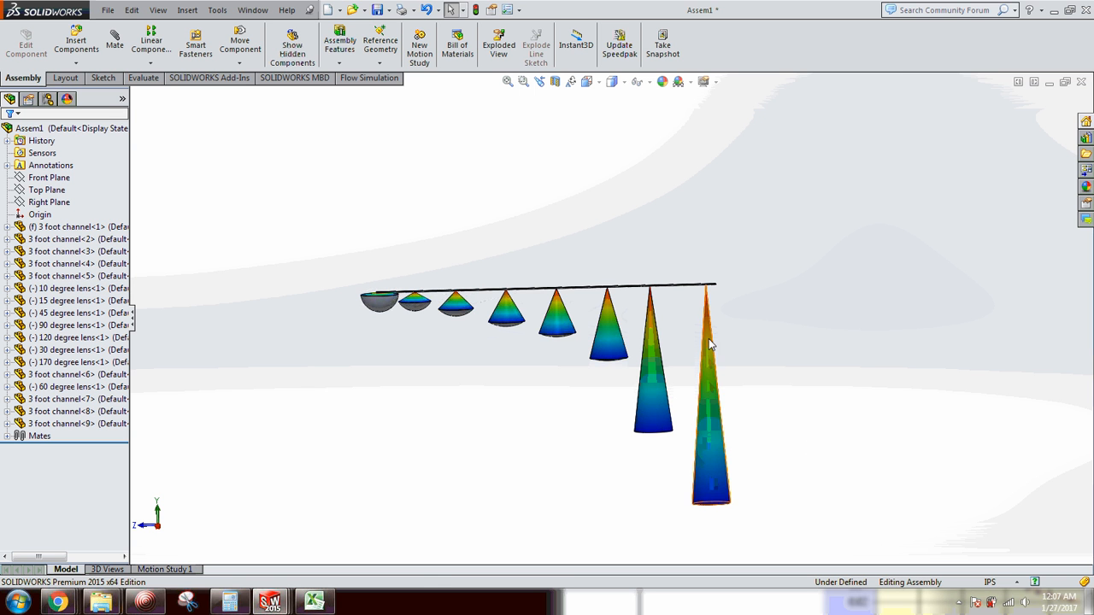
pyautogui.moveTo(710, 346)
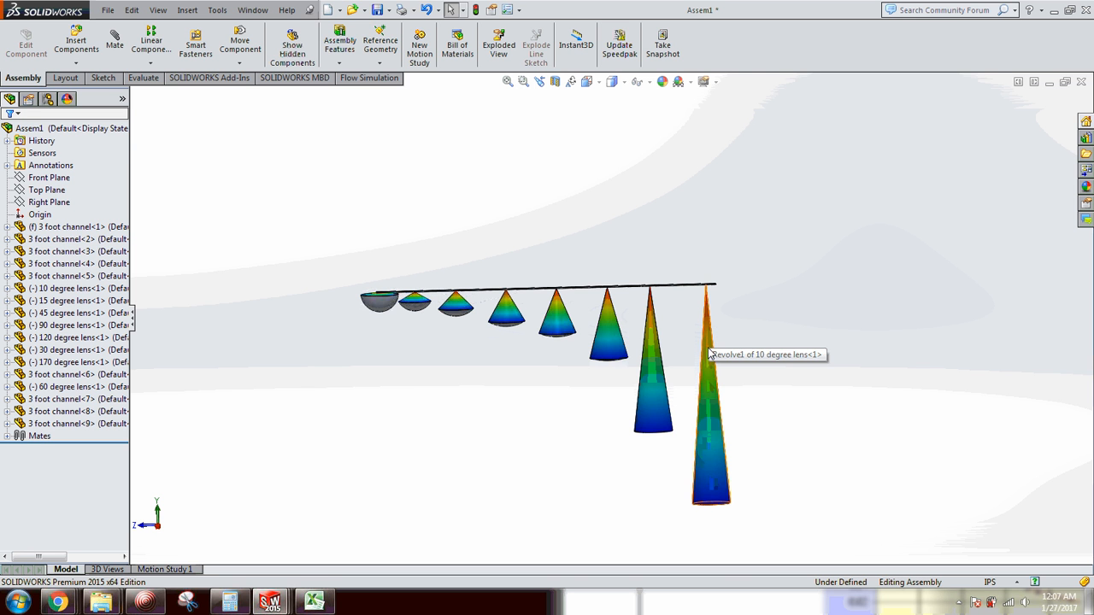
pyautogui.moveTo(878, 249)
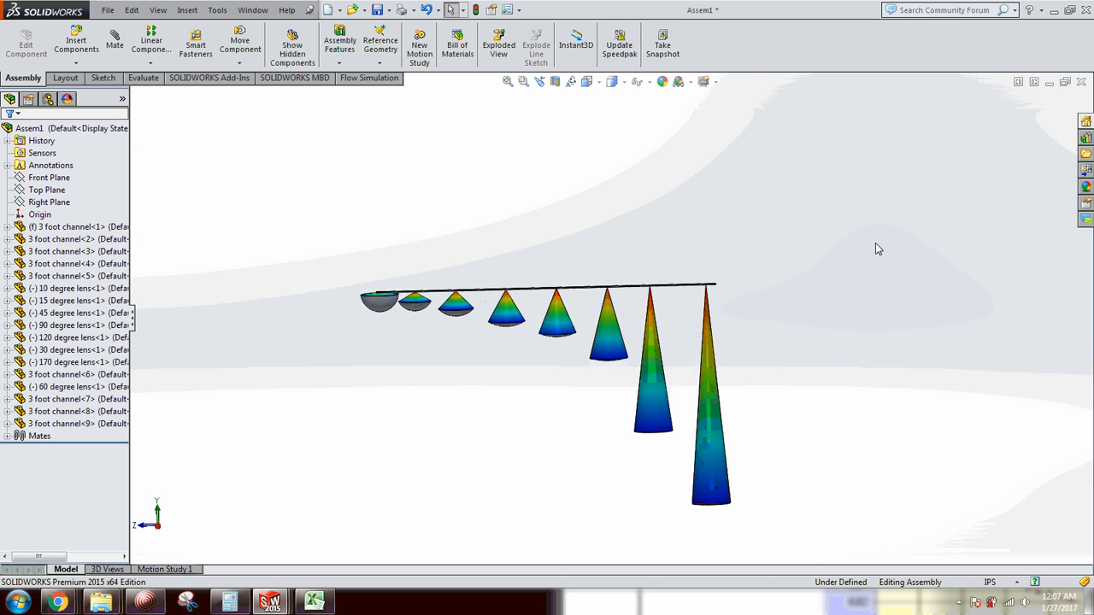
pyautogui.moveTo(760, 334)
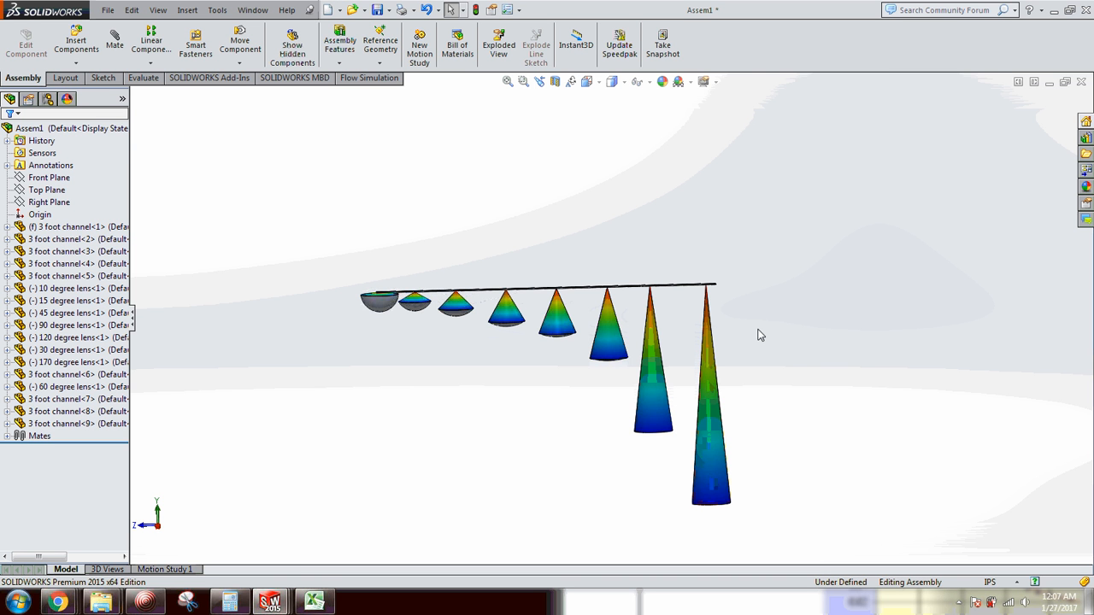
pyautogui.moveTo(807, 383)
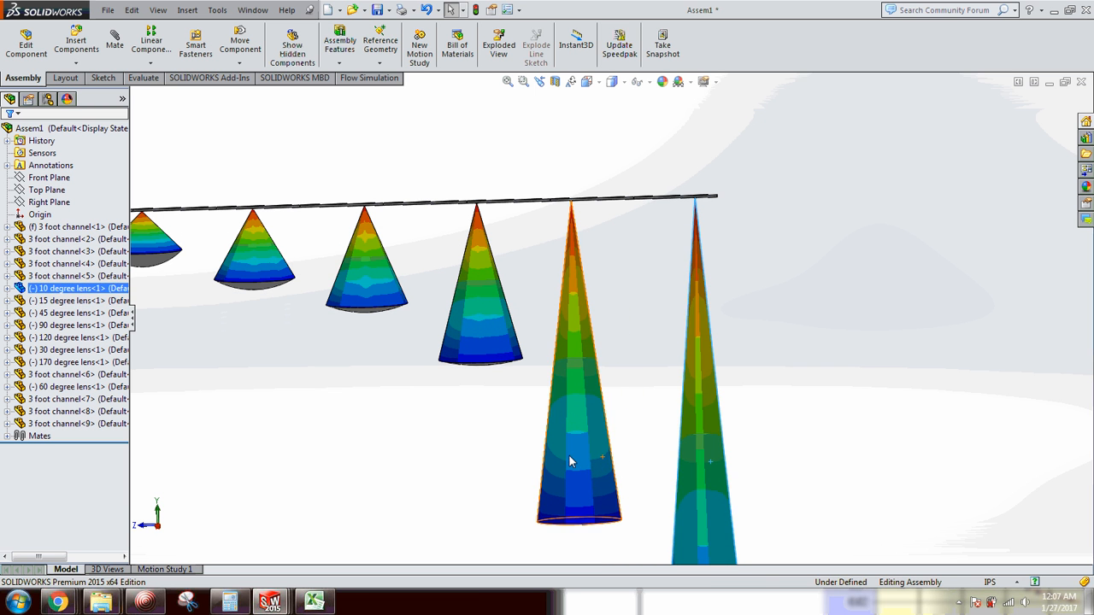
# - Select the 10 degree lens cone in the assembly
pyautogui.click(701, 385)
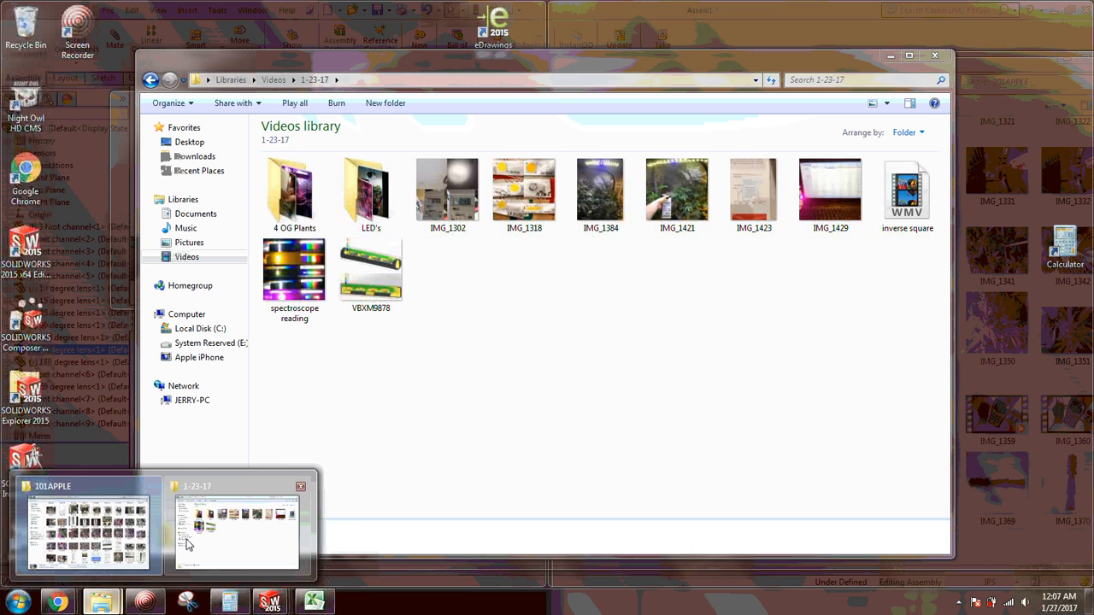
# - Open the IMG_1302 lux meter comparison photo showing readings 014 and 246
pyautogui.doubleClick(446, 190)
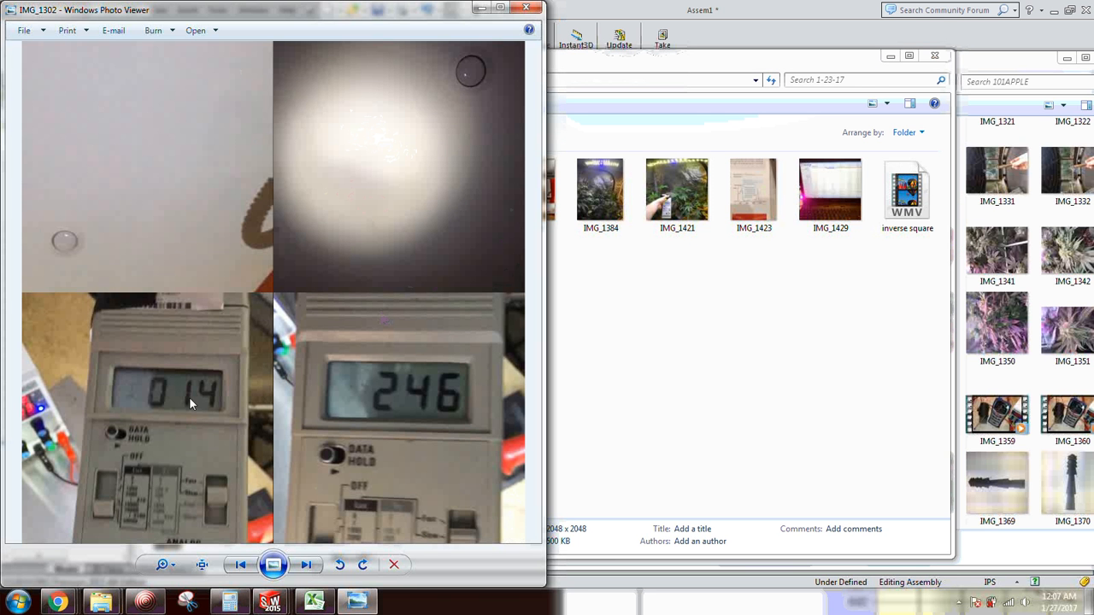
pyautogui.moveTo(166, 470)
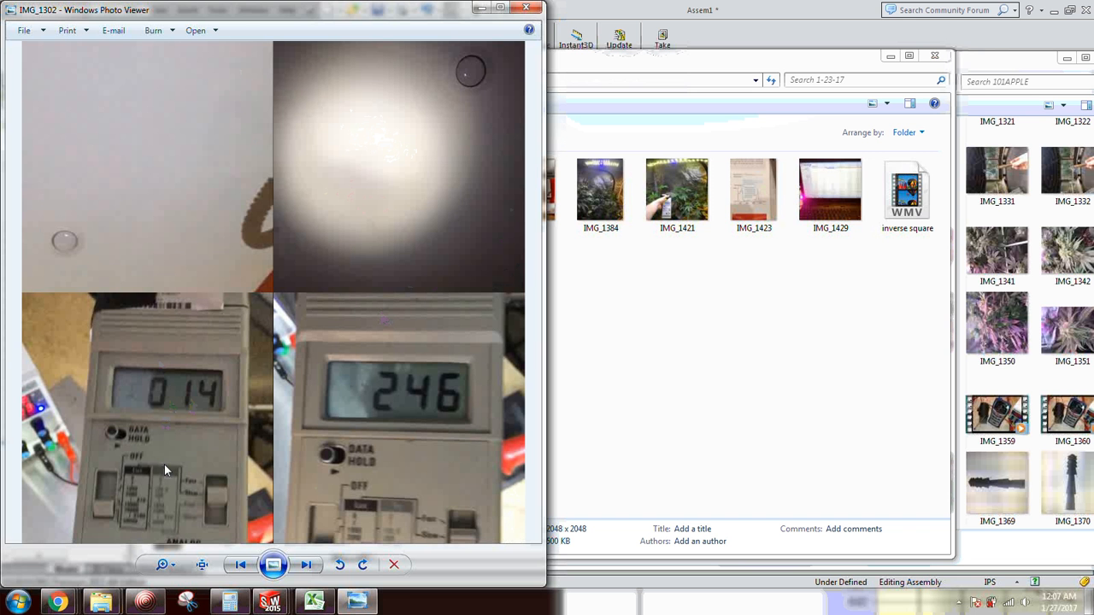
pyautogui.moveTo(186, 419)
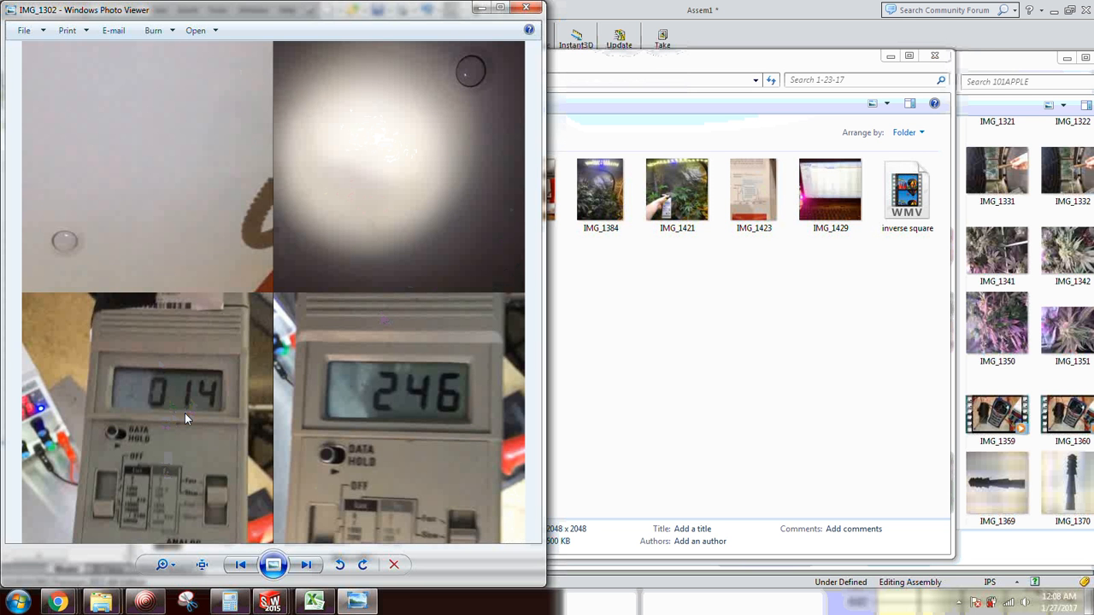
pyautogui.moveTo(198, 403)
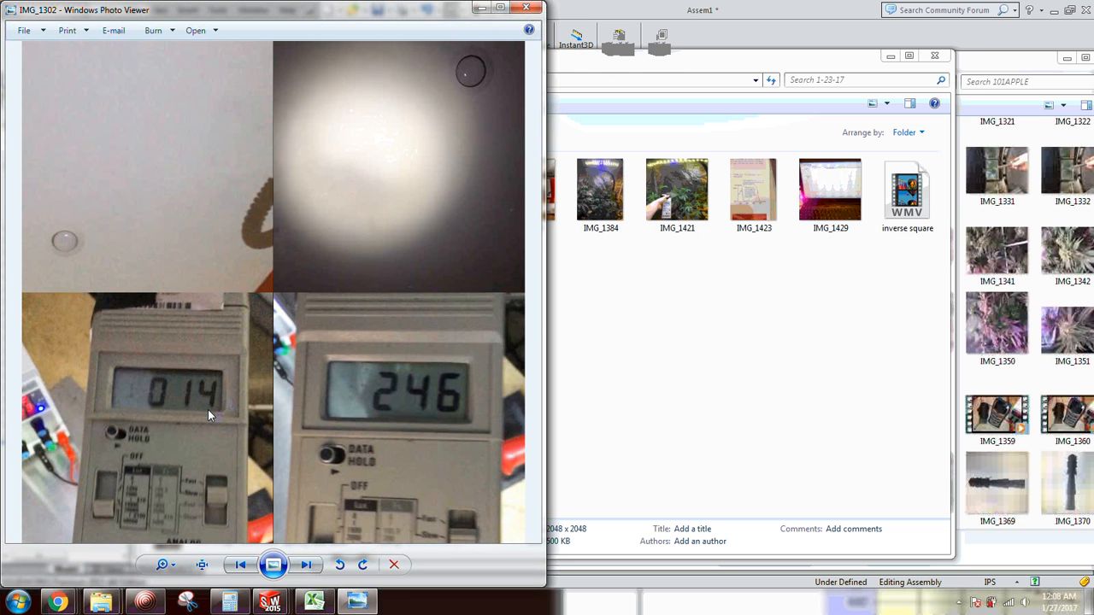
pyautogui.moveTo(388, 417)
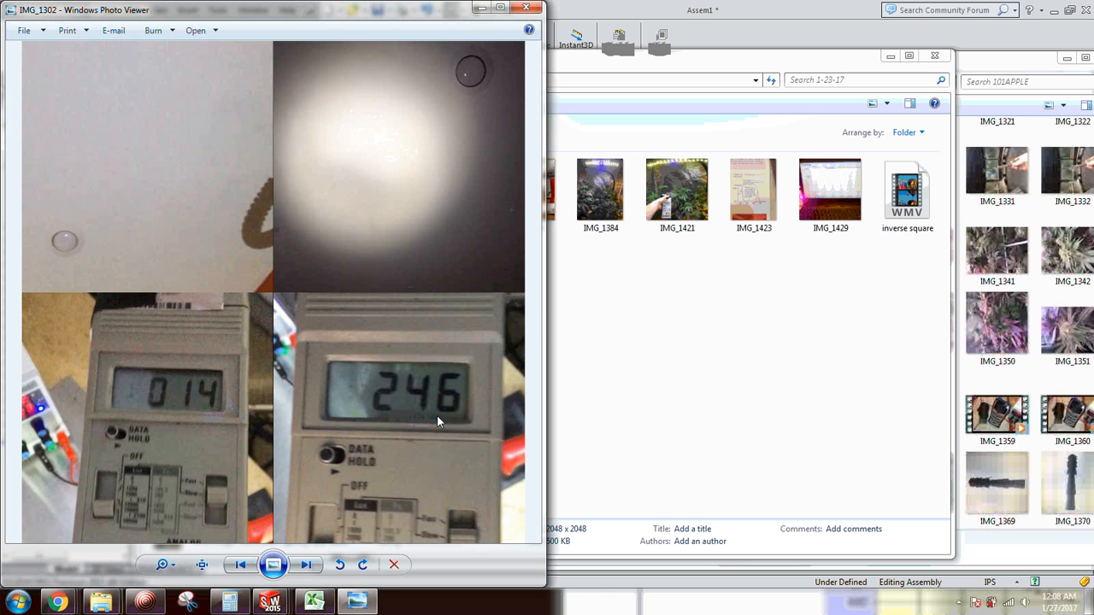
pyautogui.moveTo(395, 188)
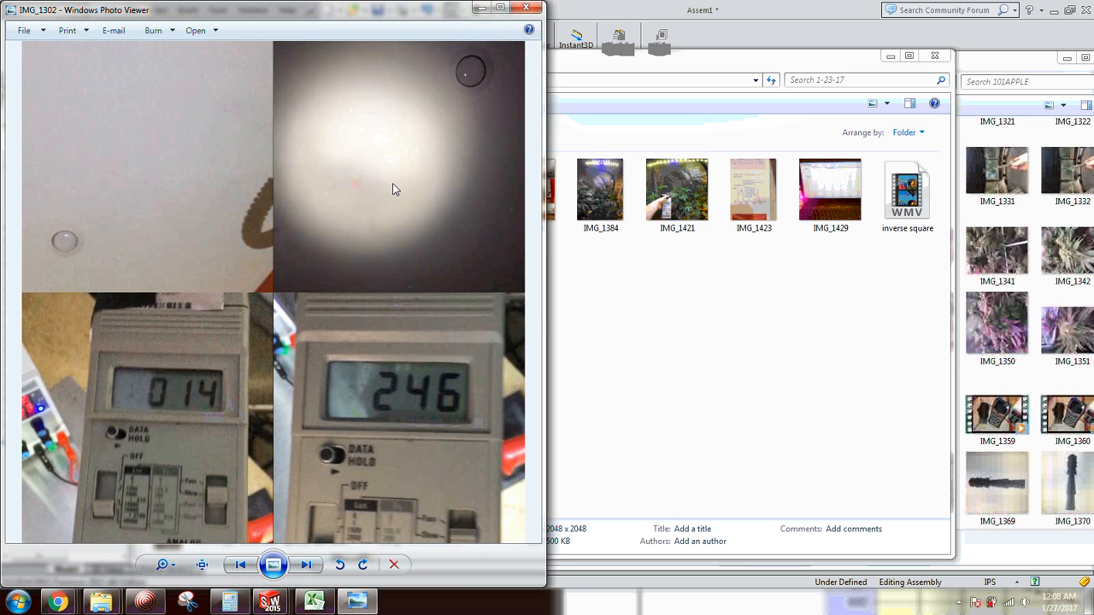
pyautogui.moveTo(388, 285)
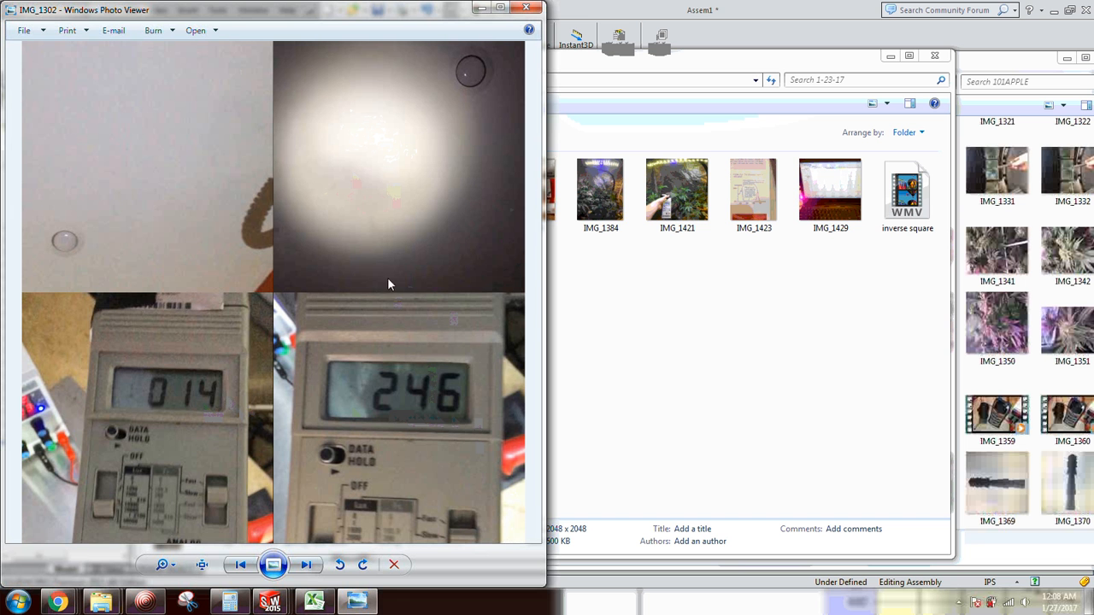
pyautogui.moveTo(417, 176)
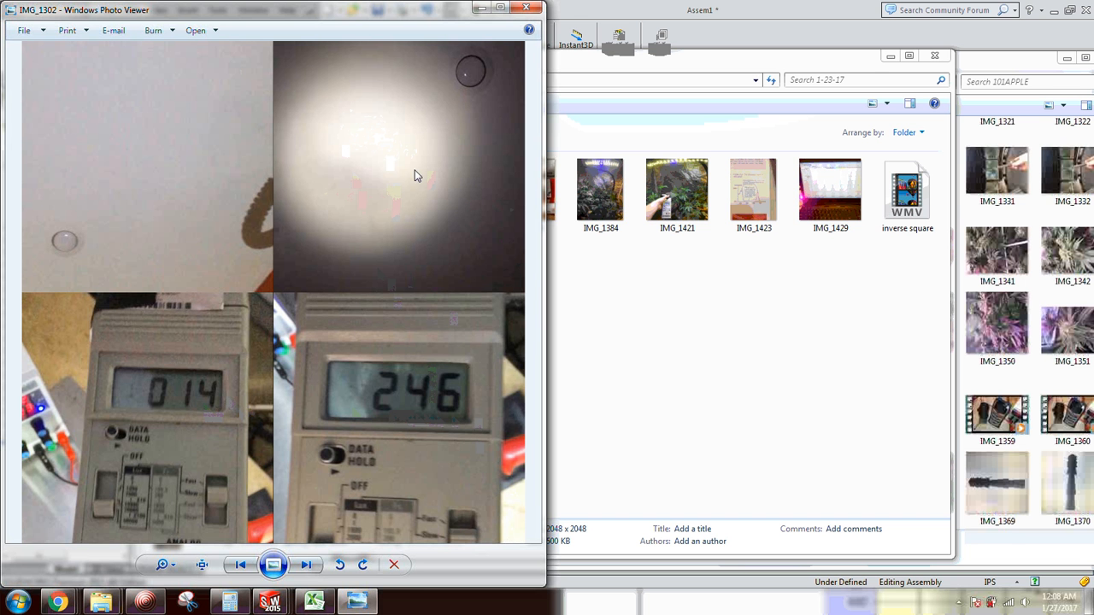
pyautogui.moveTo(428, 234)
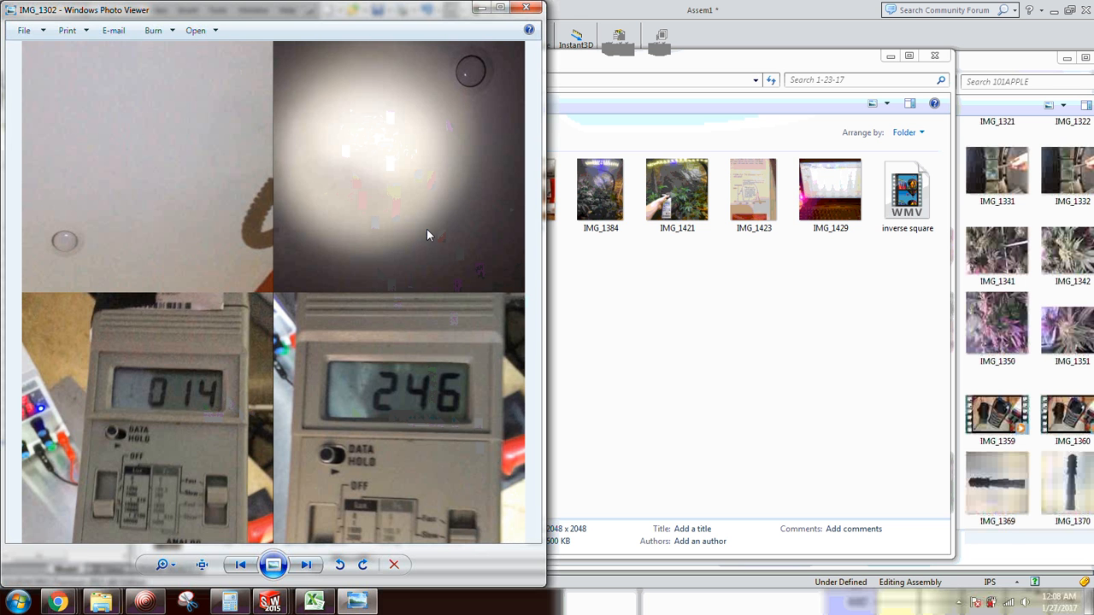
pyautogui.moveTo(195, 393)
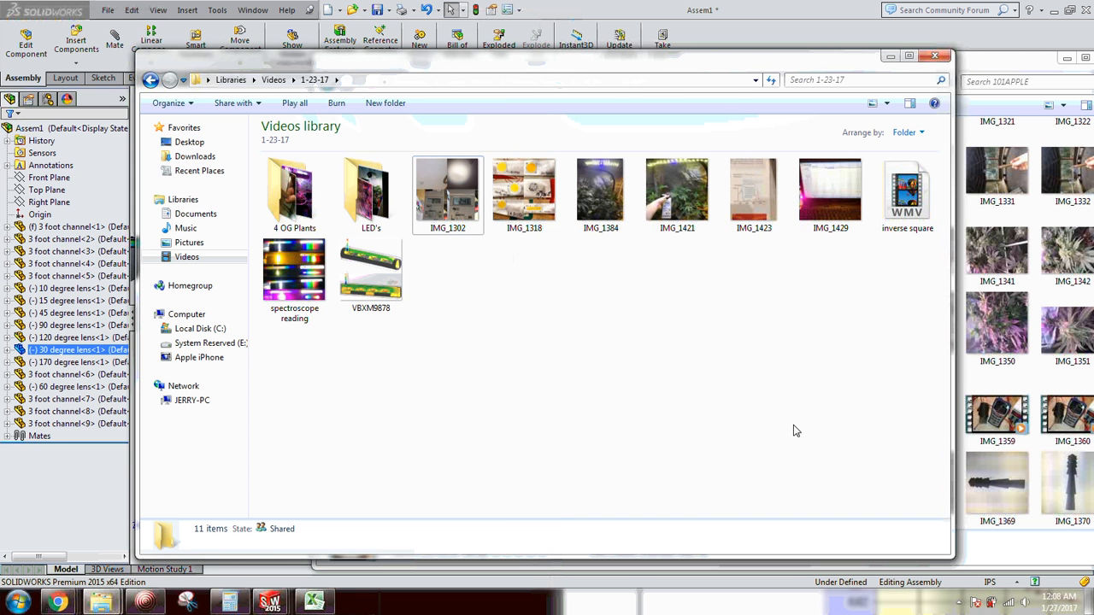
pyautogui.moveTo(767, 296)
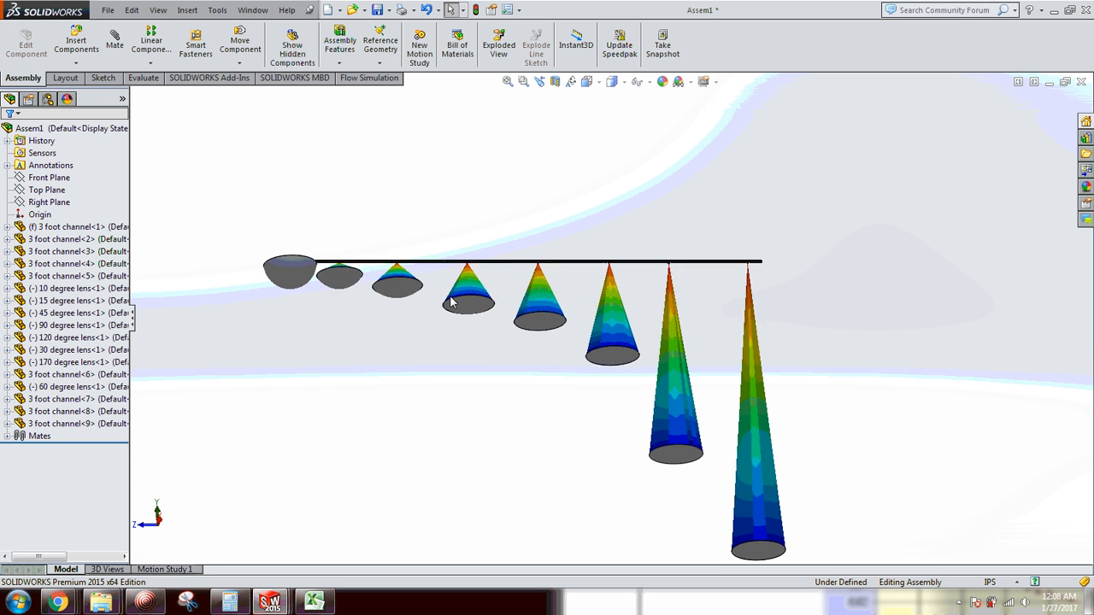
# - Measure the base faces: 120 degree cone at 1,017.88 in², 45 degree cone at 1,012.04 in²
pyautogui.click(340, 281)
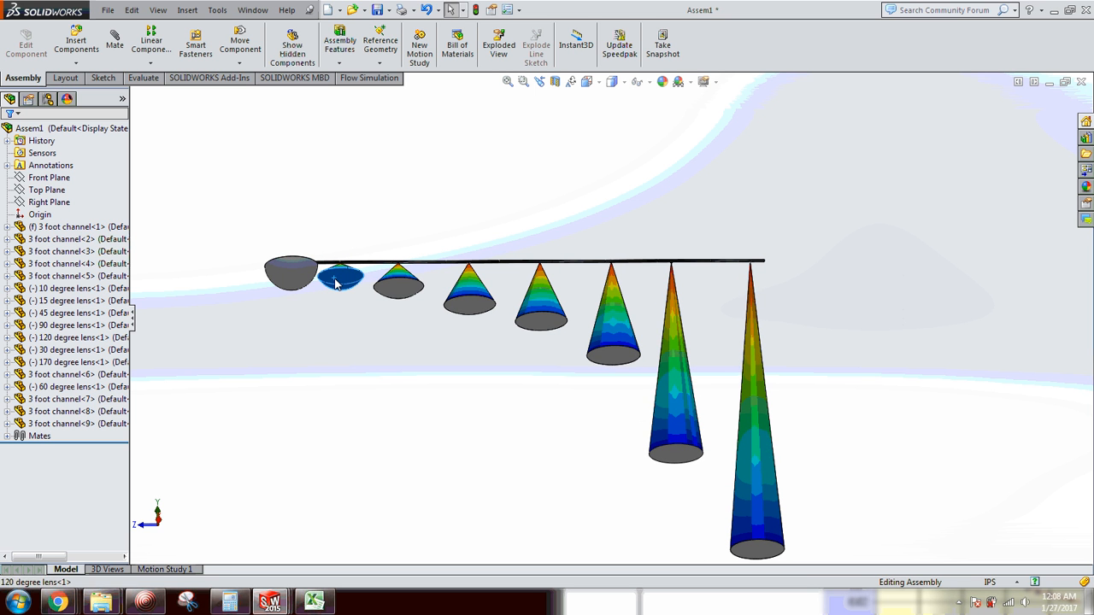
pyautogui.click(340, 280)
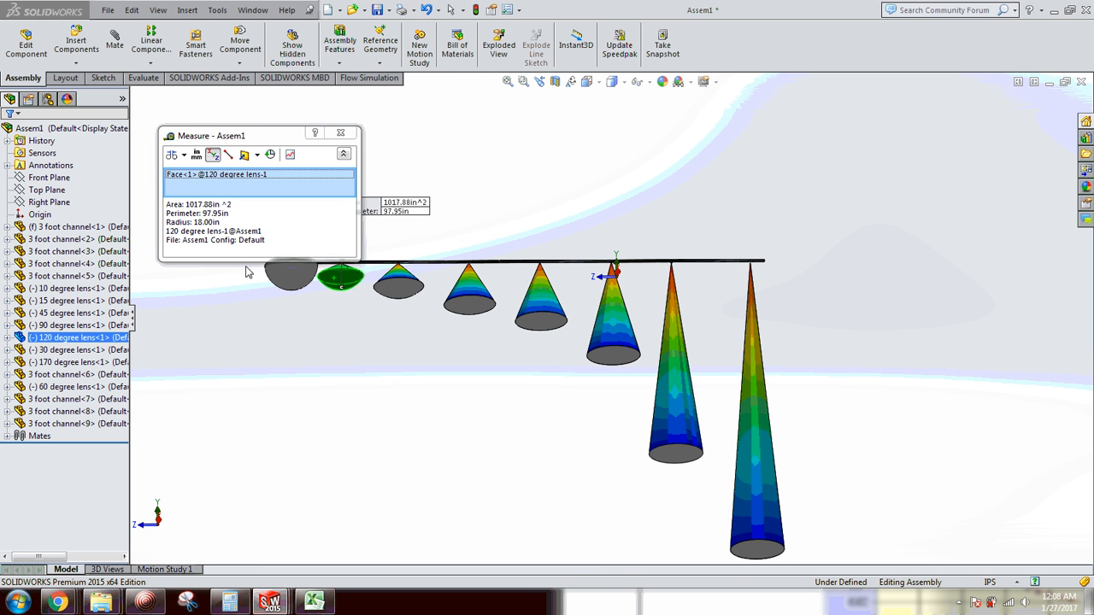
pyautogui.moveTo(467, 311)
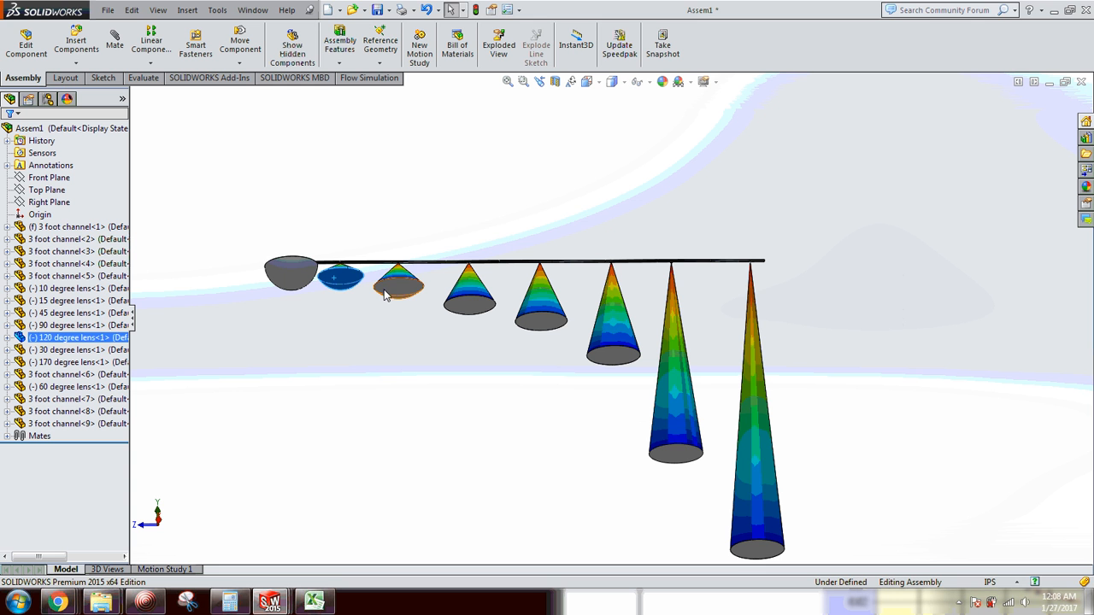
pyautogui.click(398, 286)
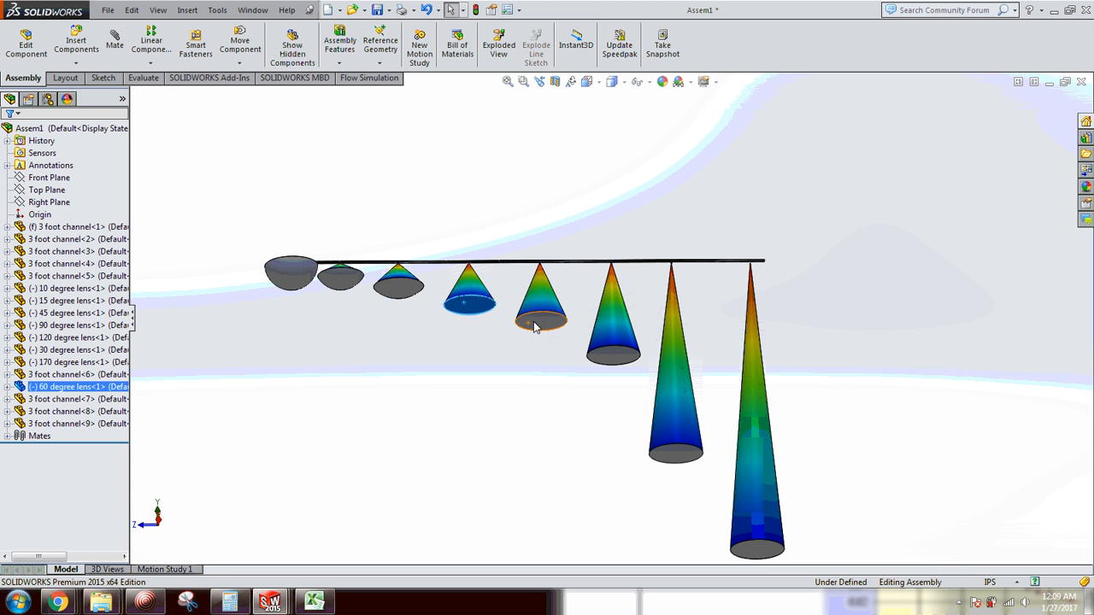
pyautogui.click(538, 323)
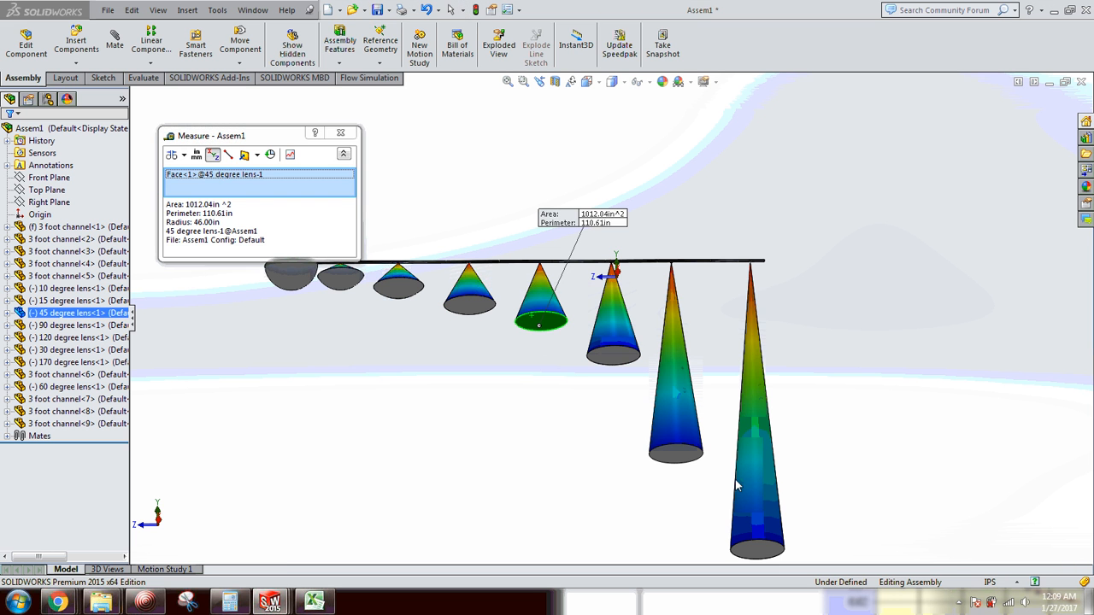
pyautogui.click(756, 547)
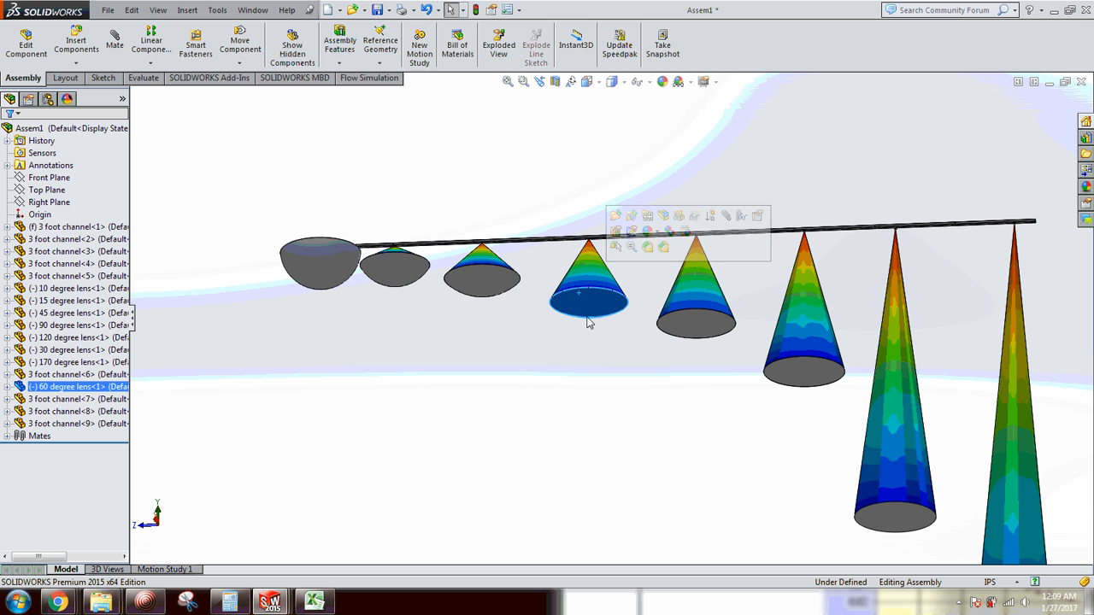
pyautogui.moveTo(489, 280)
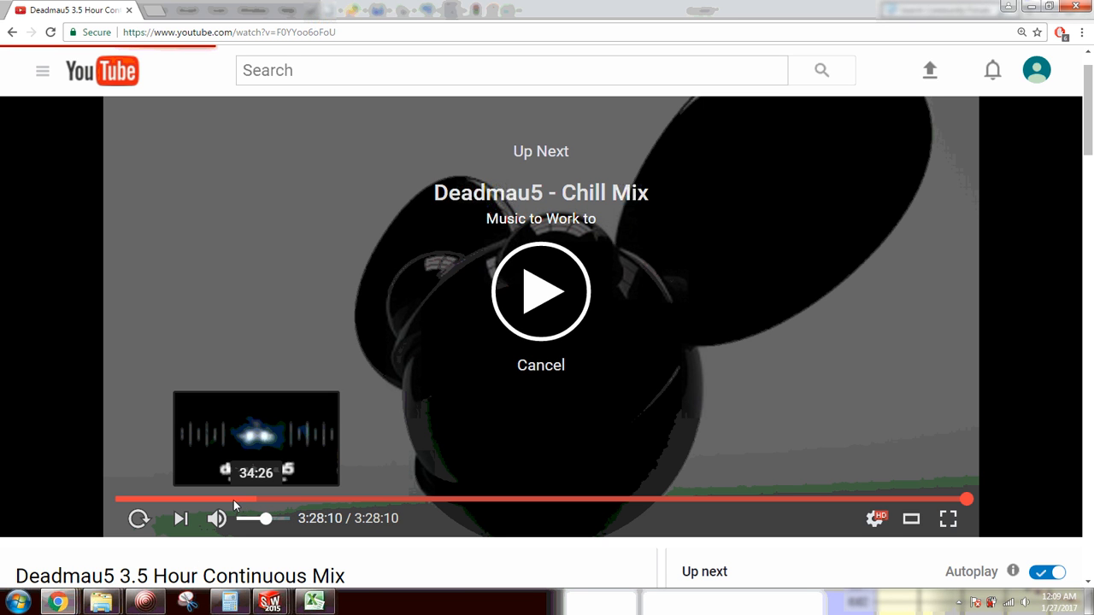
pyautogui.moveTo(162, 551)
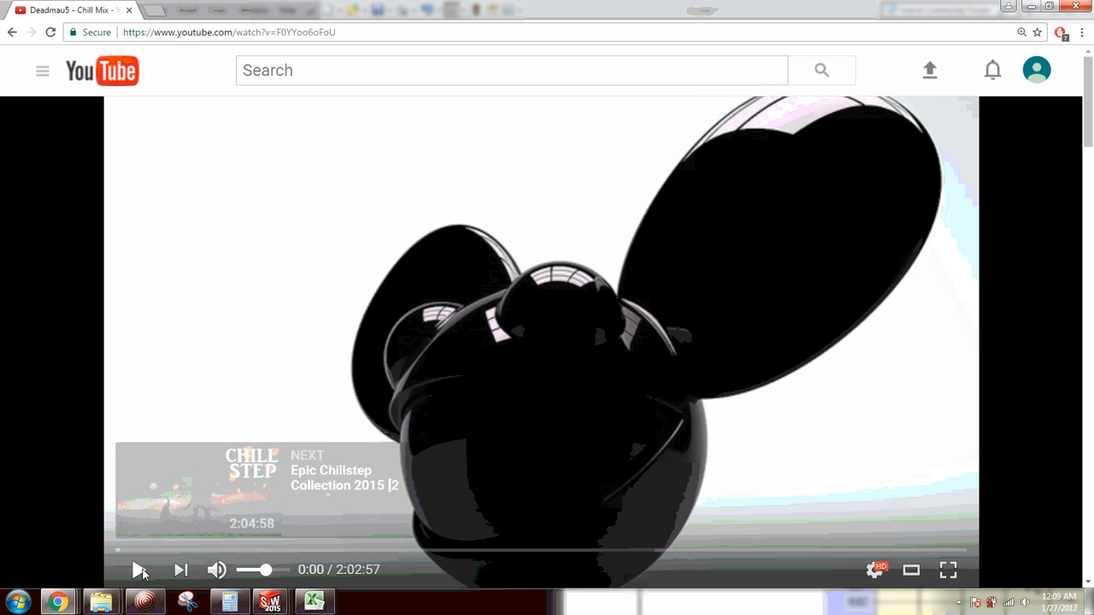
# - Start the Deadmau5 - Chill Mix video playing on YouTube
pyautogui.click(138, 570)
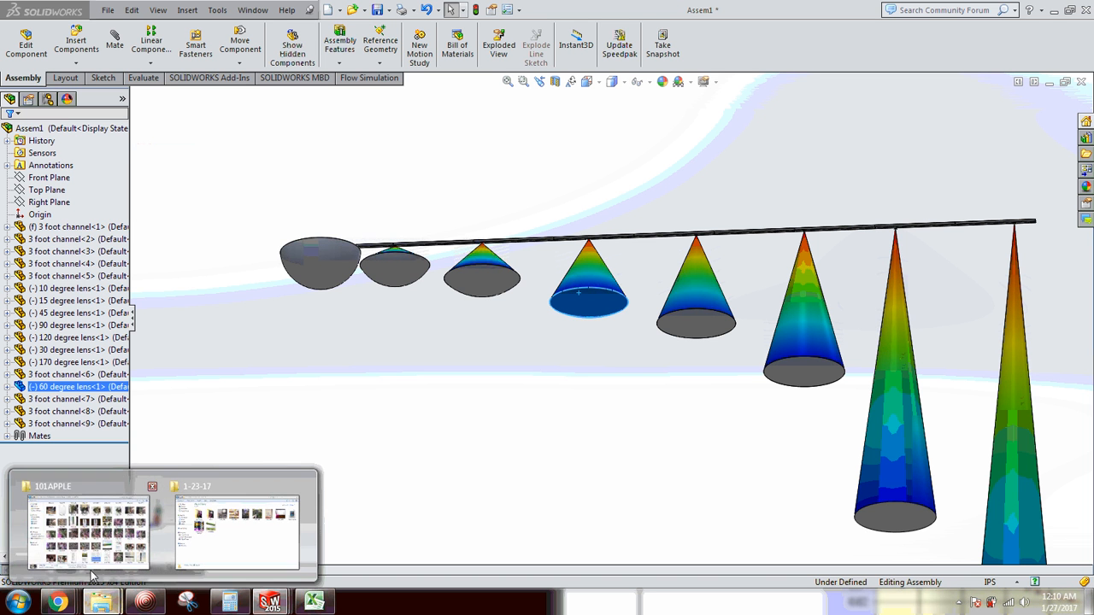
# - Return to the 1-23-17 folder and open IMG_1318, the LED chip lux reading collage
pyautogui.click(236, 529)
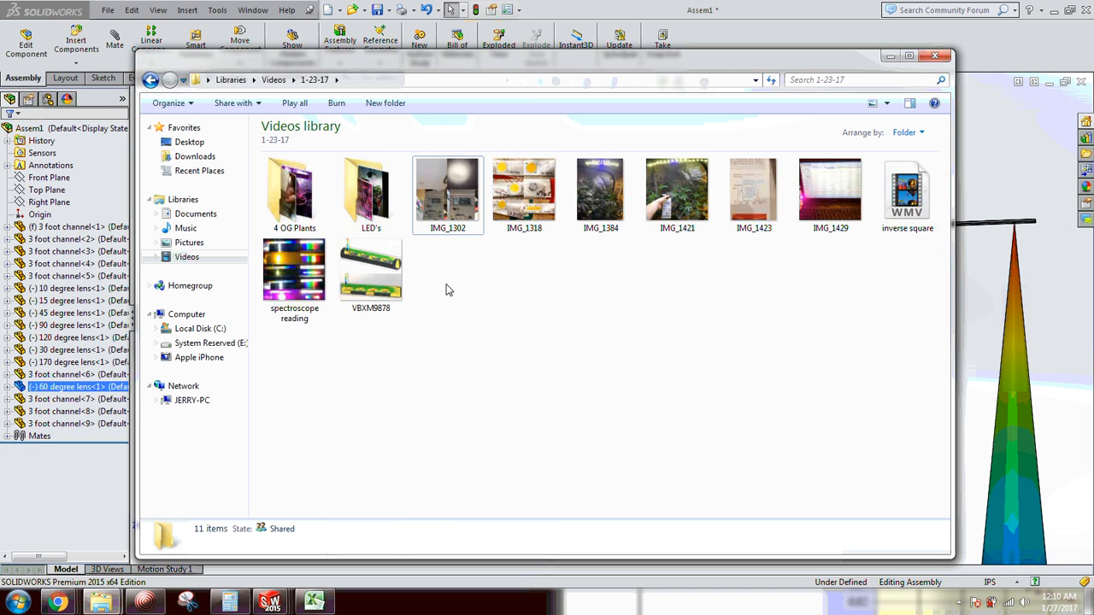
pyautogui.doubleClick(524, 191)
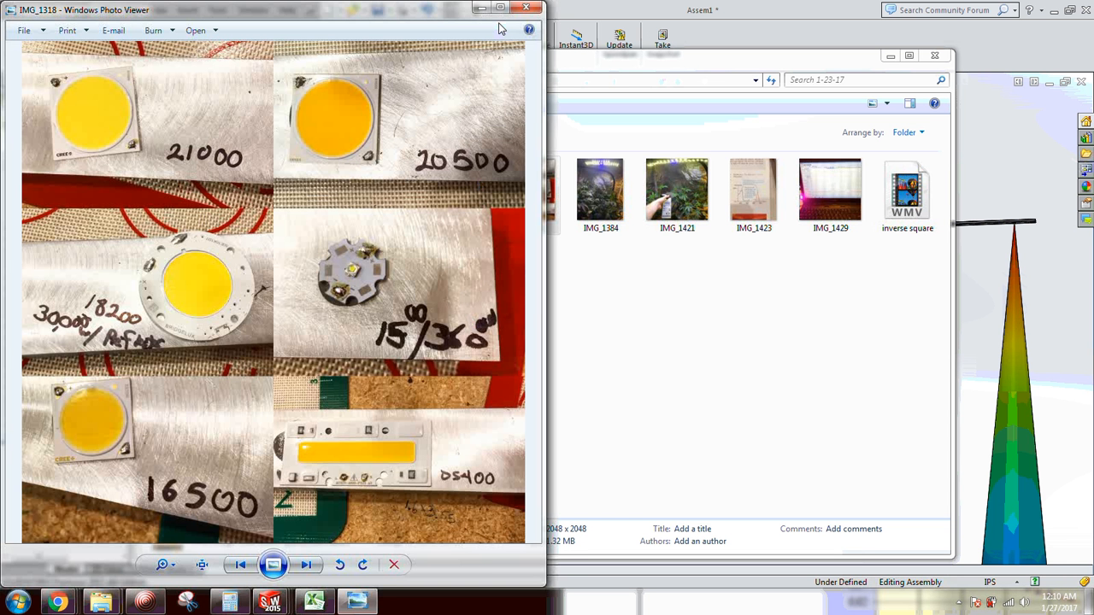
pyautogui.moveTo(244, 95)
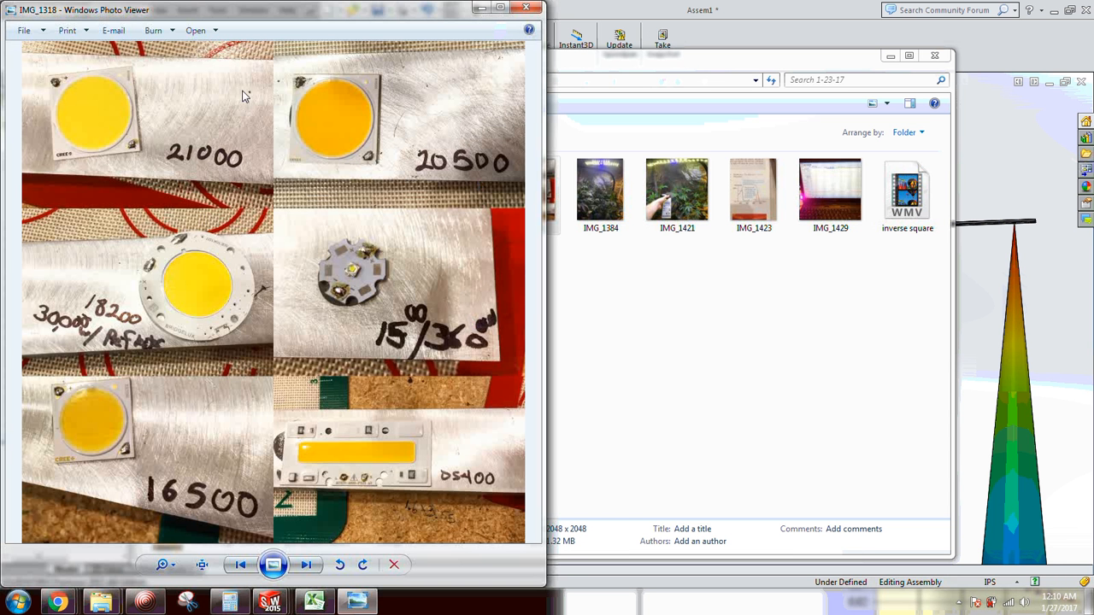
pyautogui.moveTo(352, 288)
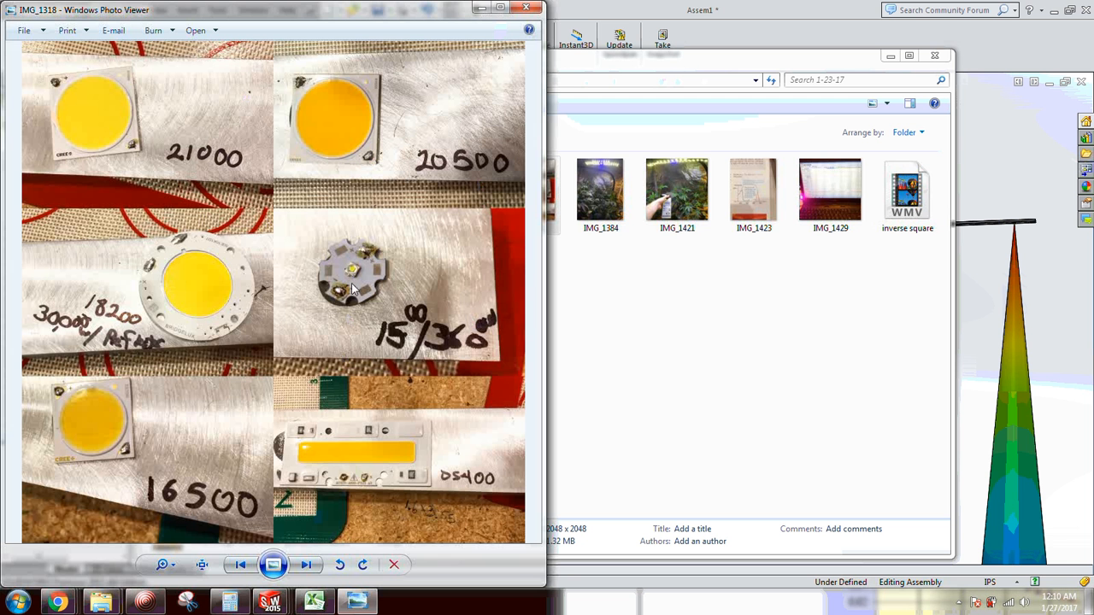
pyautogui.moveTo(99, 149)
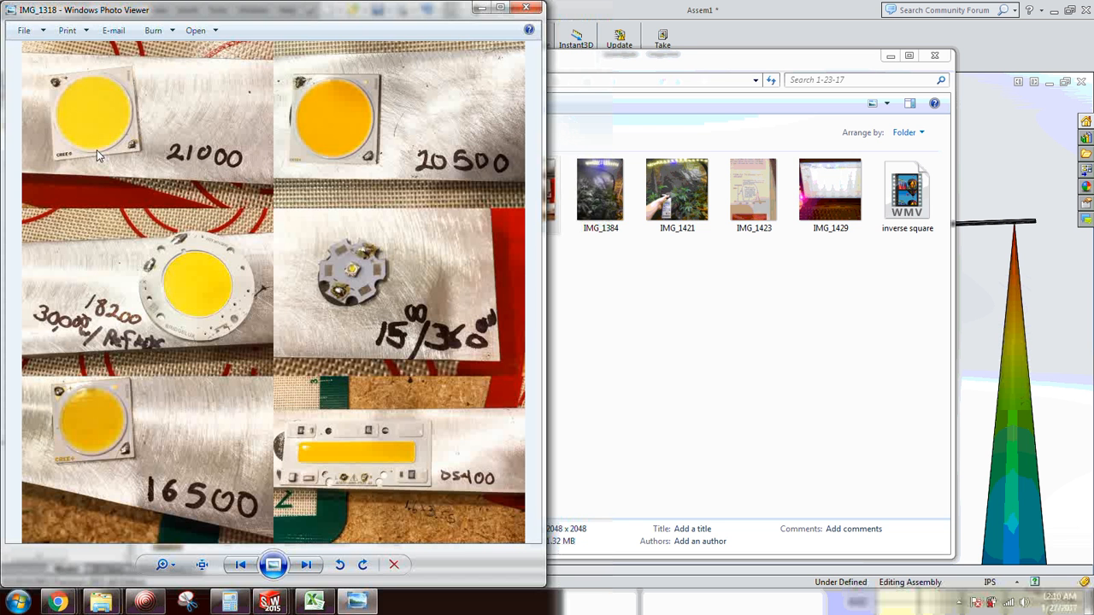
pyautogui.moveTo(299, 145)
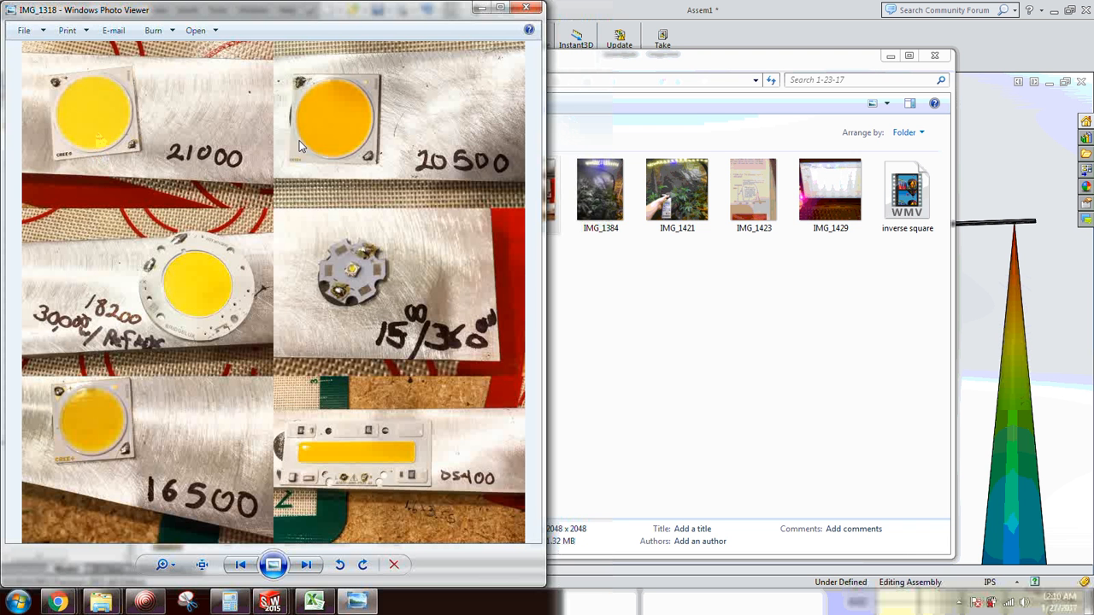
pyautogui.moveTo(344, 476)
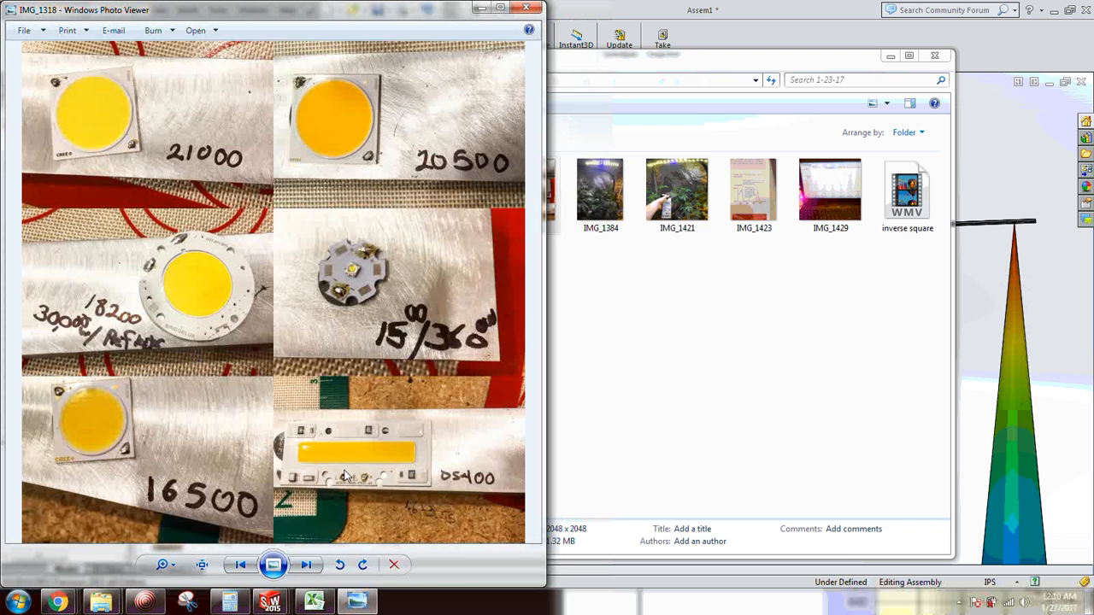
pyautogui.moveTo(347, 476)
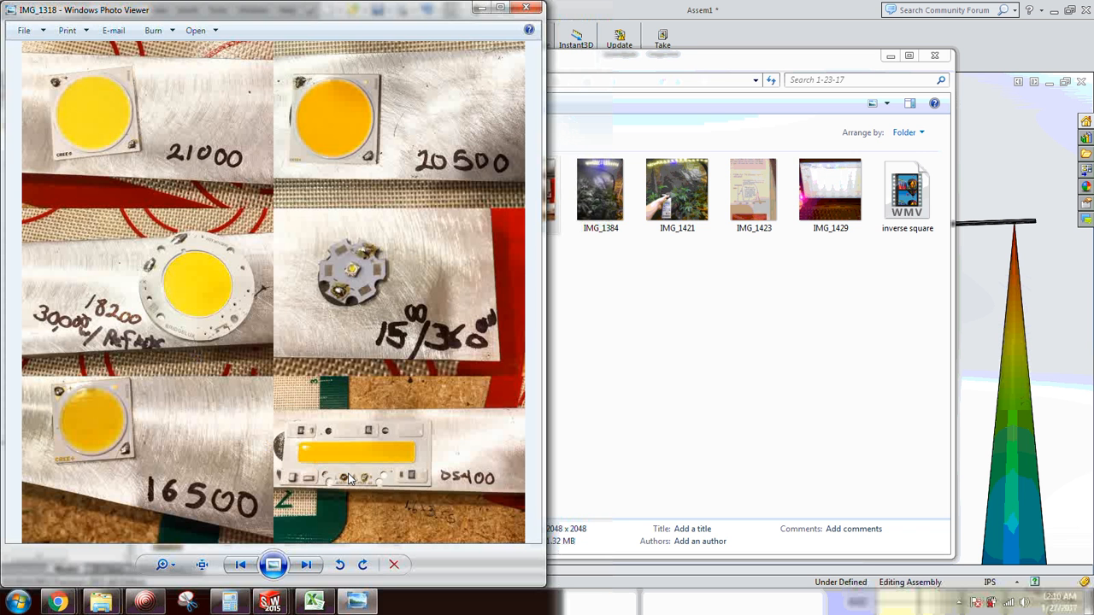
pyautogui.moveTo(293, 476)
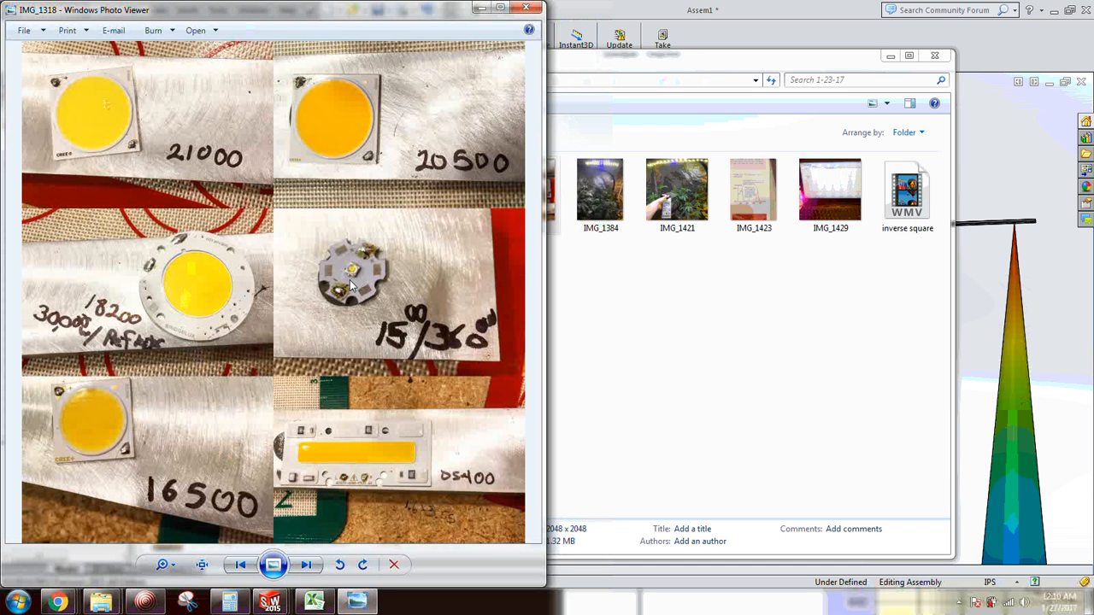
pyautogui.moveTo(184, 166)
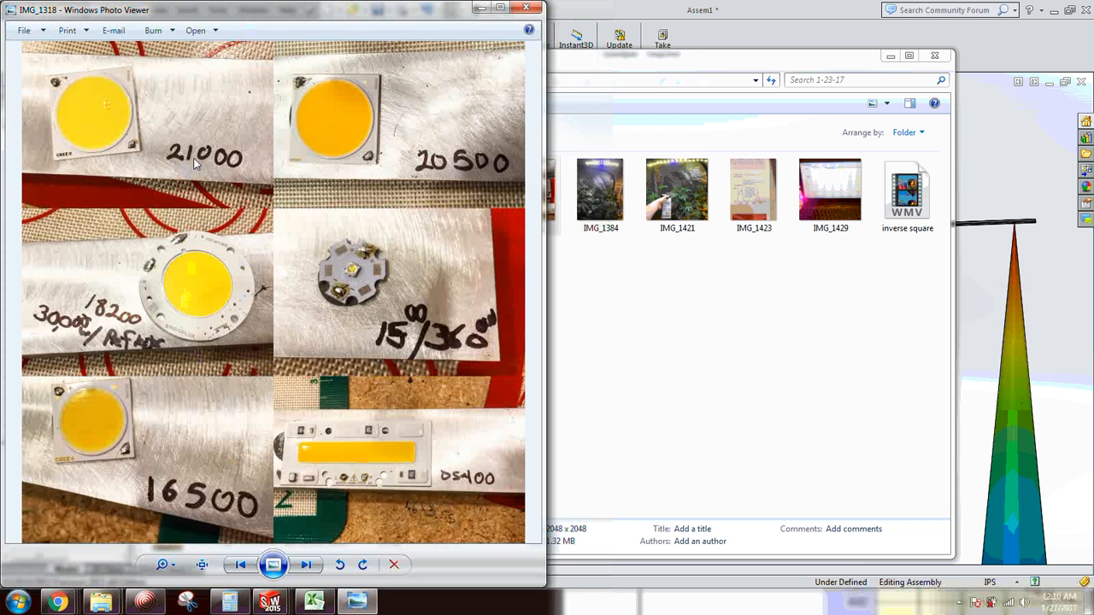
pyautogui.moveTo(205, 295)
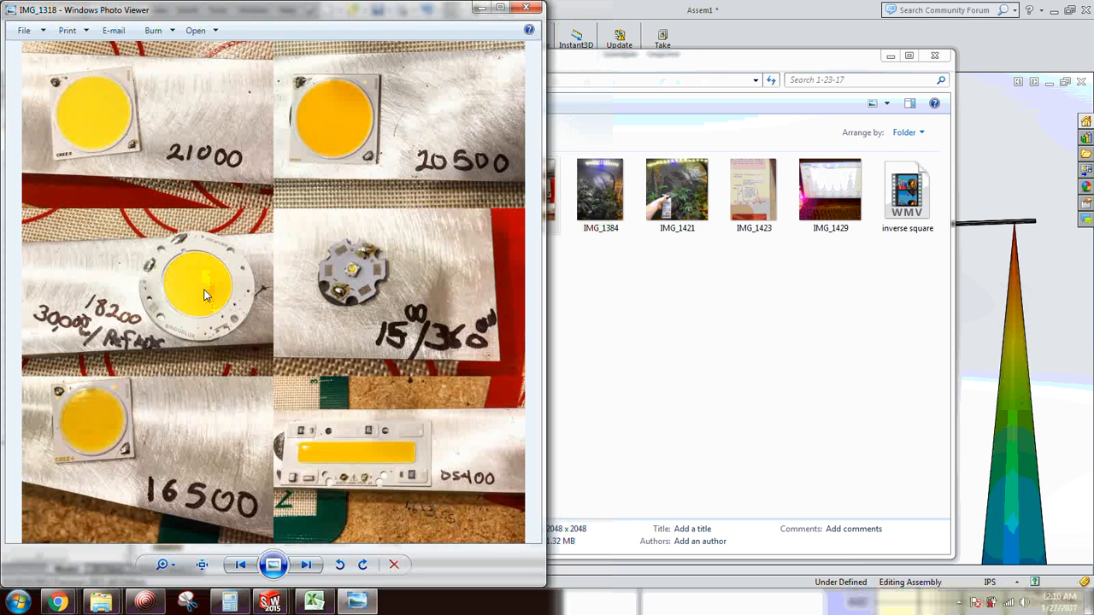
pyautogui.moveTo(115, 329)
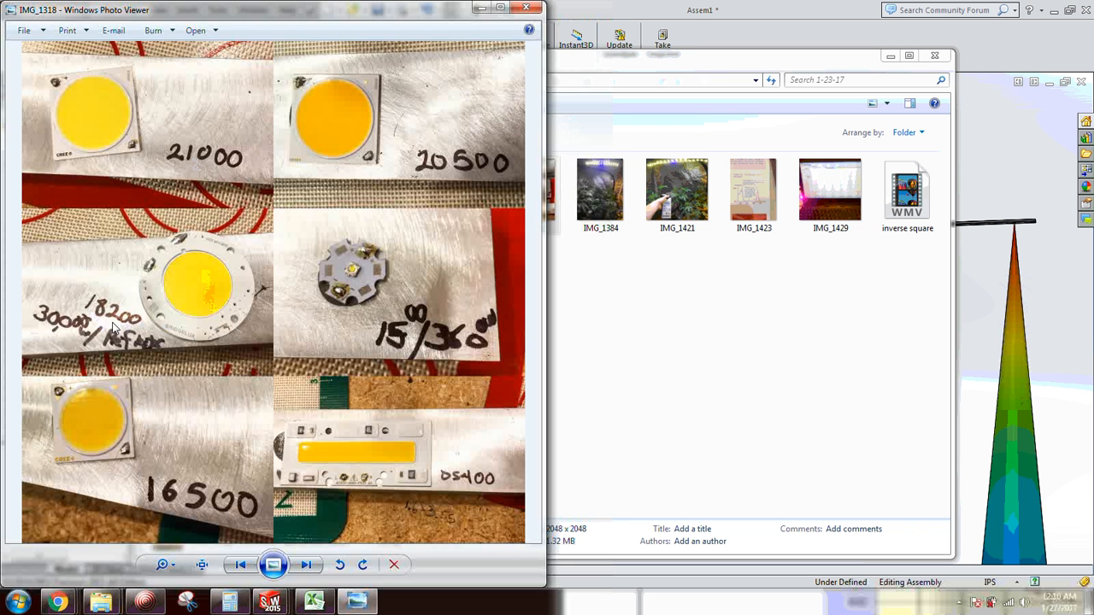
pyautogui.moveTo(162, 231)
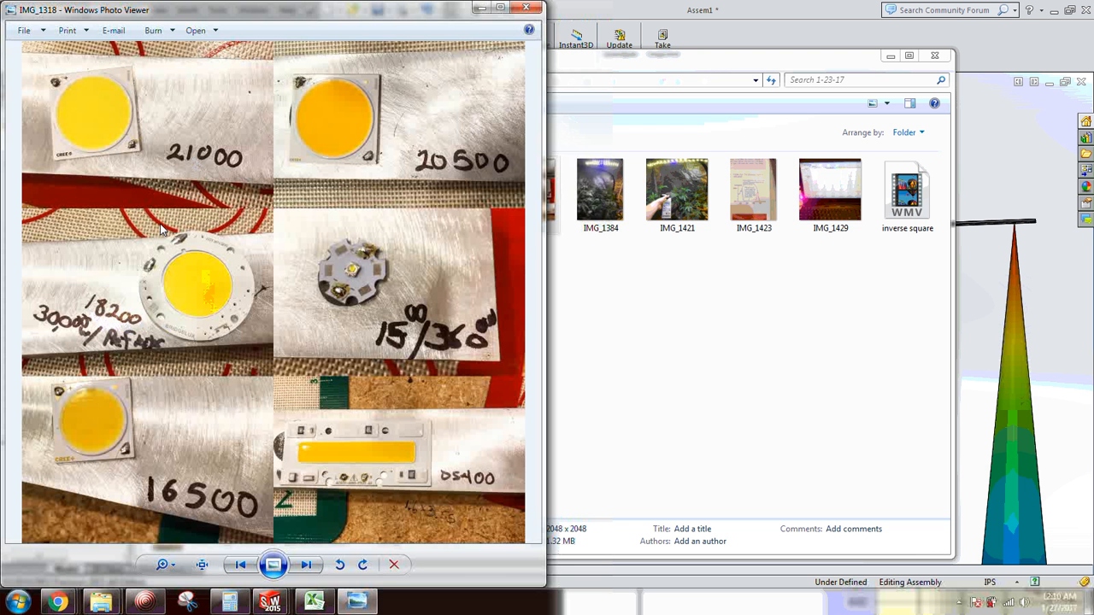
pyautogui.moveTo(135, 175)
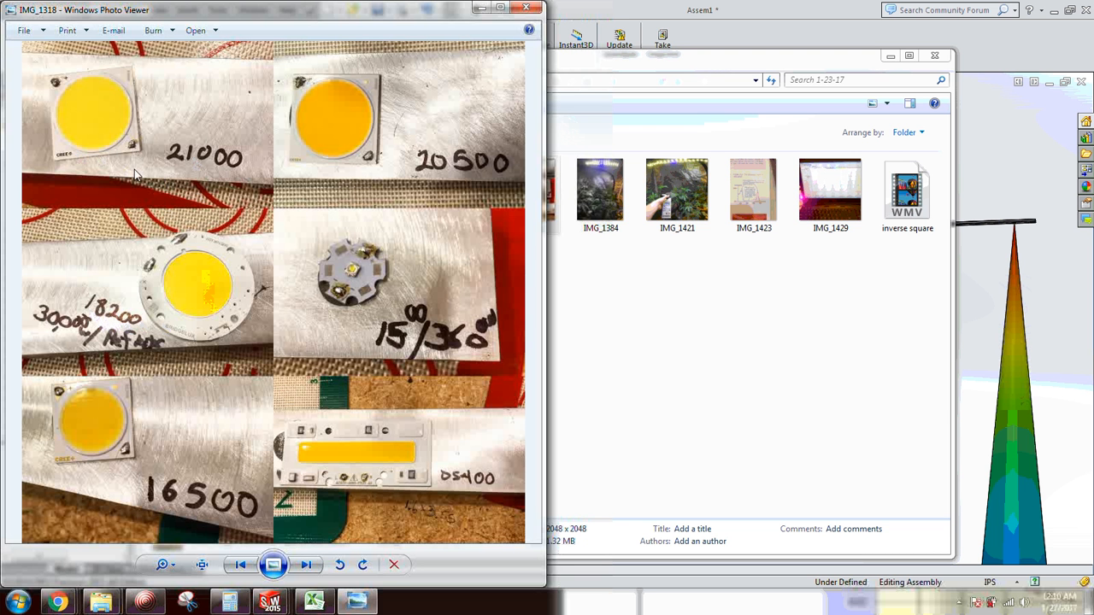
pyautogui.moveTo(156, 167)
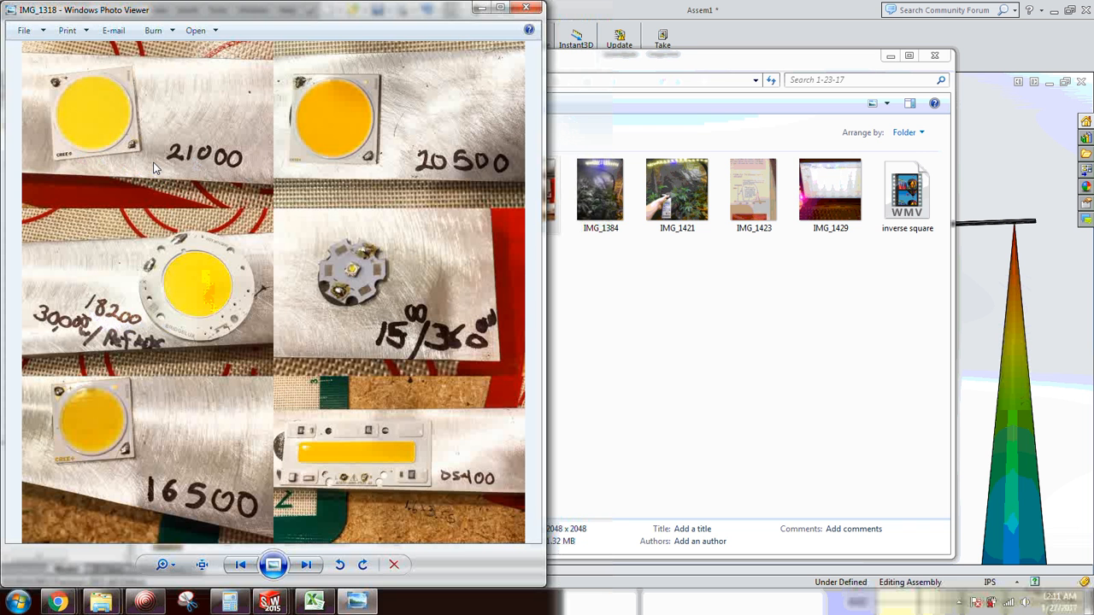
pyautogui.moveTo(212, 169)
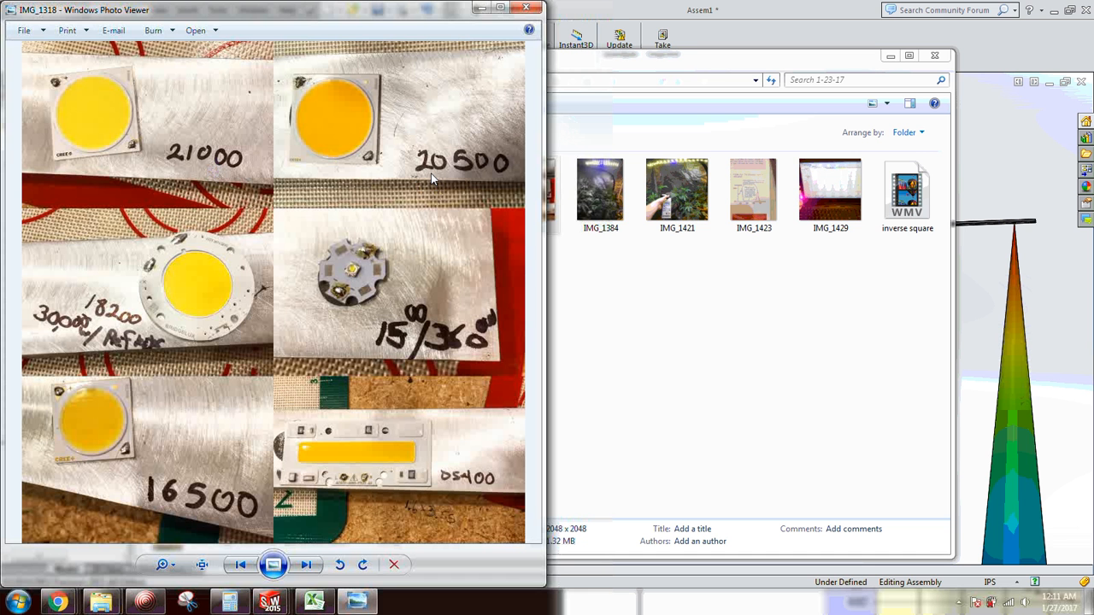
pyautogui.moveTo(340, 134)
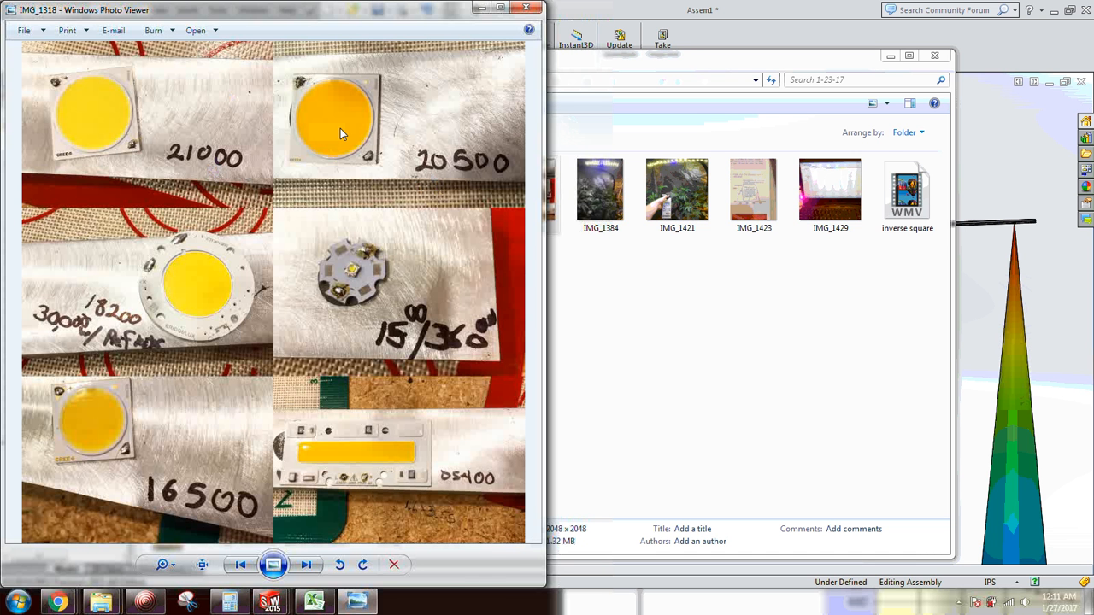
pyautogui.moveTo(434, 150)
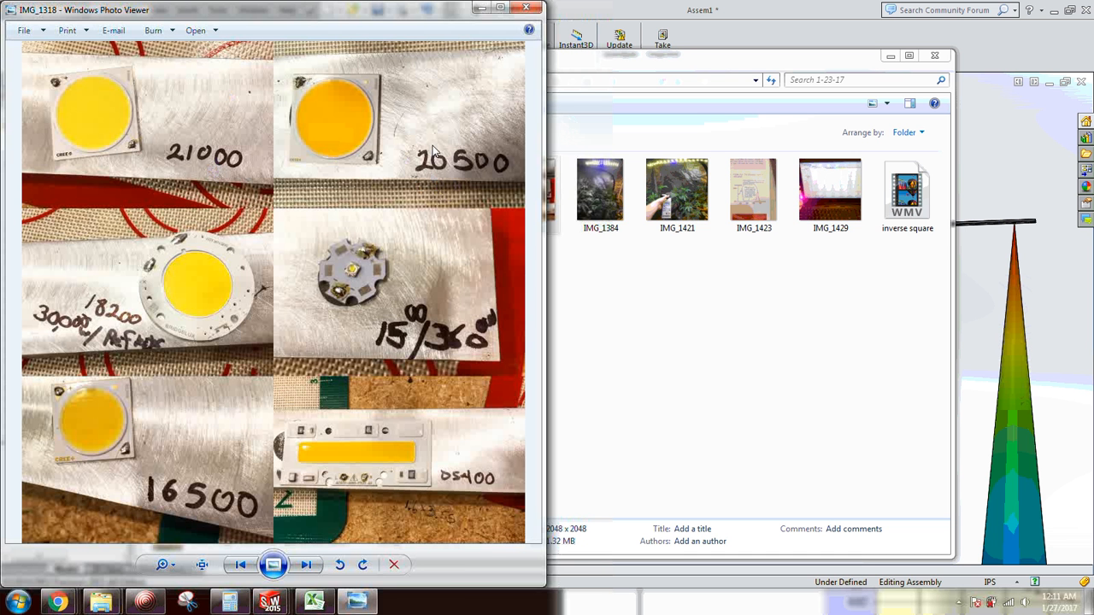
pyautogui.moveTo(432, 179)
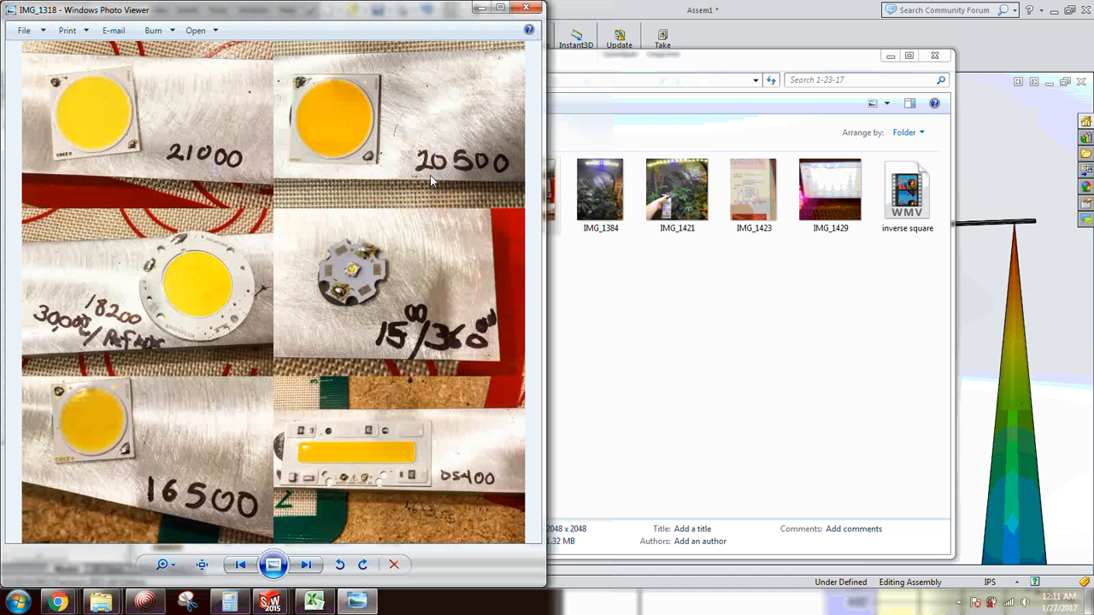
pyautogui.moveTo(478, 177)
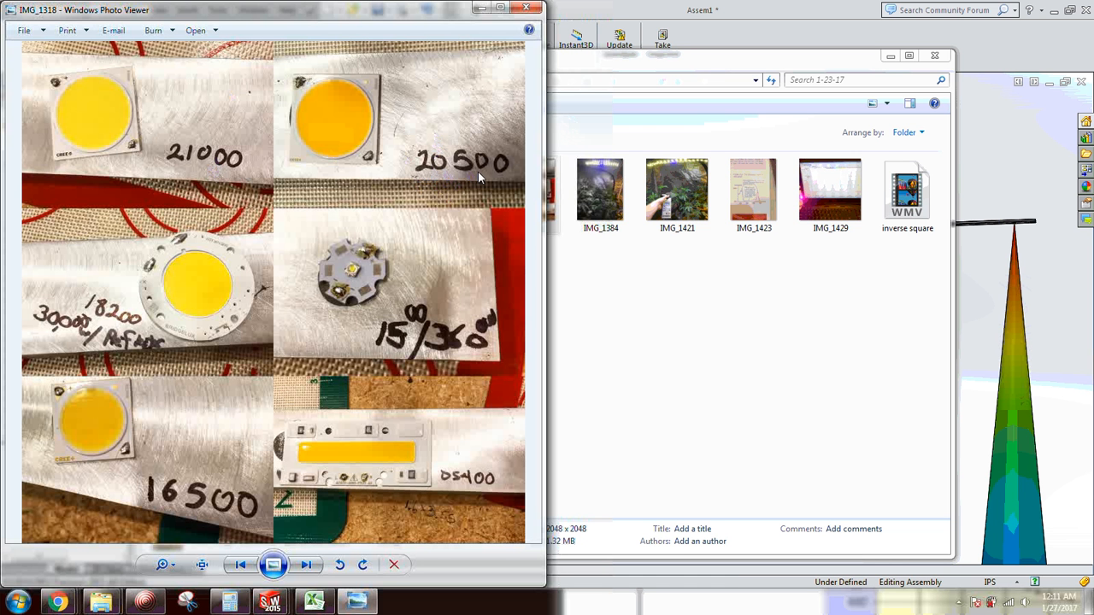
pyautogui.moveTo(132, 408)
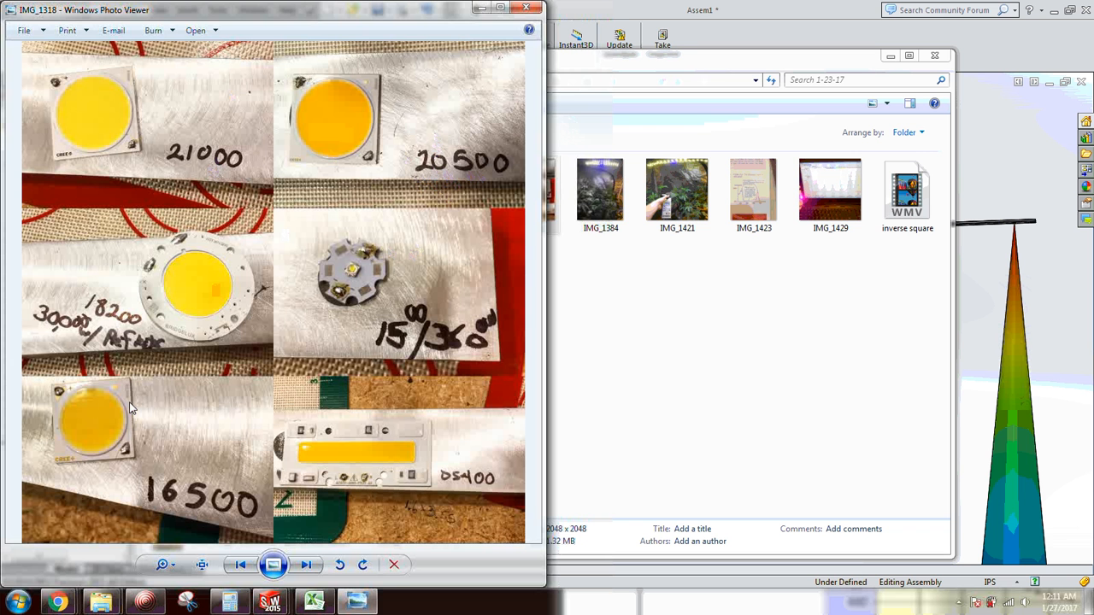
pyautogui.moveTo(103, 444)
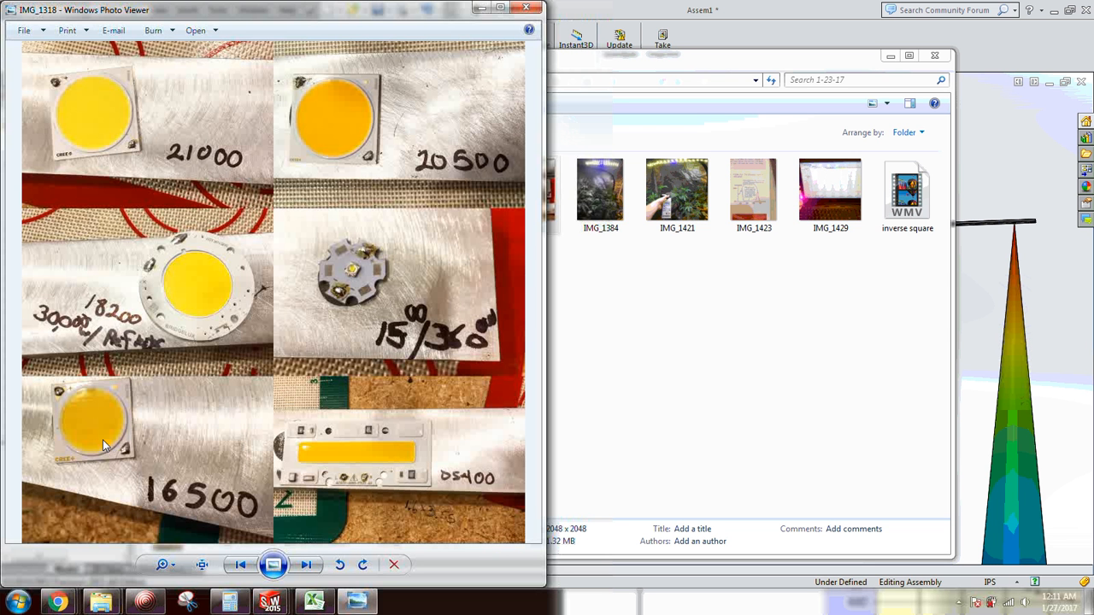
pyautogui.moveTo(160, 502)
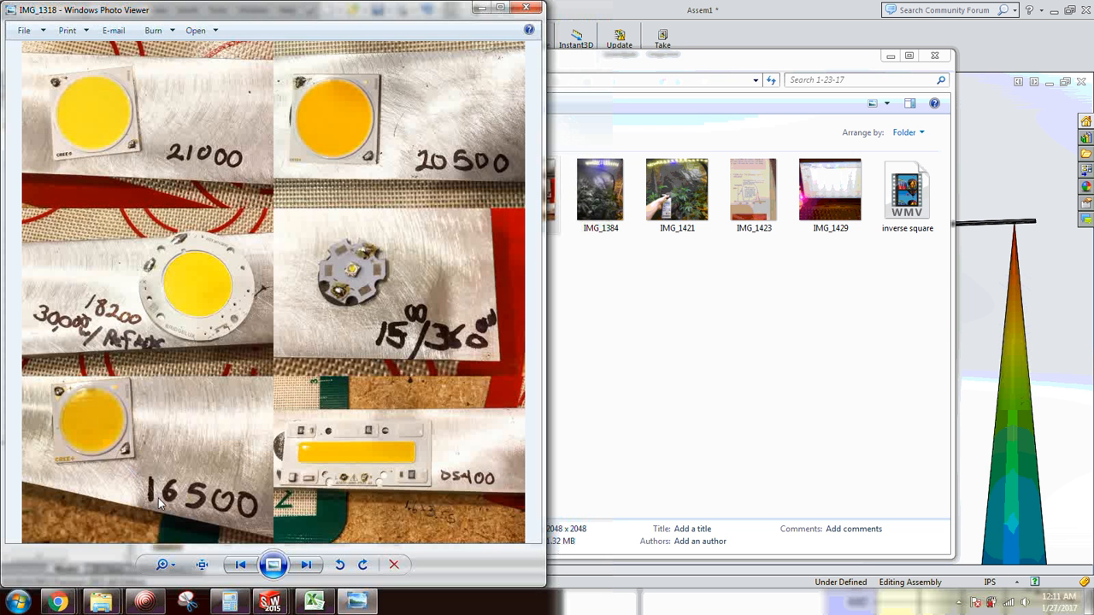
pyautogui.moveTo(146, 500)
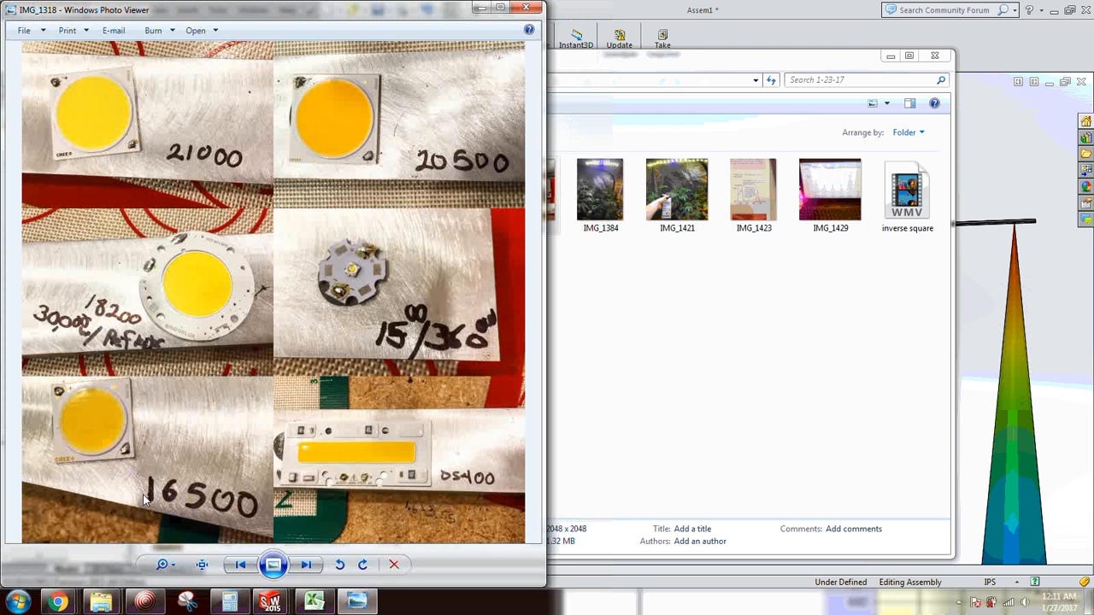
pyautogui.moveTo(55, 342)
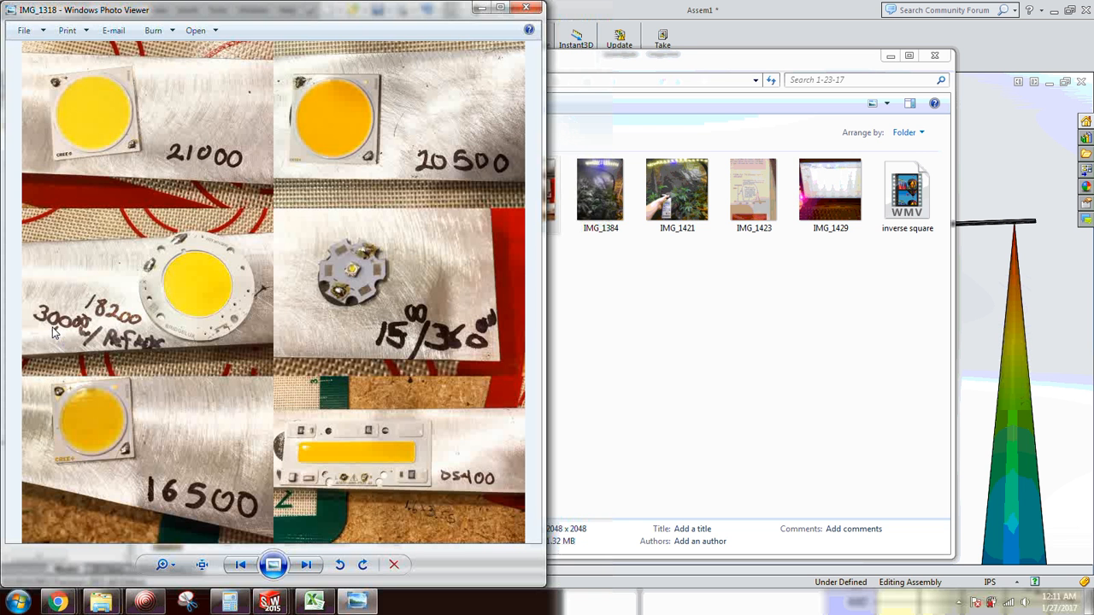
pyautogui.moveTo(57, 342)
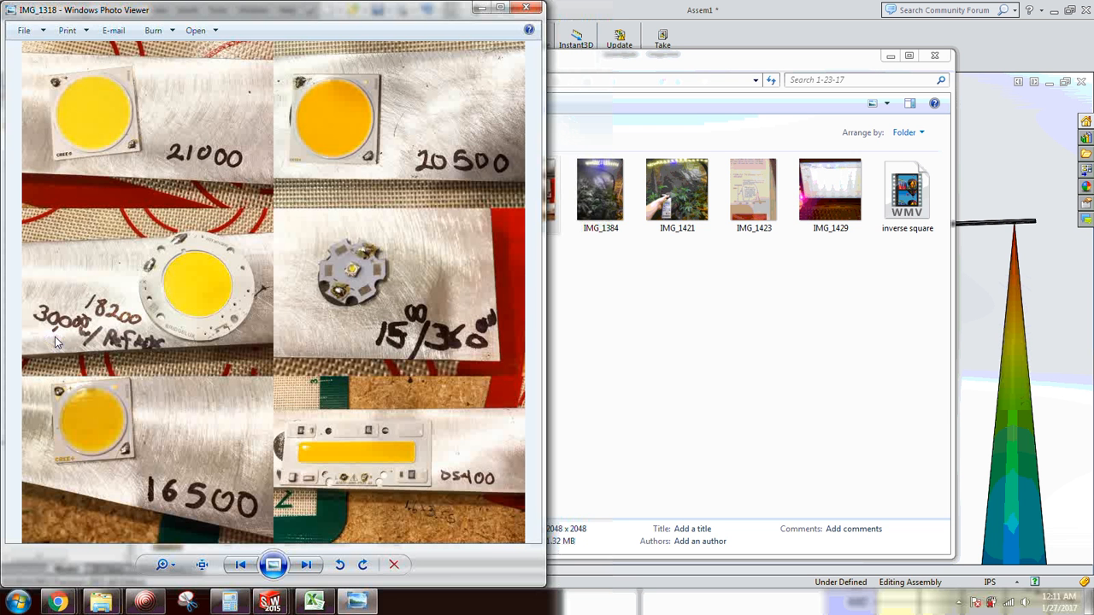
pyautogui.moveTo(77, 344)
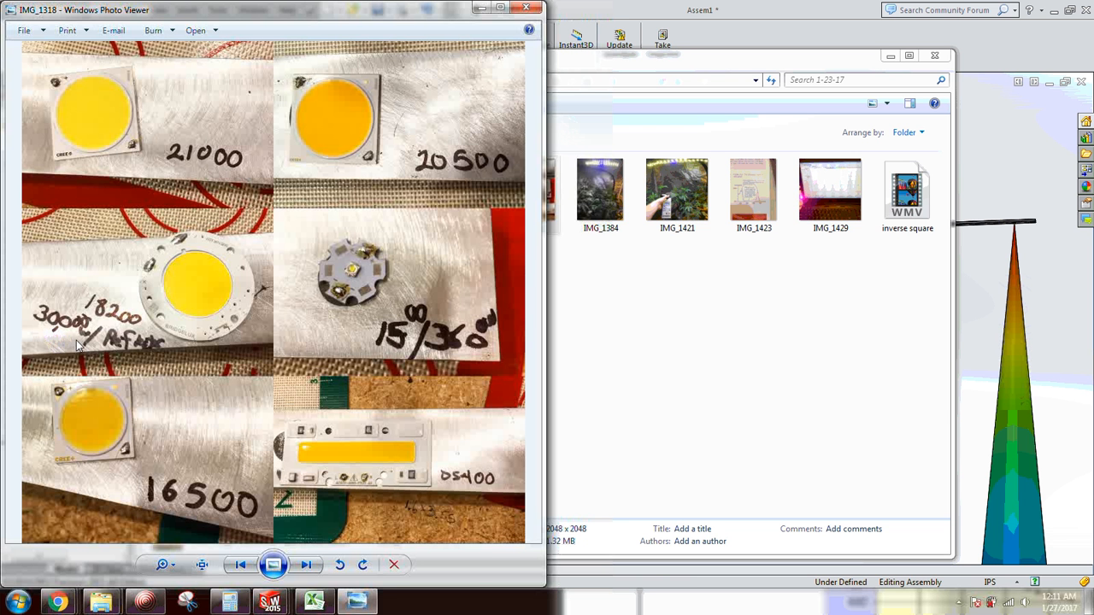
pyautogui.moveTo(214, 244)
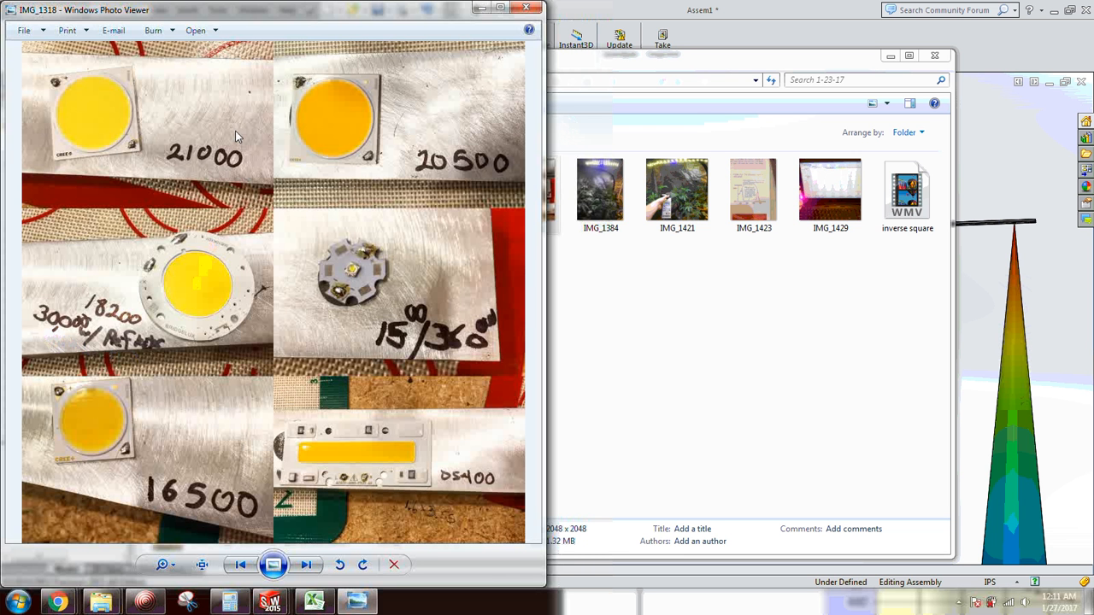
pyautogui.moveTo(113, 145)
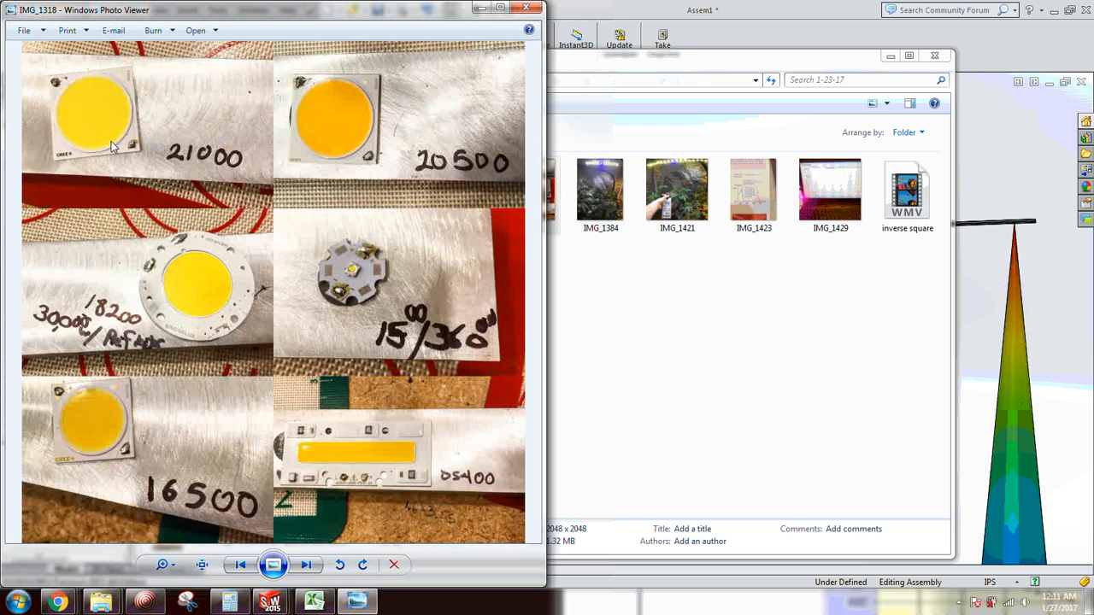
pyautogui.moveTo(371, 239)
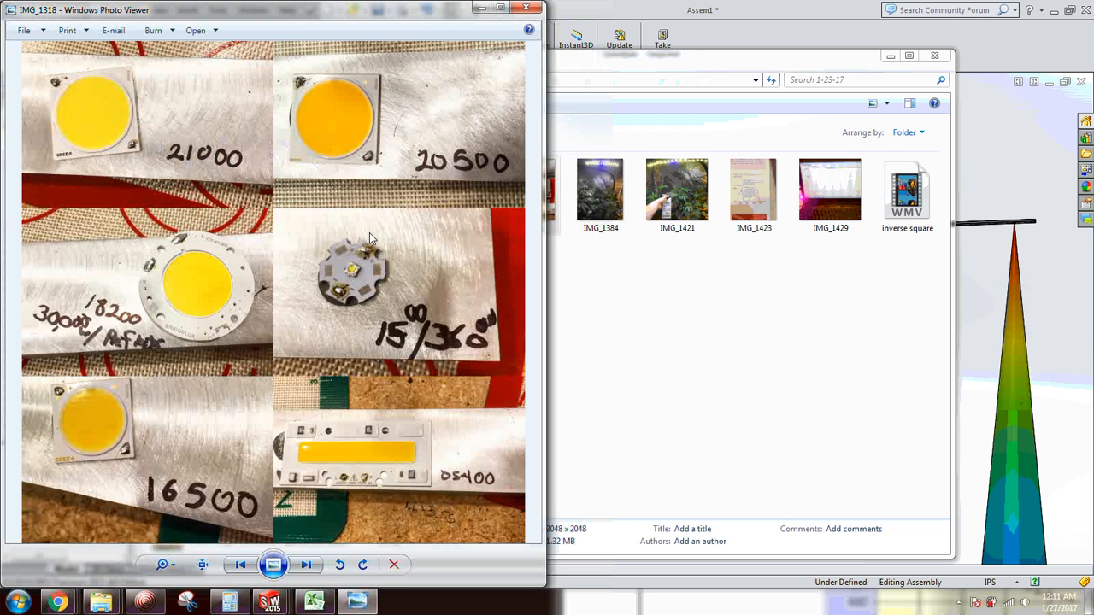
pyautogui.moveTo(400, 344)
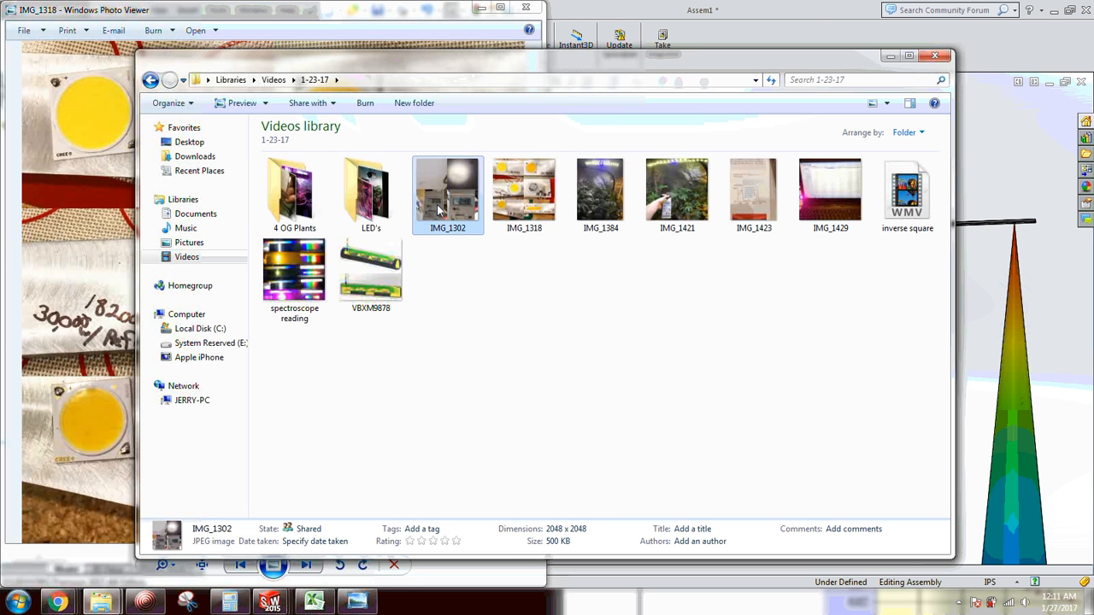
# - Double-click an item in the 1-23-17 folder, bringing the IMG_1318 collage back in front
pyautogui.doubleClick(448, 192)
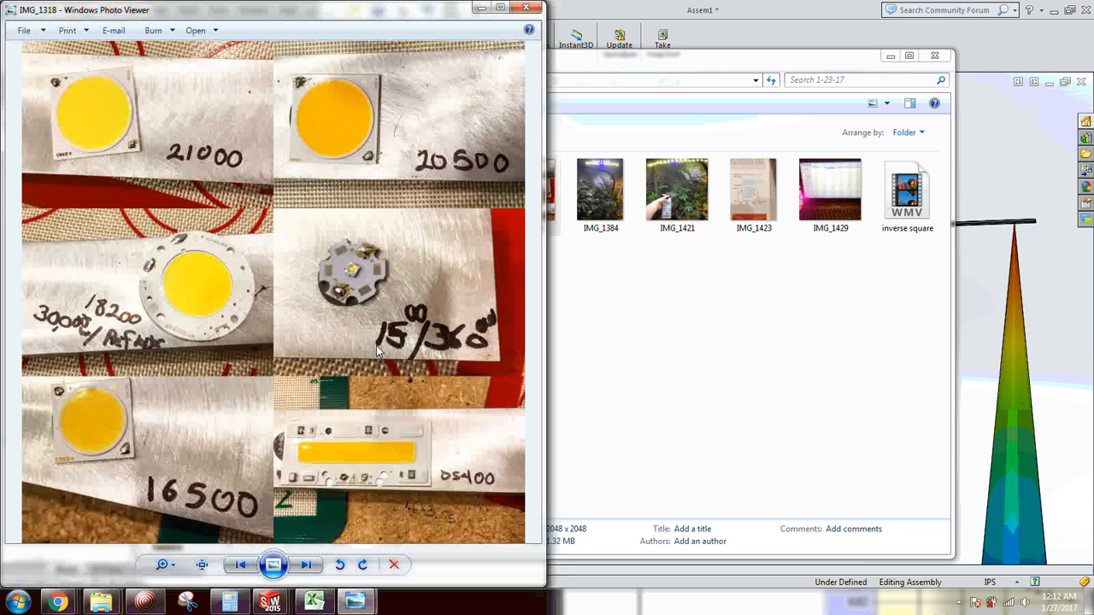
pyautogui.moveTo(414, 331)
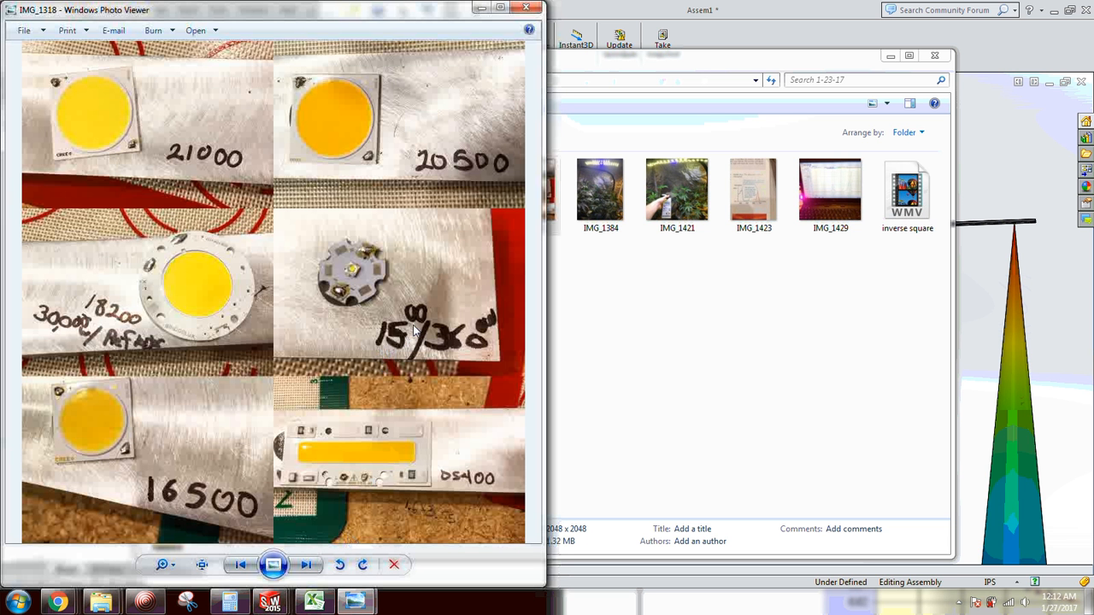
pyautogui.moveTo(427, 348)
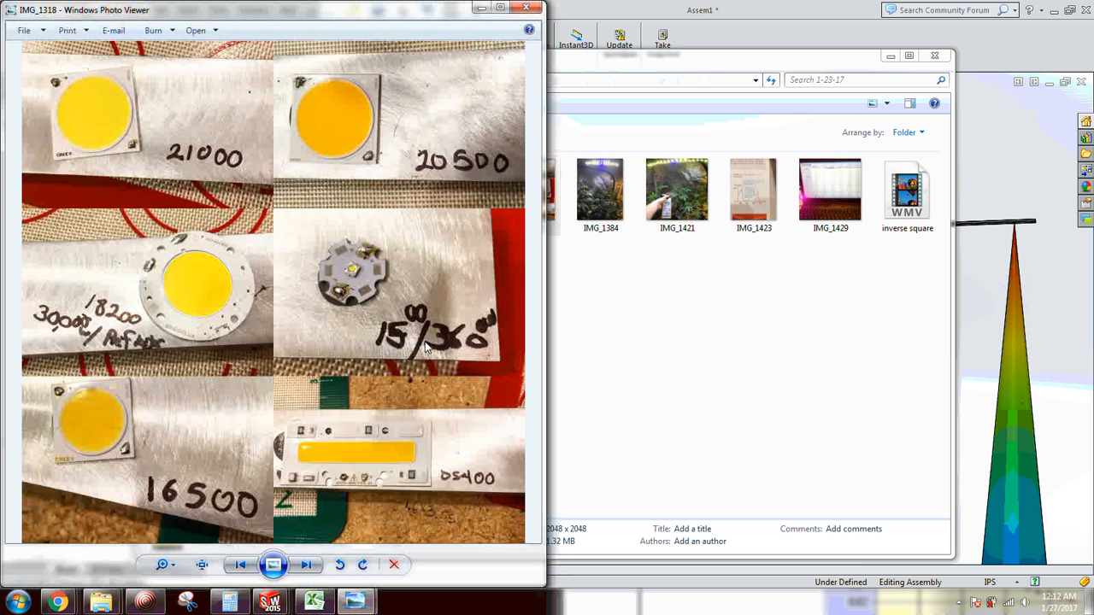
pyautogui.moveTo(464, 357)
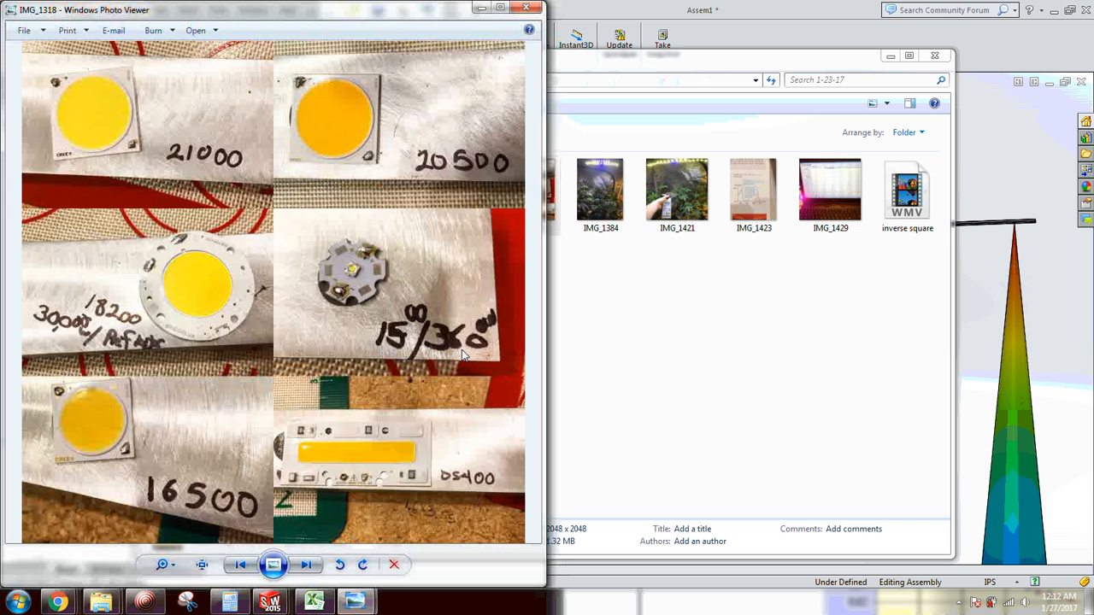
pyautogui.moveTo(357, 271)
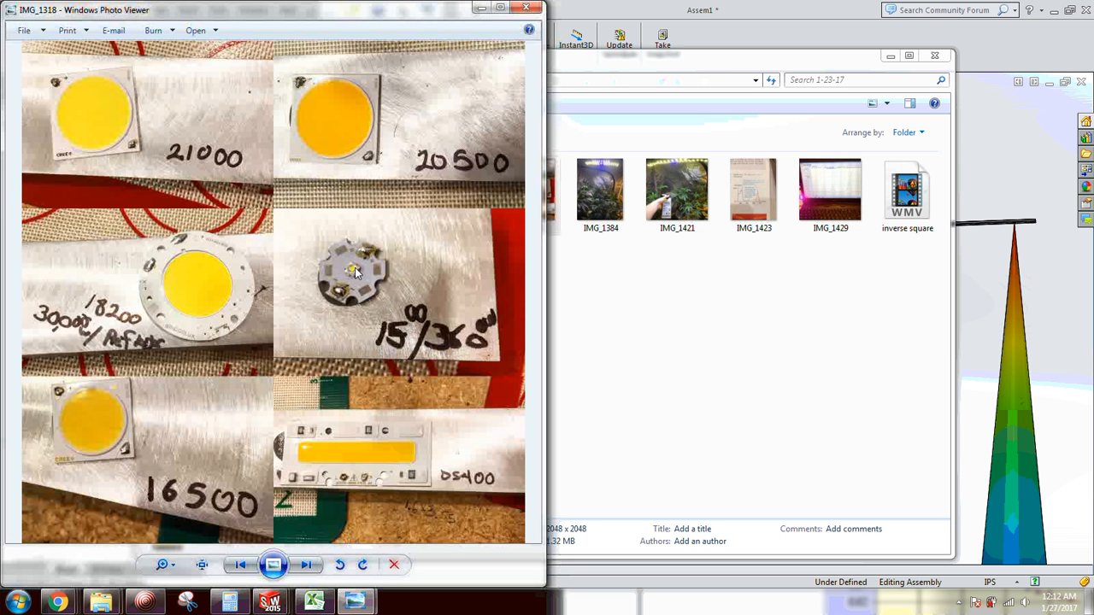